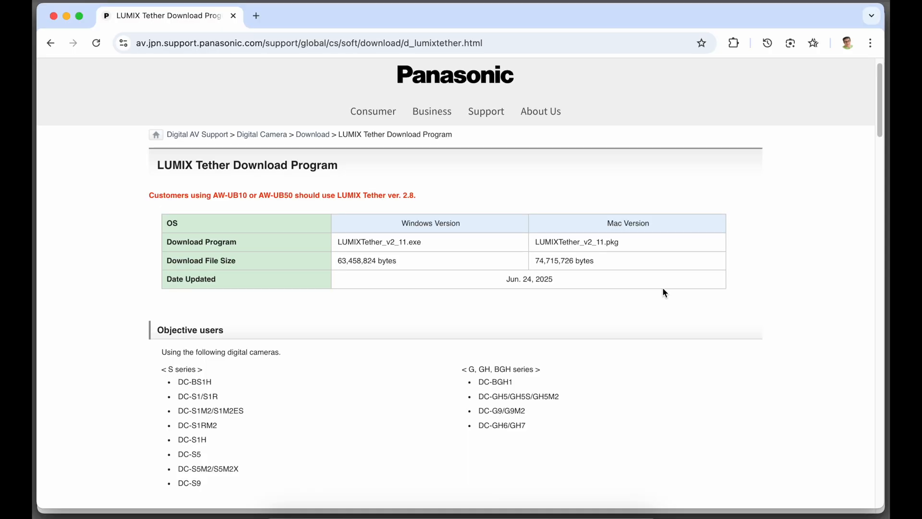
{"action": "mouse_move", "coordinate": [651, 391]}
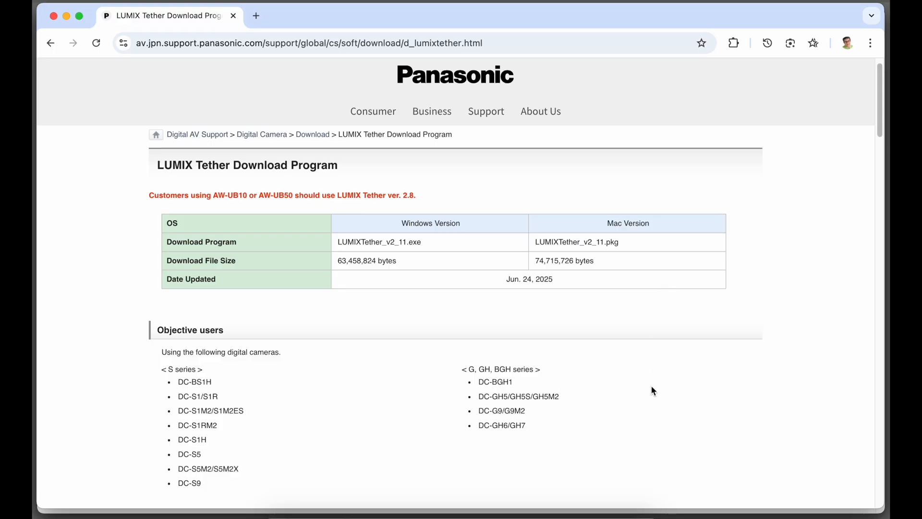
Scroll past the objective users list down to the Improvements version-history table.
{"action": "scroll", "scroll_direction": "down", "scroll_amount": 3}
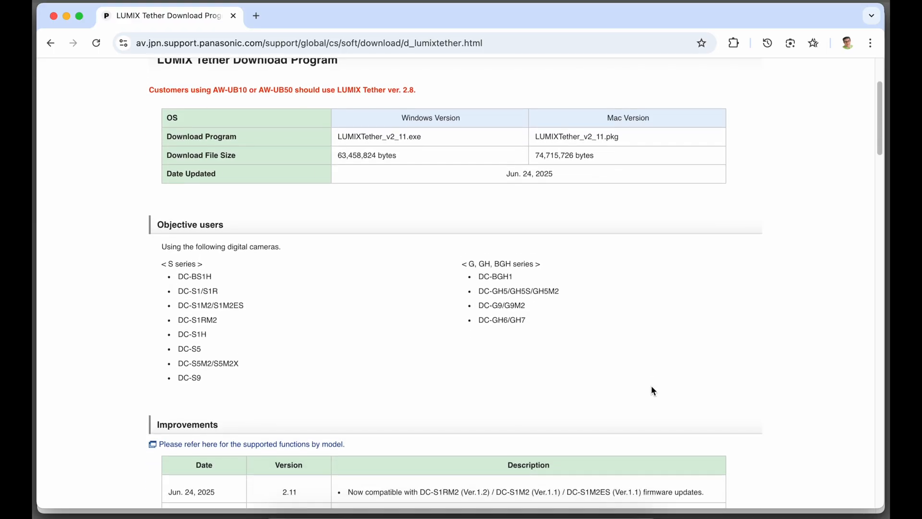
{"action": "scroll", "scroll_direction": "down", "scroll_amount": 3}
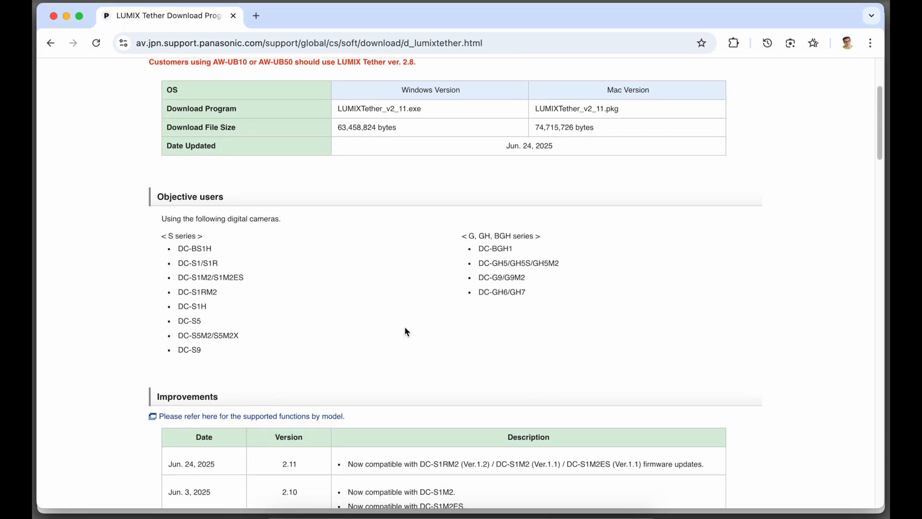
{"action": "scroll", "scroll_direction": "down", "scroll_amount": 3}
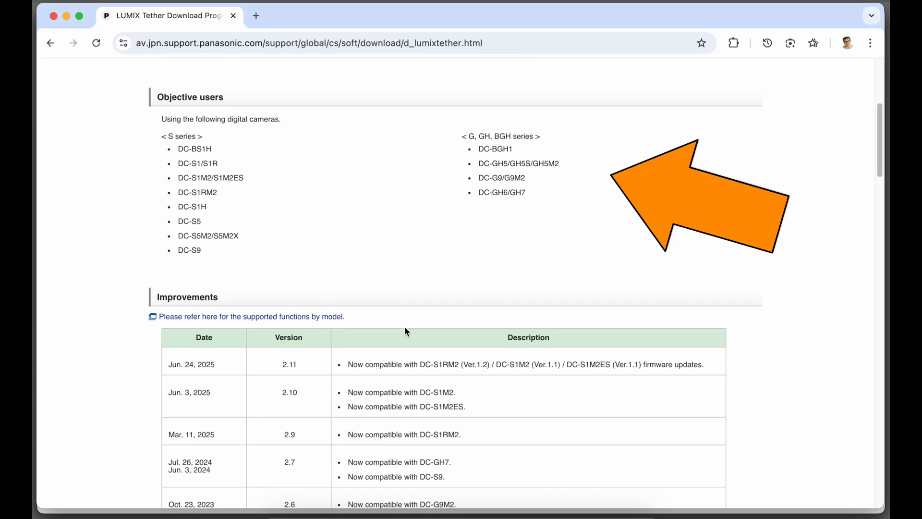
{"action": "mouse_move", "coordinate": [239, 271]}
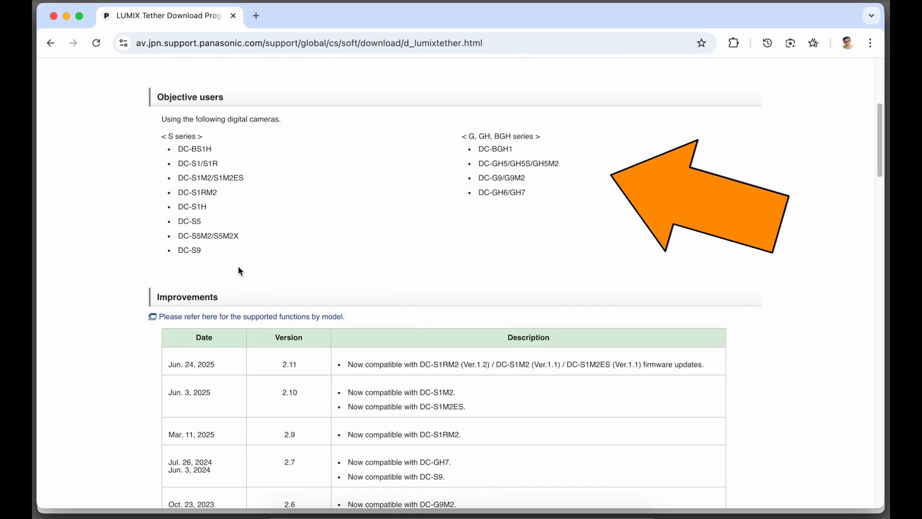
{"action": "mouse_move", "coordinate": [270, 180]}
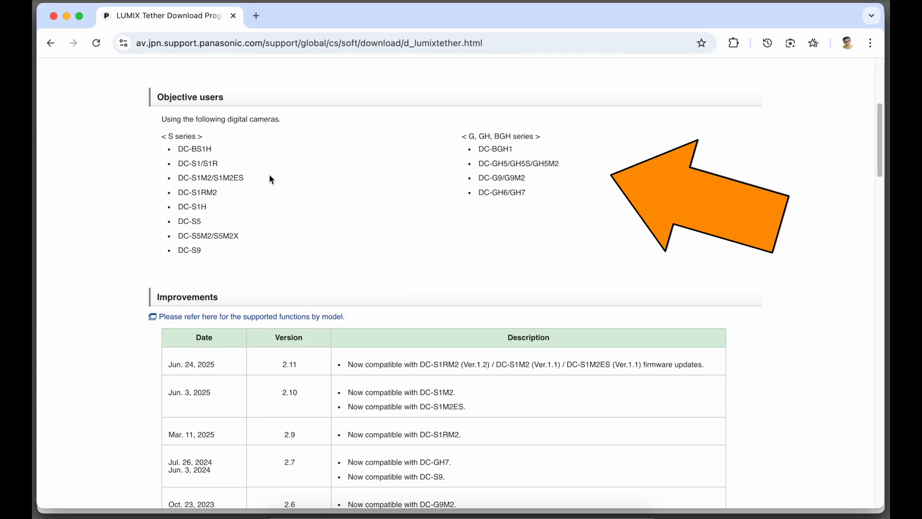
{"action": "mouse_move", "coordinate": [502, 187]}
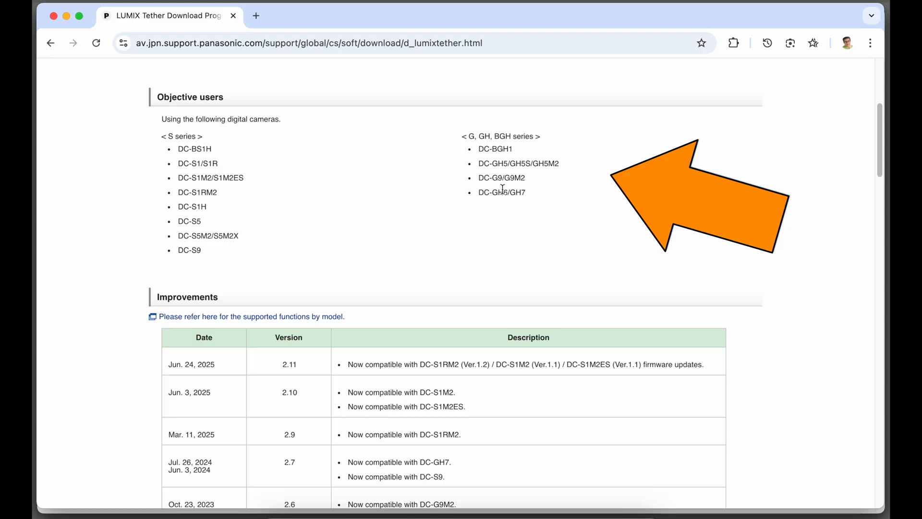
{"action": "scroll", "scroll_direction": "down", "scroll_amount": 3}
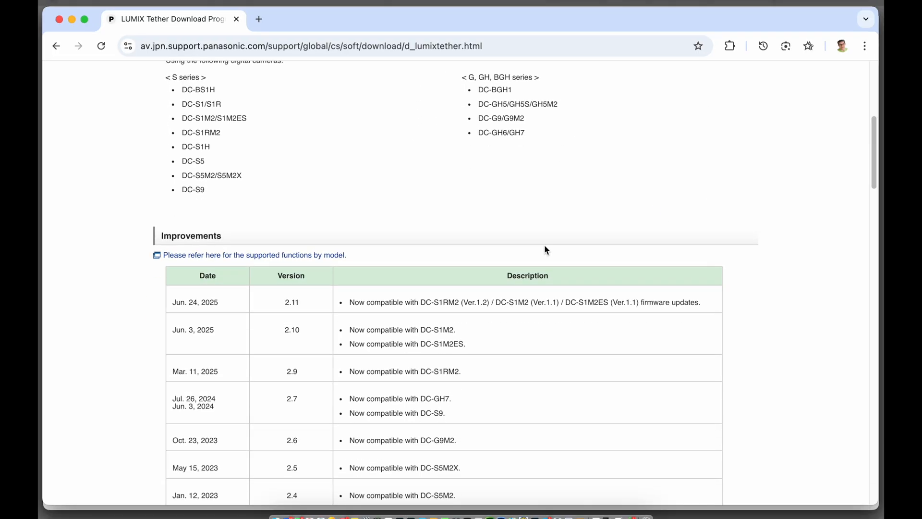
{"action": "scroll", "scroll_direction": "down", "scroll_amount": 3}
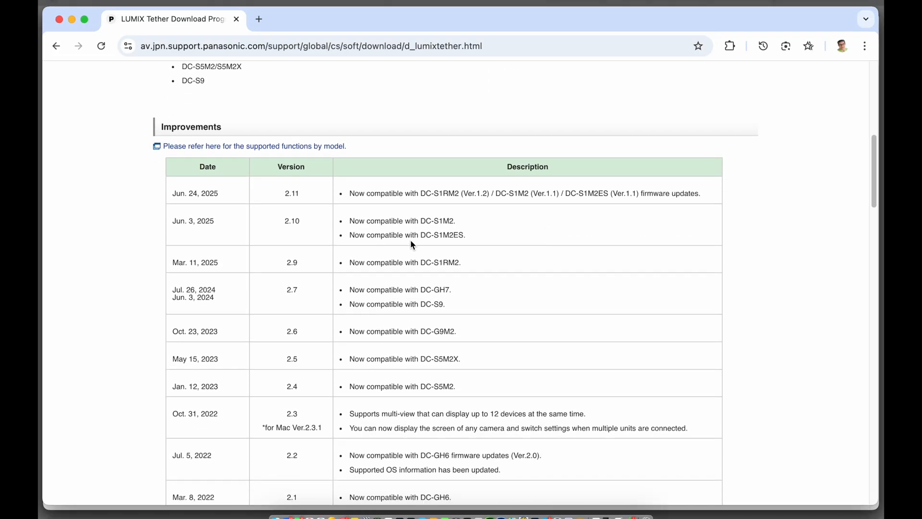
{"action": "mouse_move", "coordinate": [229, 212]}
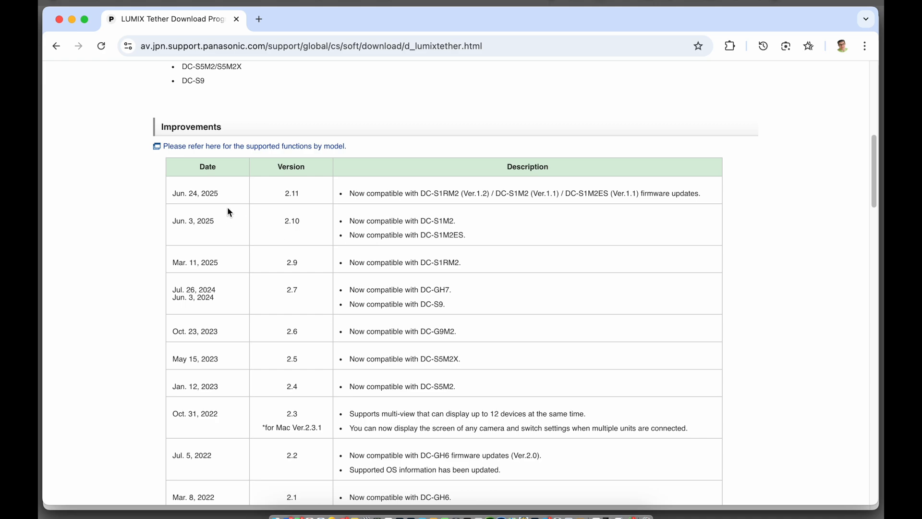
{"action": "mouse_move", "coordinate": [297, 205]}
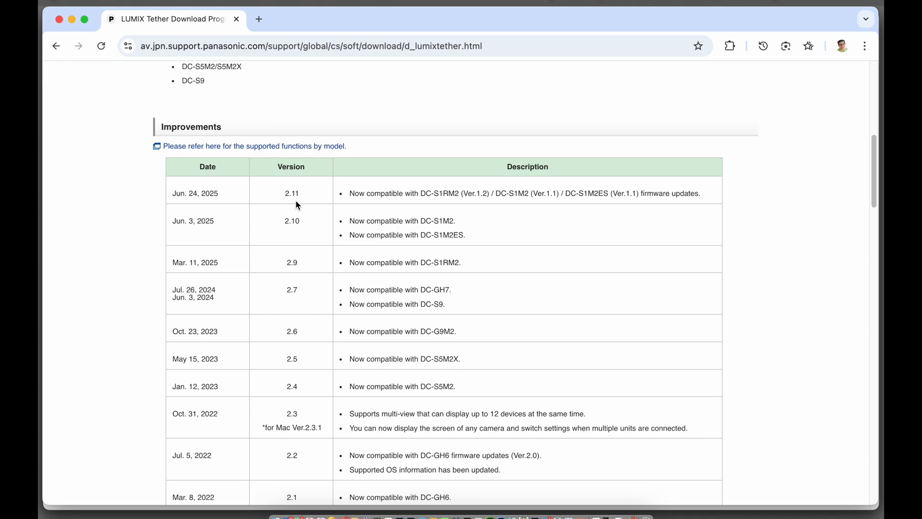
{"action": "mouse_move", "coordinate": [446, 208]}
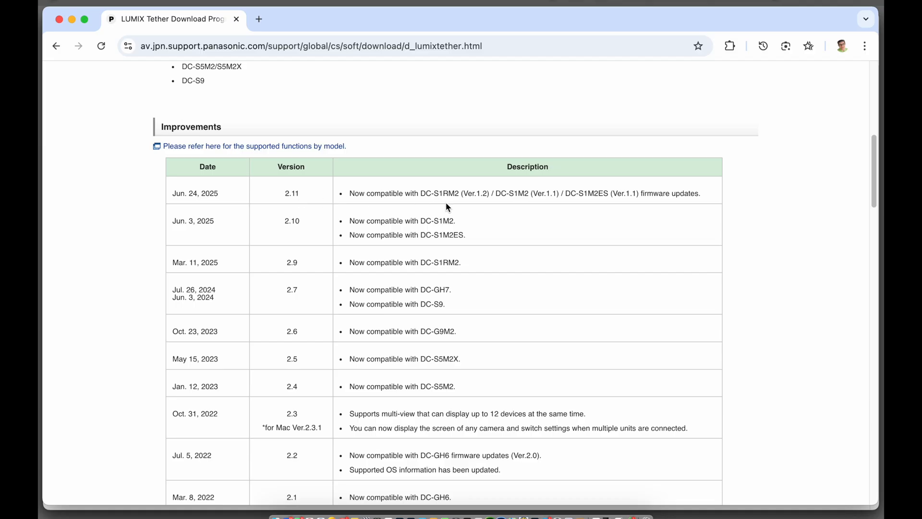
{"action": "mouse_move", "coordinate": [609, 206]}
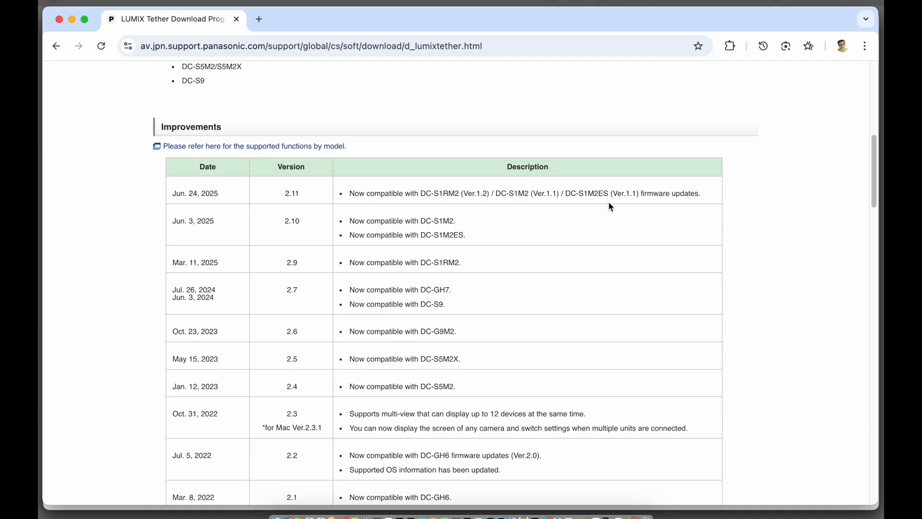
{"action": "mouse_move", "coordinate": [467, 226]}
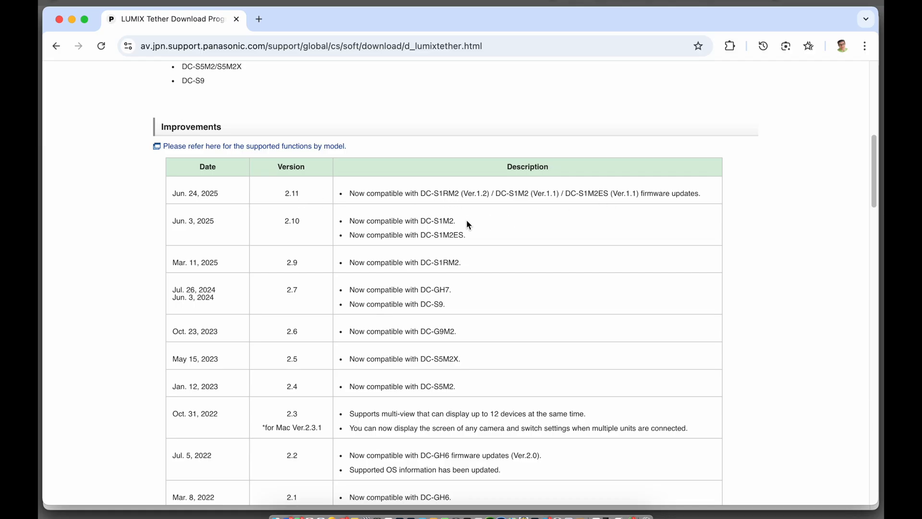
{"action": "mouse_move", "coordinate": [136, 214]}
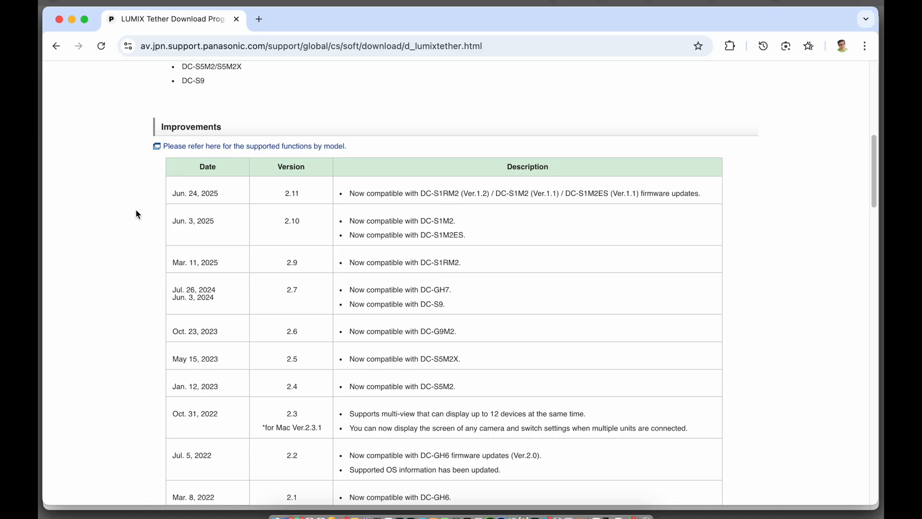
Scroll past the operating environment to the Accepted / Not Accepted buttons of the licence agreement.
{"action": "scroll", "scroll_direction": "down", "scroll_amount": 3}
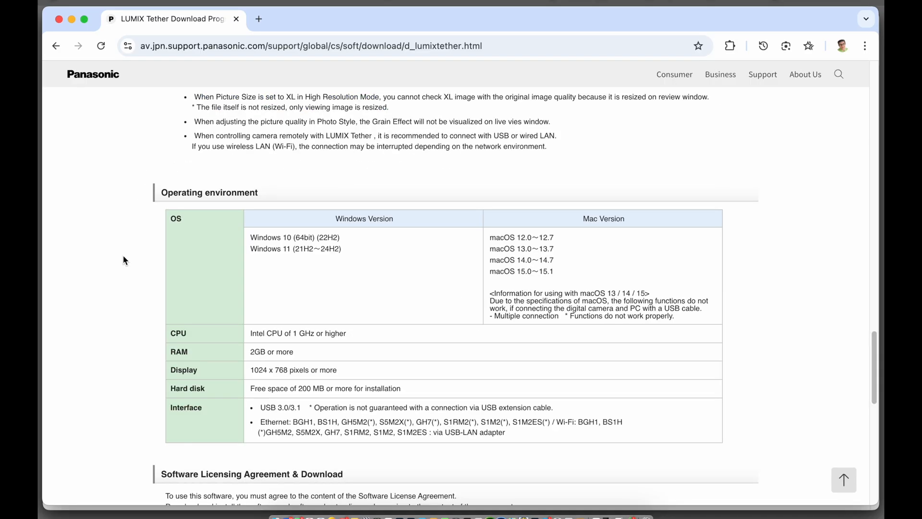
{"action": "scroll", "scroll_direction": "down", "scroll_amount": 3}
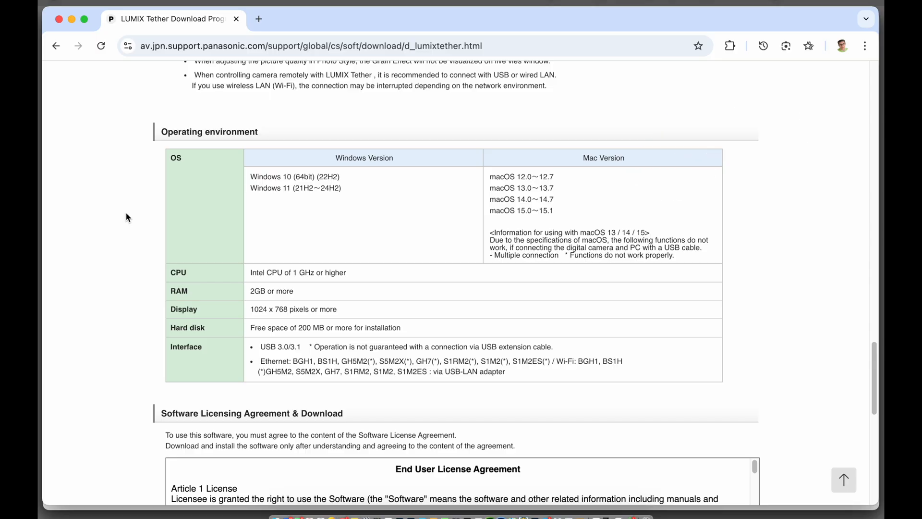
{"action": "scroll", "scroll_direction": "down", "scroll_amount": 3}
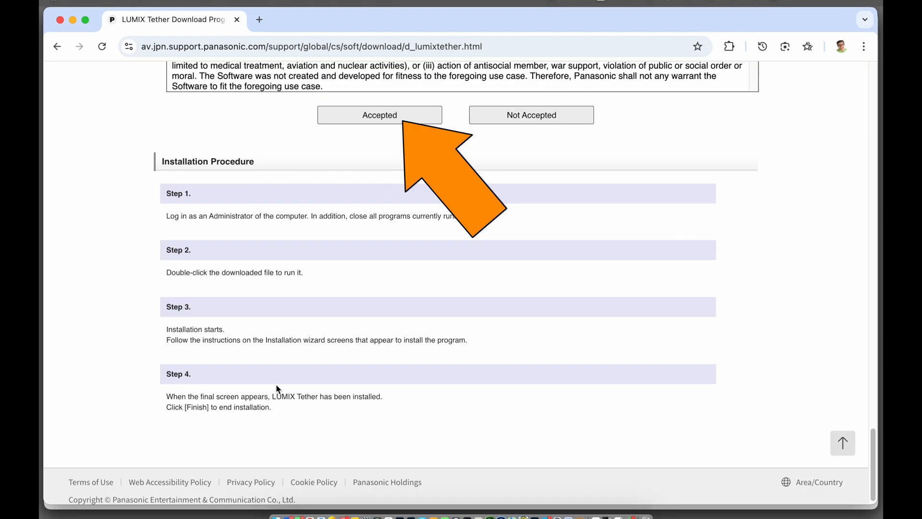
Accept the licence agreement and show the Windows camera model list in the download procedure.
{"action": "left_click", "coordinate": [379, 114]}
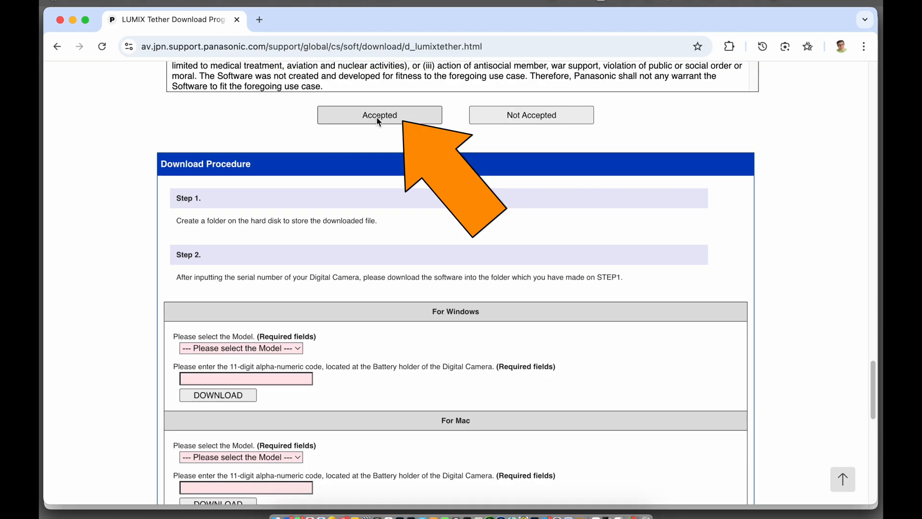
{"action": "scroll", "scroll_direction": "down", "scroll_amount": 3}
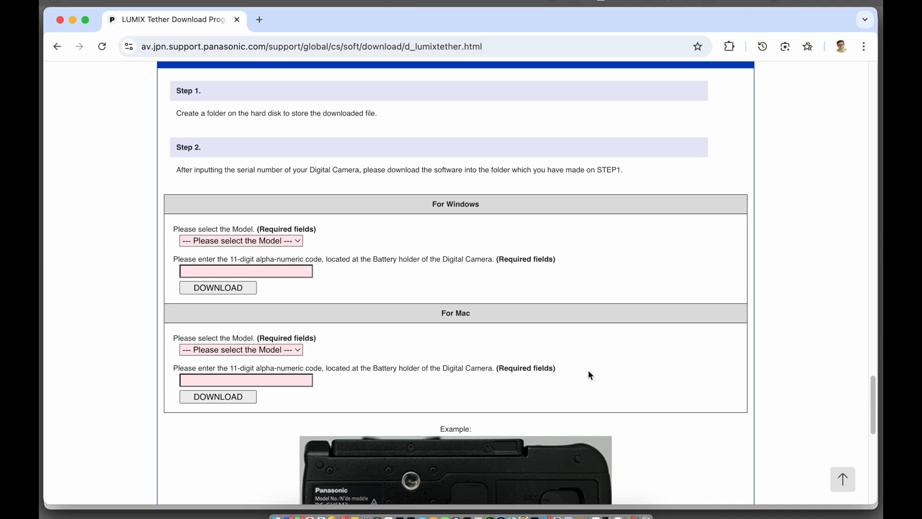
{"action": "scroll", "scroll_direction": "down", "scroll_amount": 3}
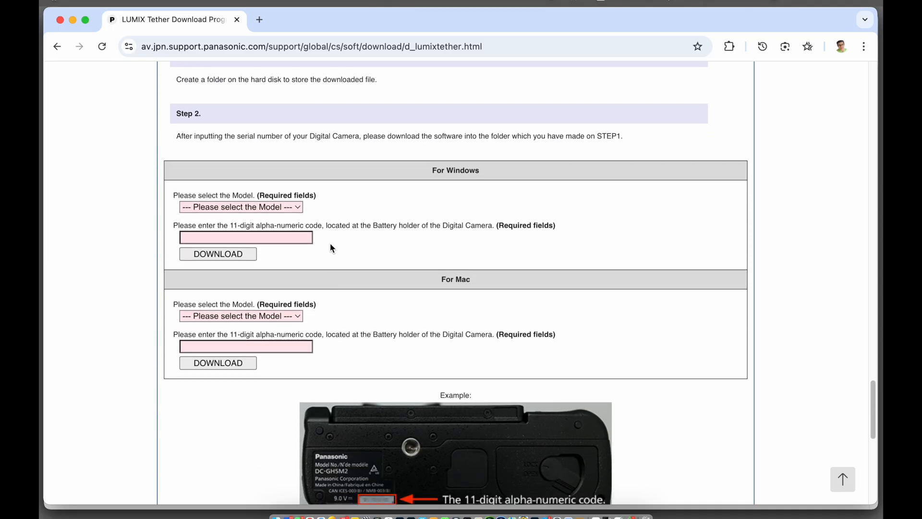
{"action": "left_click", "coordinate": [240, 206]}
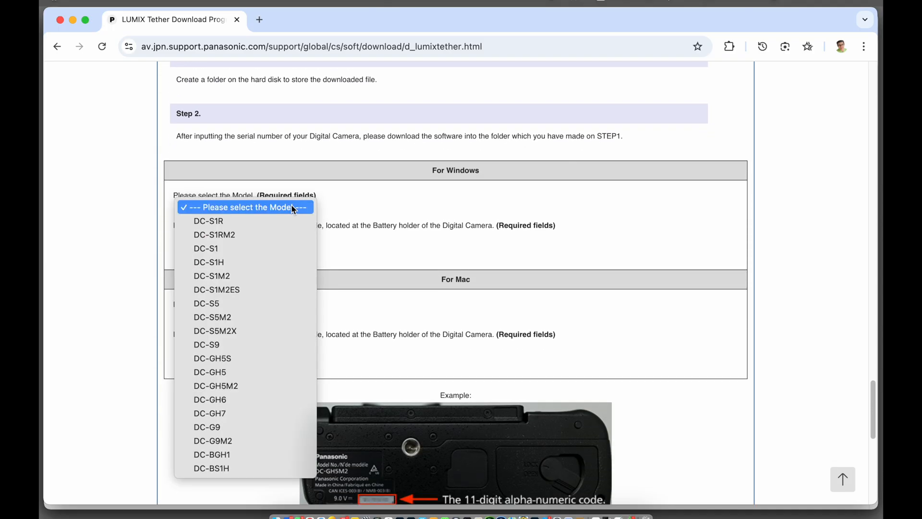
{"action": "mouse_move", "coordinate": [220, 454]}
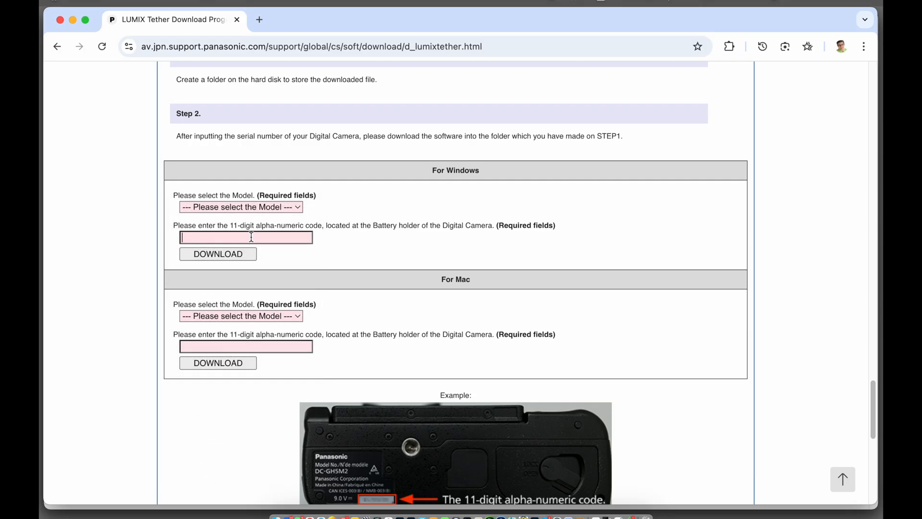
{"action": "mouse_move", "coordinate": [289, 253]}
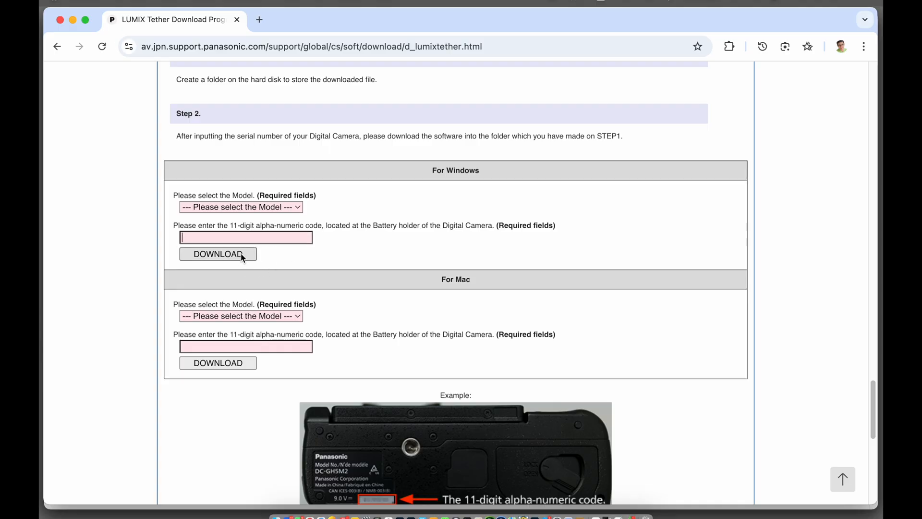
{"action": "mouse_move", "coordinate": [250, 315]}
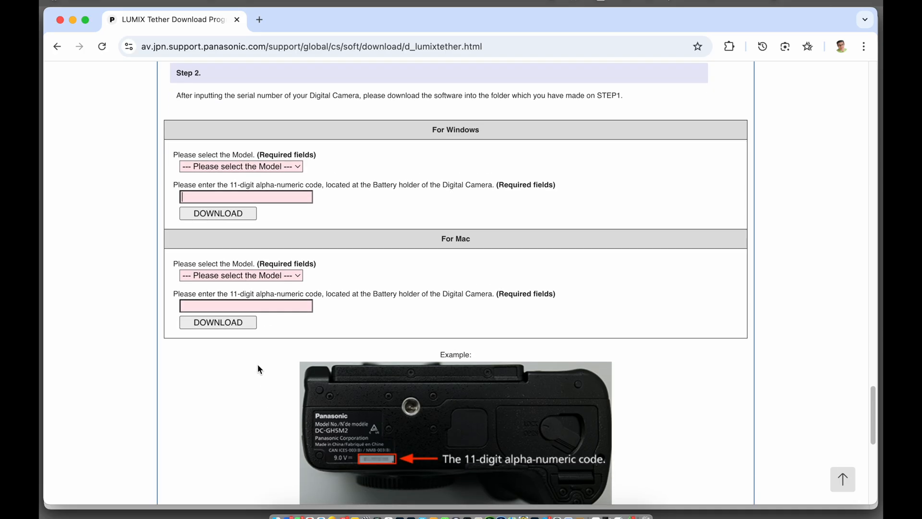
{"action": "mouse_move", "coordinate": [319, 268]}
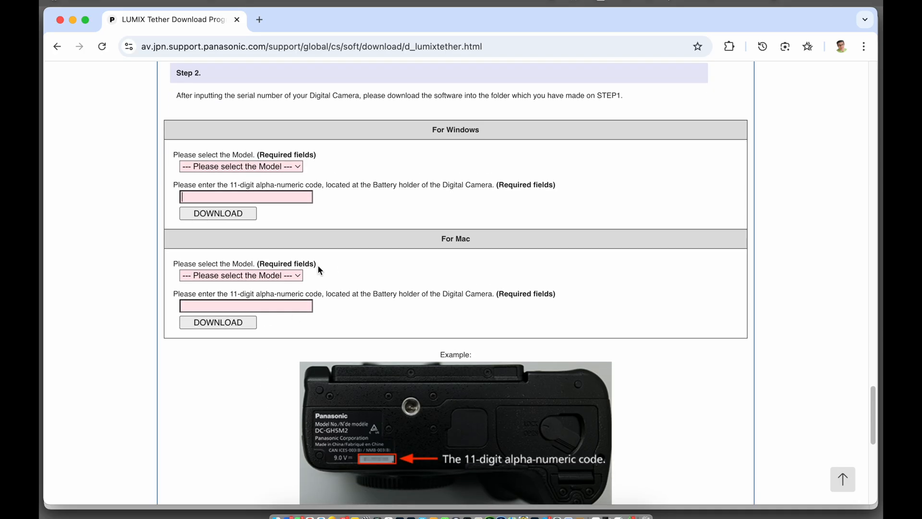
{"action": "mouse_move", "coordinate": [202, 396]}
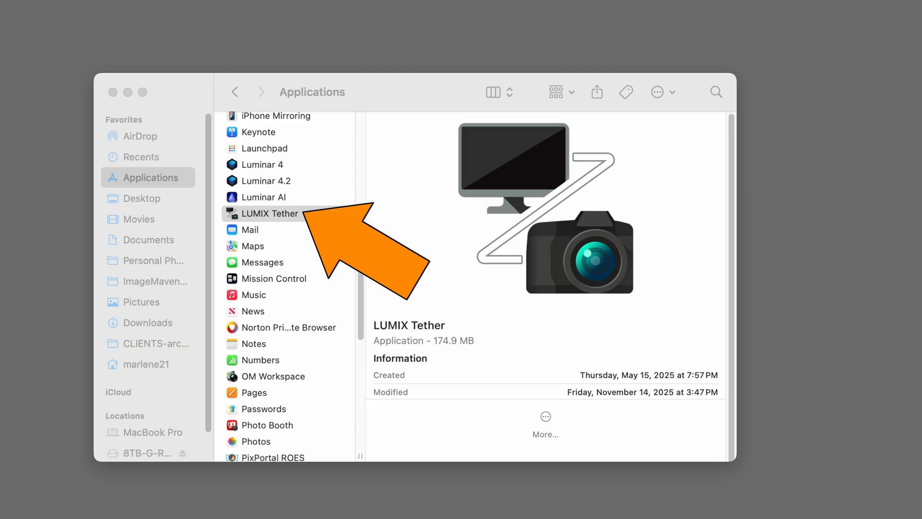
Launch LUMIX Tether from the Applications folder so it prompts for a camera connection.
{"action": "double_click", "coordinate": [270, 213]}
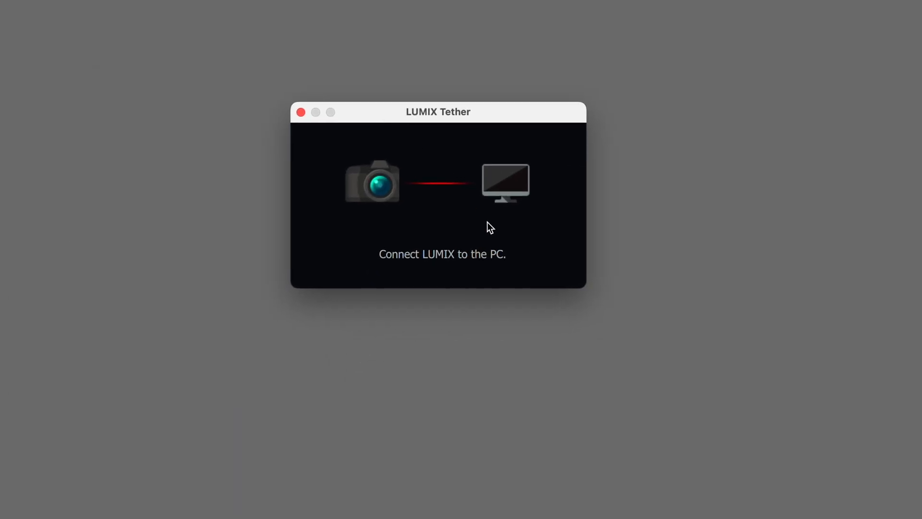
{"action": "mouse_move", "coordinate": [454, 274]}
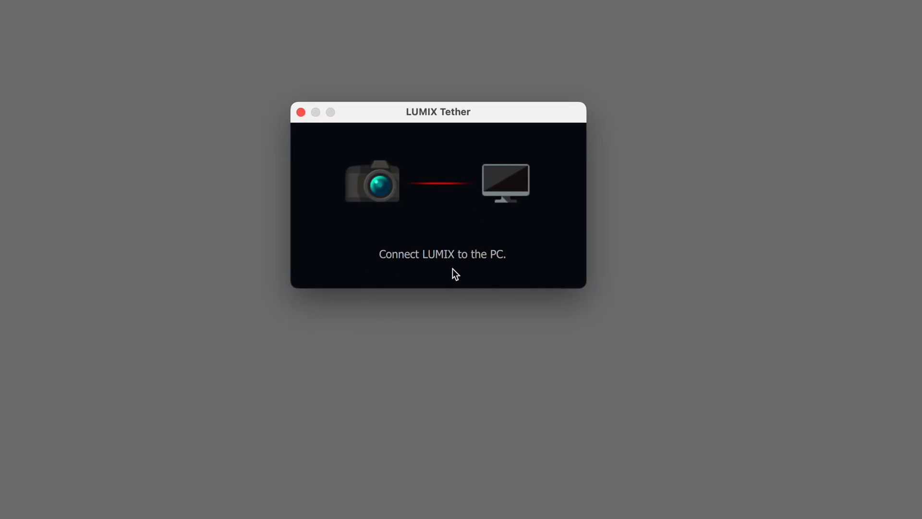
{"action": "mouse_move", "coordinate": [522, 274]}
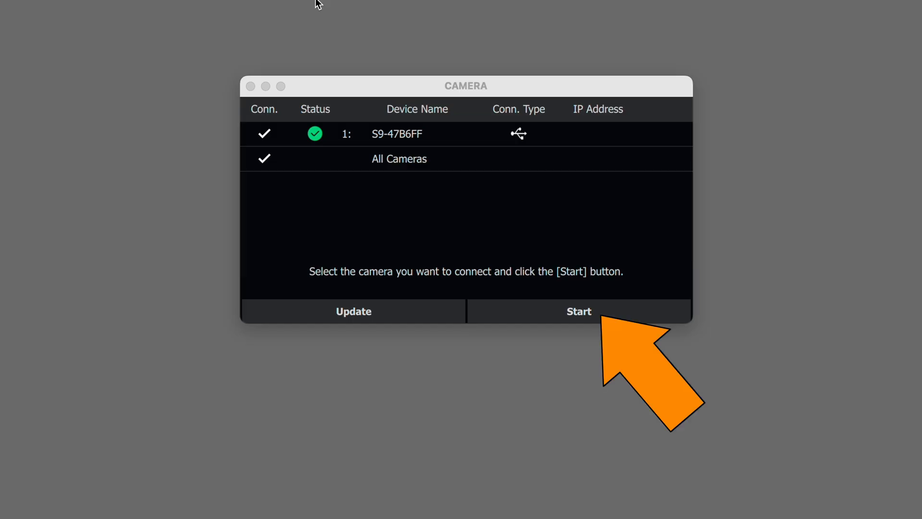
Connect to the S9 camera over USB and start its live view and control panel.
{"action": "left_click", "coordinate": [578, 311]}
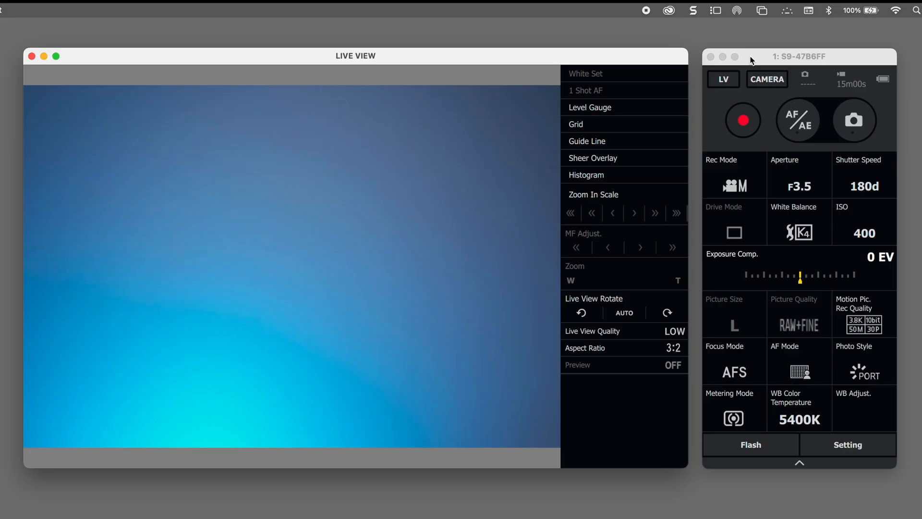
{"action": "left_click", "coordinate": [847, 444]}
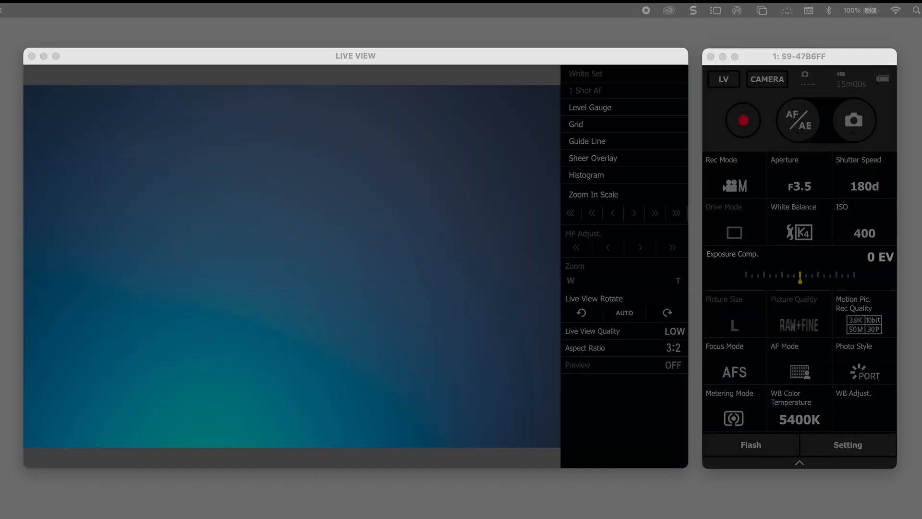
Set the import destination to the 192-Clips folder with RAW file transfer on, and save the preferences.
{"action": "left_click", "coordinate": [847, 444]}
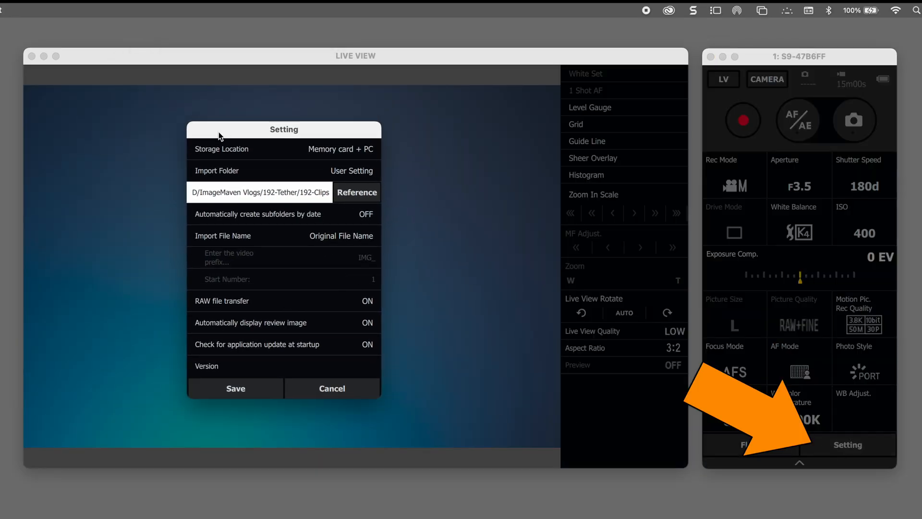
{"action": "mouse_move", "coordinate": [373, 481]}
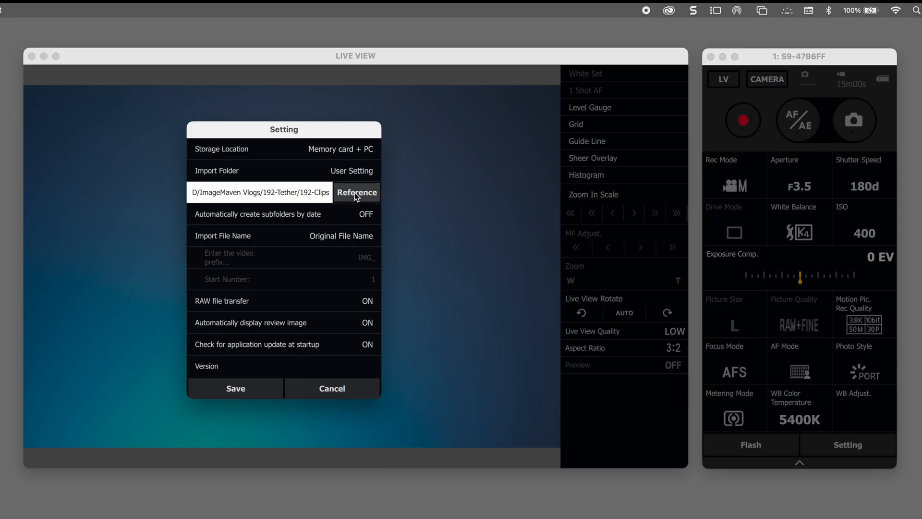
{"action": "mouse_move", "coordinate": [270, 198]}
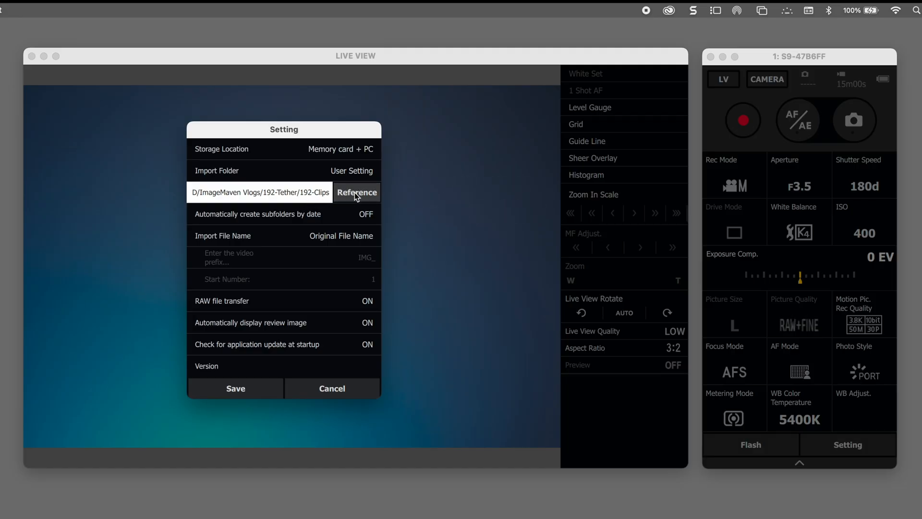
{"action": "left_click", "coordinate": [356, 192]}
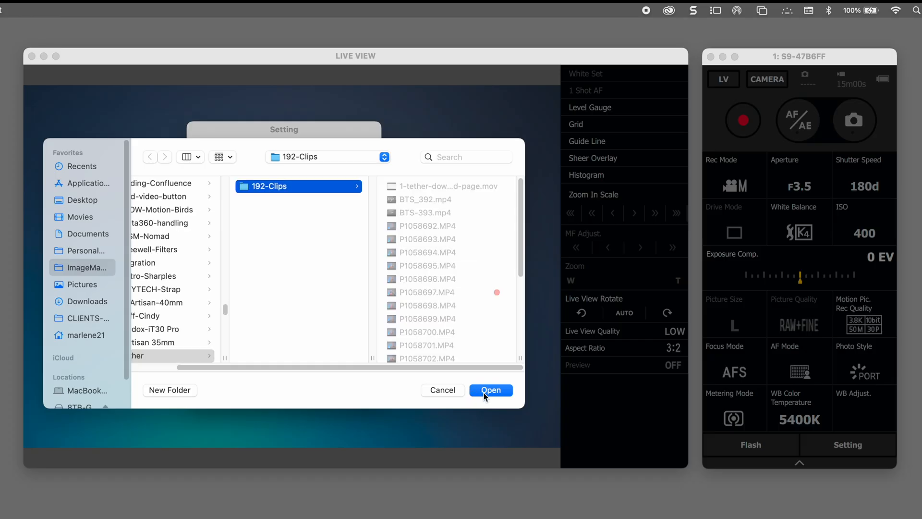
{"action": "left_click", "coordinate": [491, 390]}
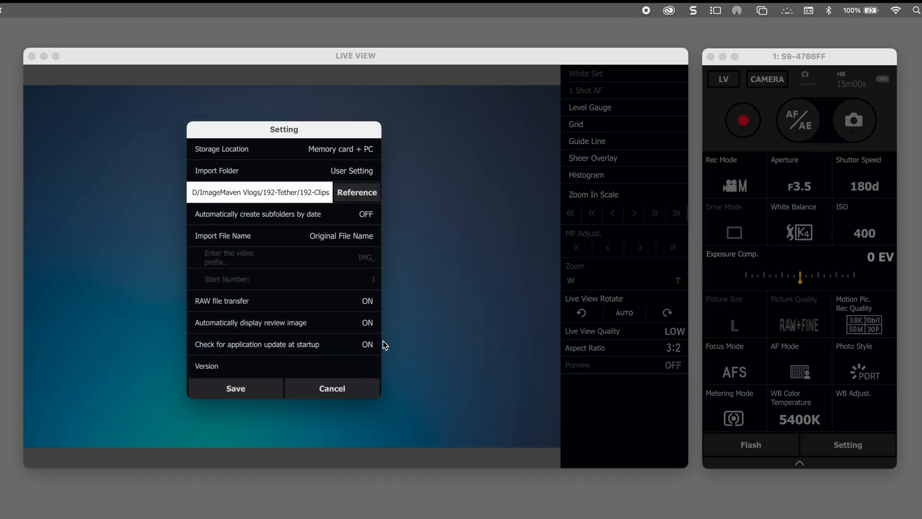
{"action": "mouse_move", "coordinate": [347, 237]}
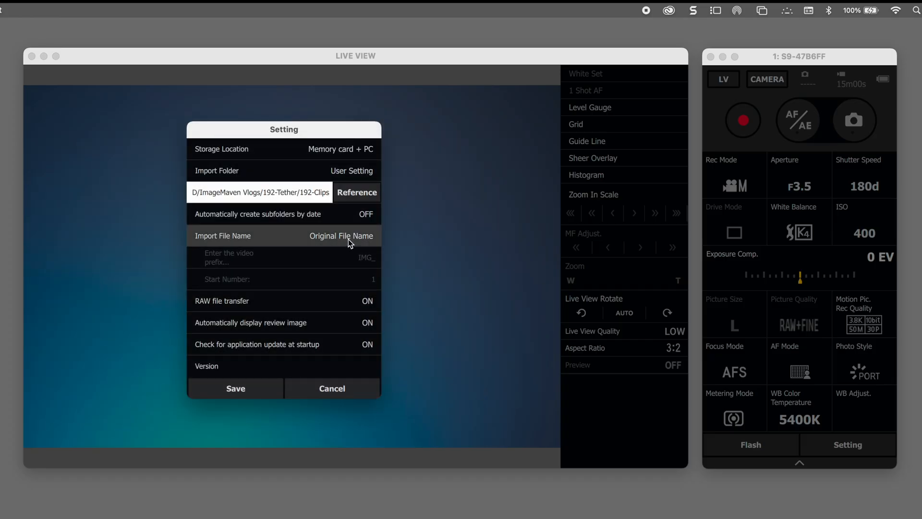
{"action": "mouse_move", "coordinate": [327, 282]}
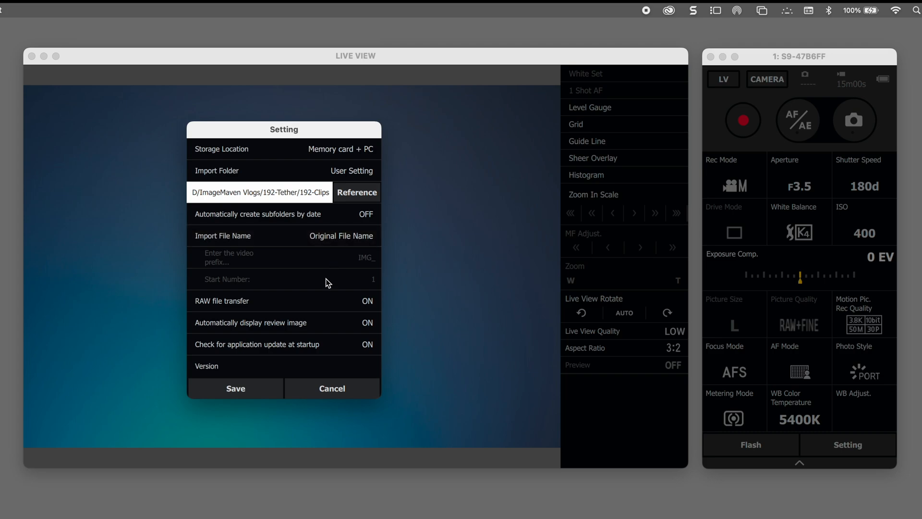
{"action": "mouse_move", "coordinate": [351, 257]}
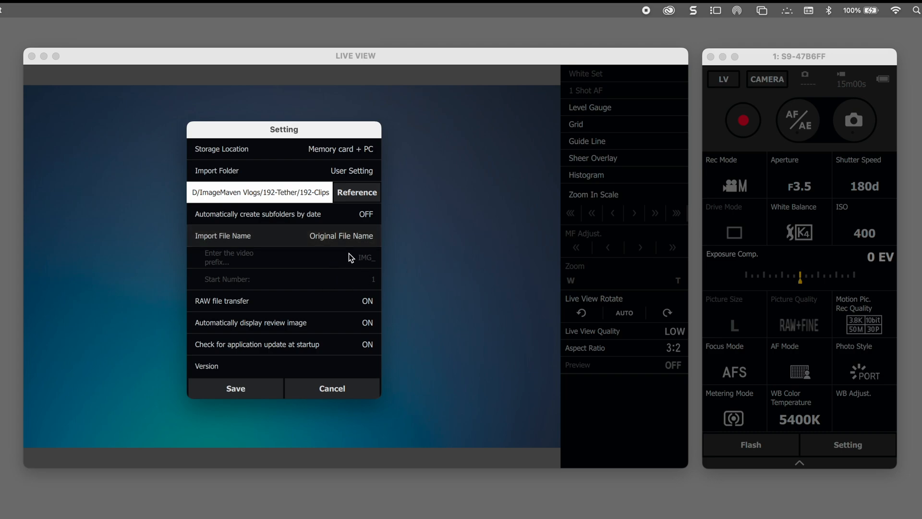
{"action": "mouse_move", "coordinate": [287, 274]}
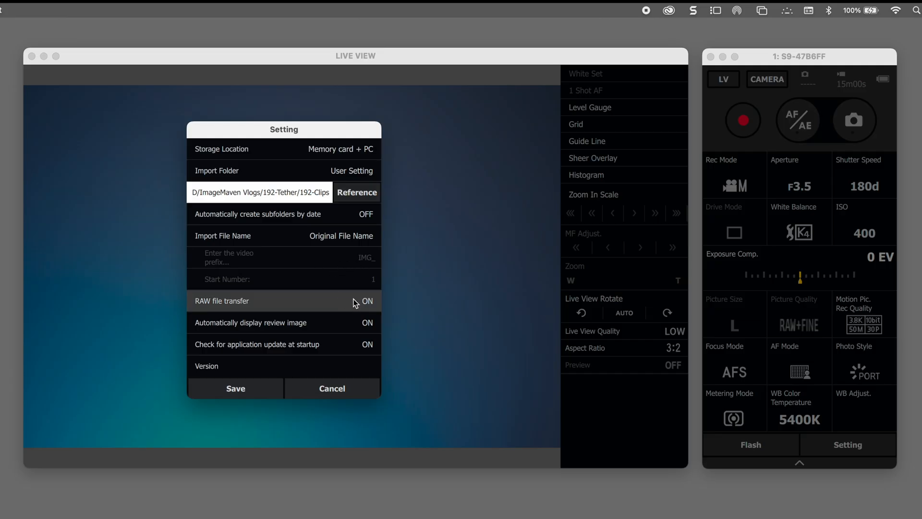
{"action": "mouse_move", "coordinate": [367, 307]}
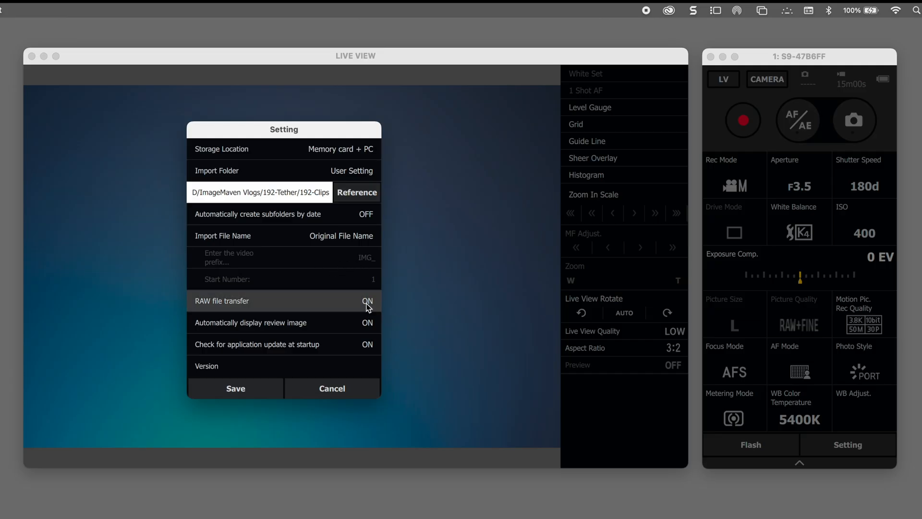
{"action": "mouse_move", "coordinate": [398, 308]}
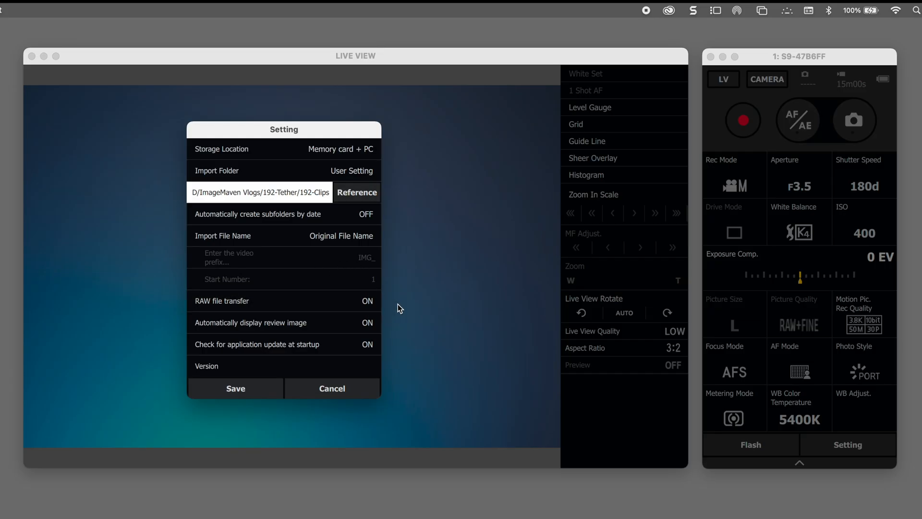
{"action": "left_click", "coordinate": [366, 300]}
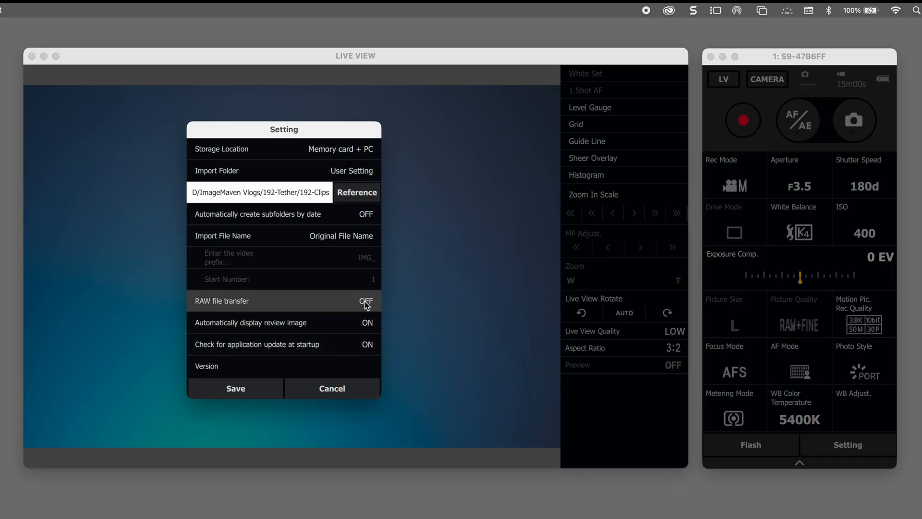
{"action": "left_click", "coordinate": [365, 300]}
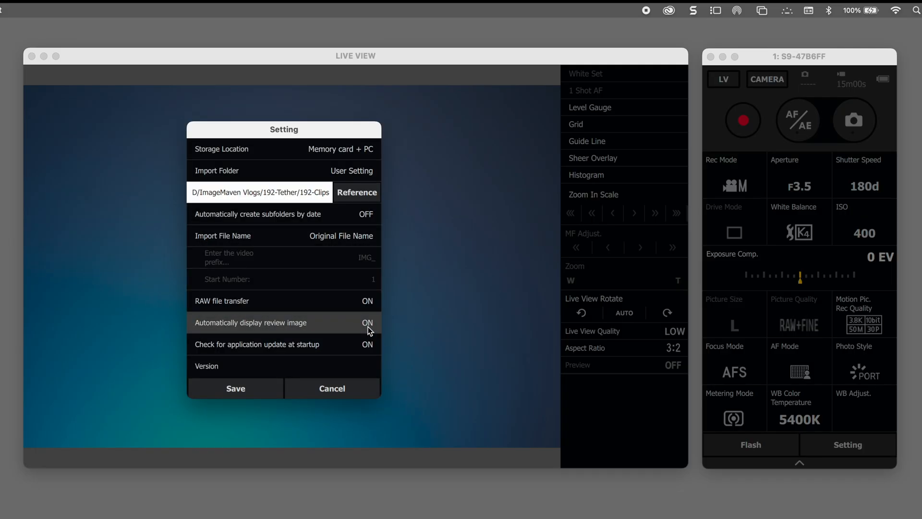
{"action": "mouse_move", "coordinate": [369, 349]}
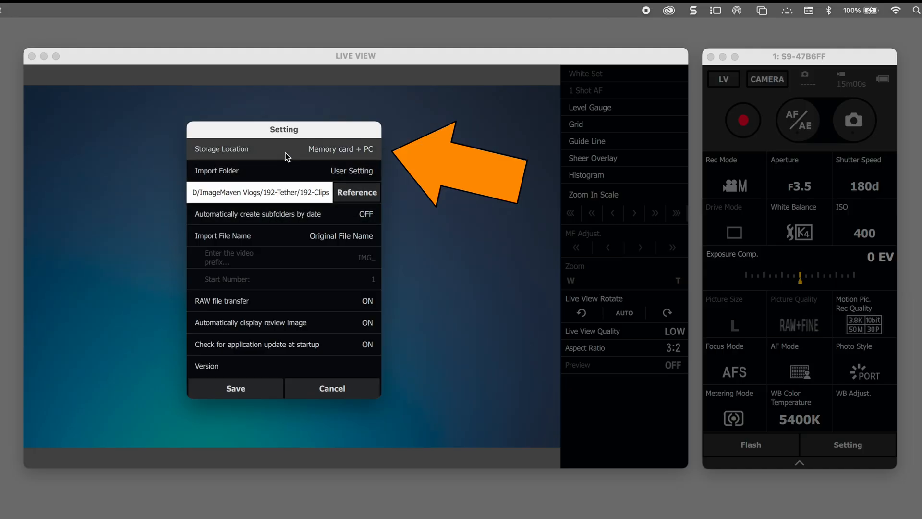
{"action": "mouse_move", "coordinate": [349, 160]}
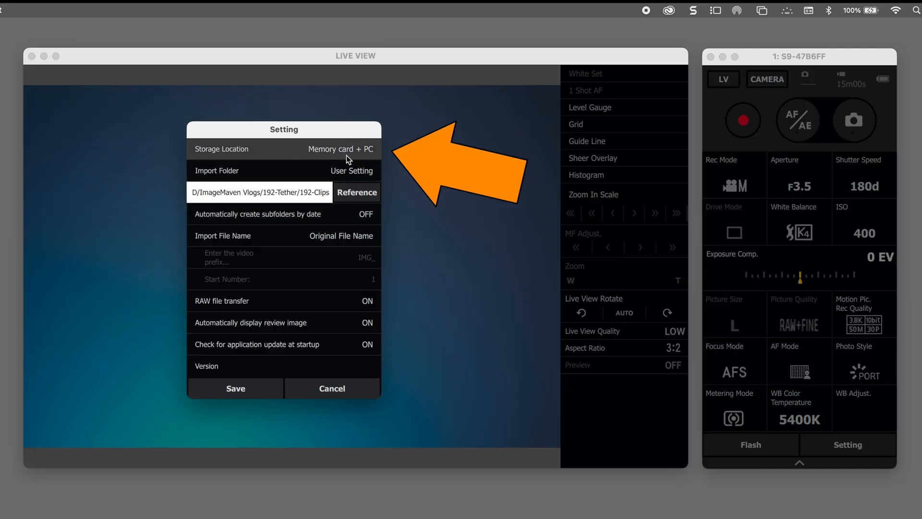
{"action": "mouse_move", "coordinate": [371, 157]}
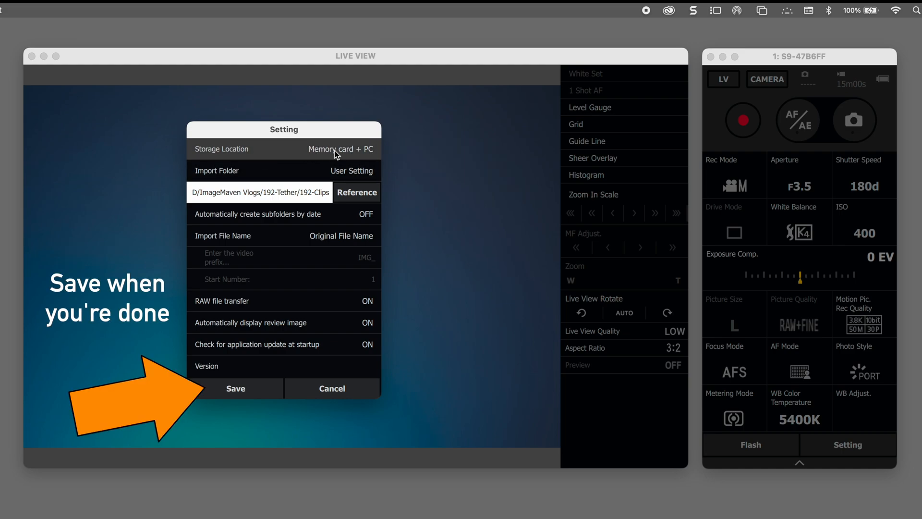
{"action": "left_click", "coordinate": [235, 388]}
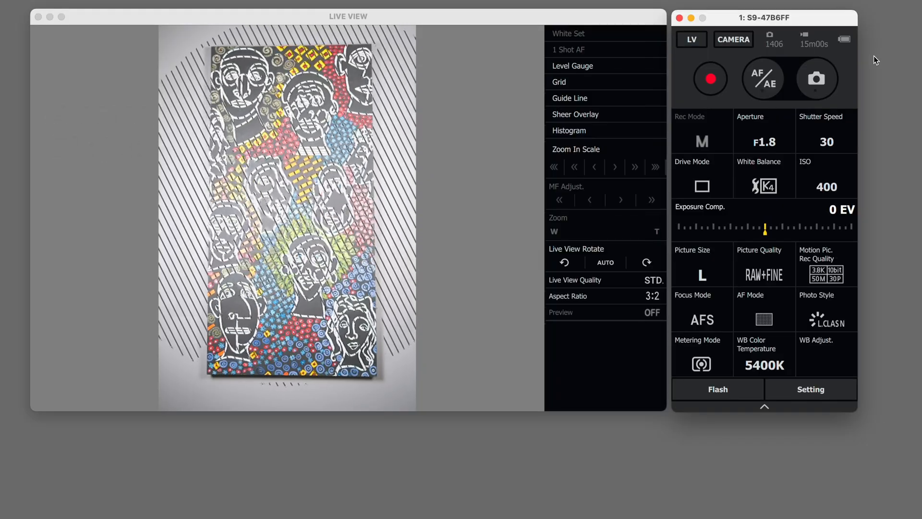
Set the aperture to F2.8 and the shutter speed to 60.
{"action": "left_click", "coordinate": [763, 141]}
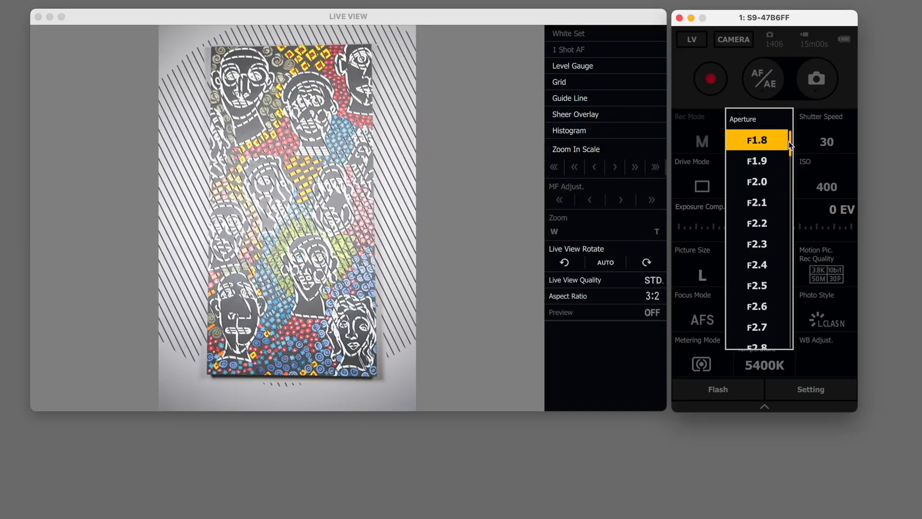
{"action": "scroll", "scroll_direction": "down", "scroll_amount": 3}
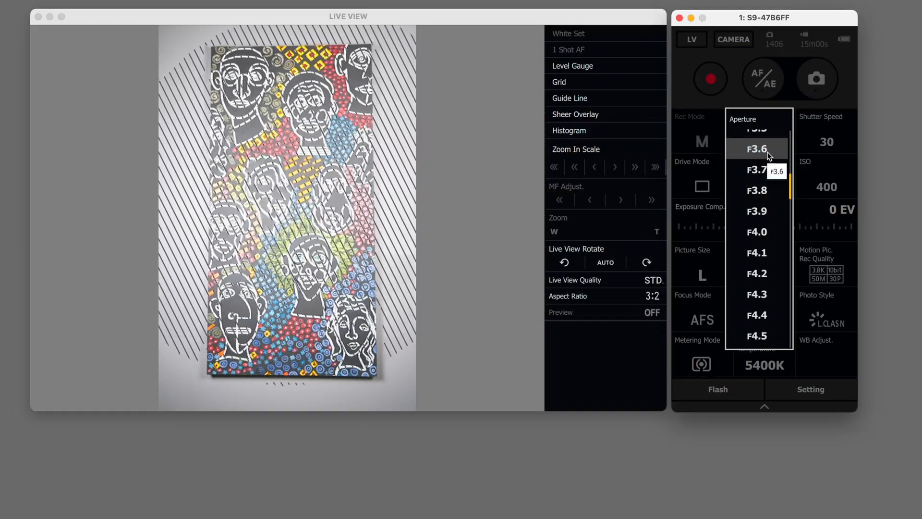
{"action": "left_click", "coordinate": [759, 148]}
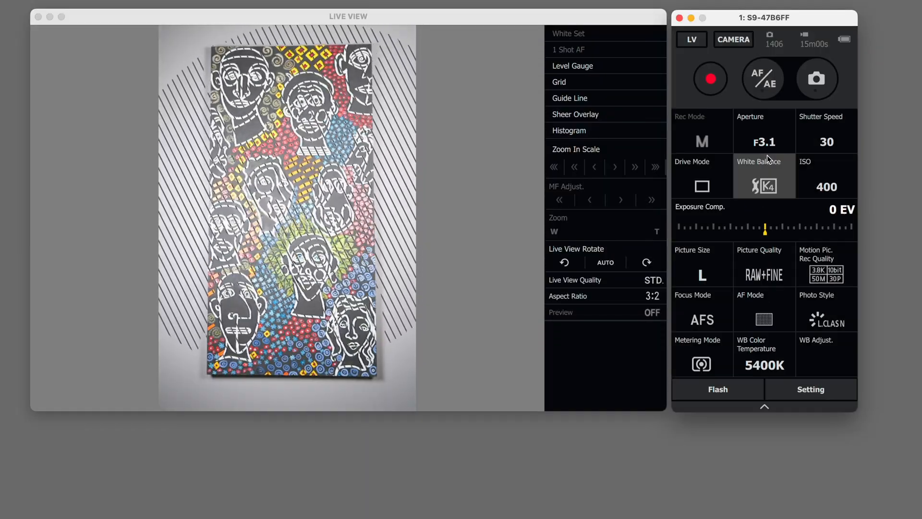
{"action": "left_click", "coordinate": [763, 142]}
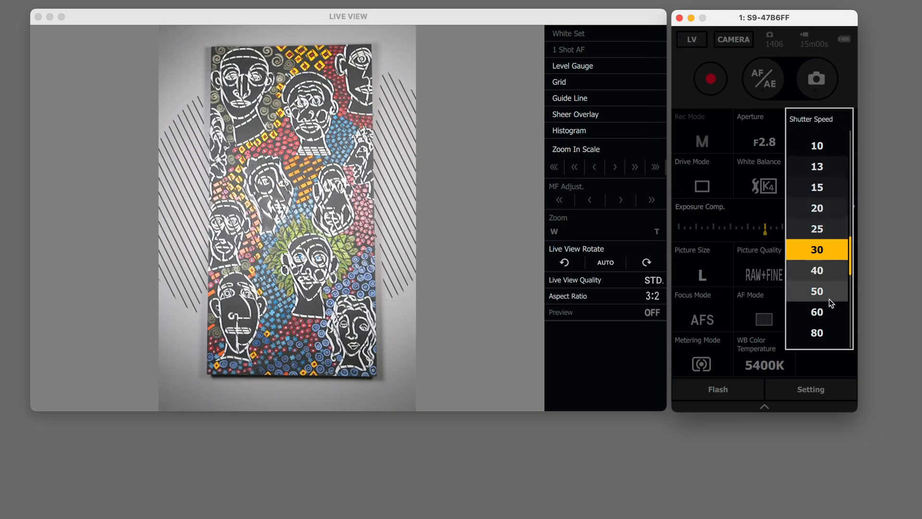
{"action": "left_click", "coordinate": [816, 311]}
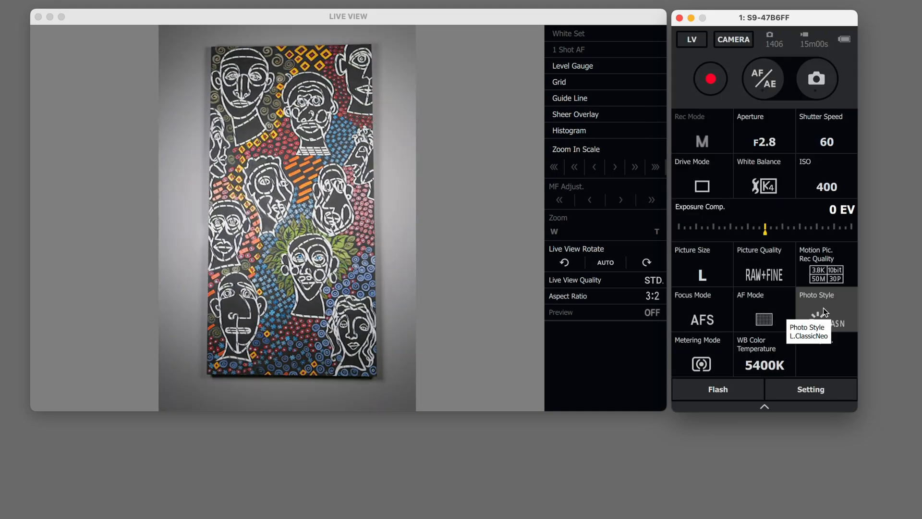
{"action": "mouse_move", "coordinate": [892, 146]}
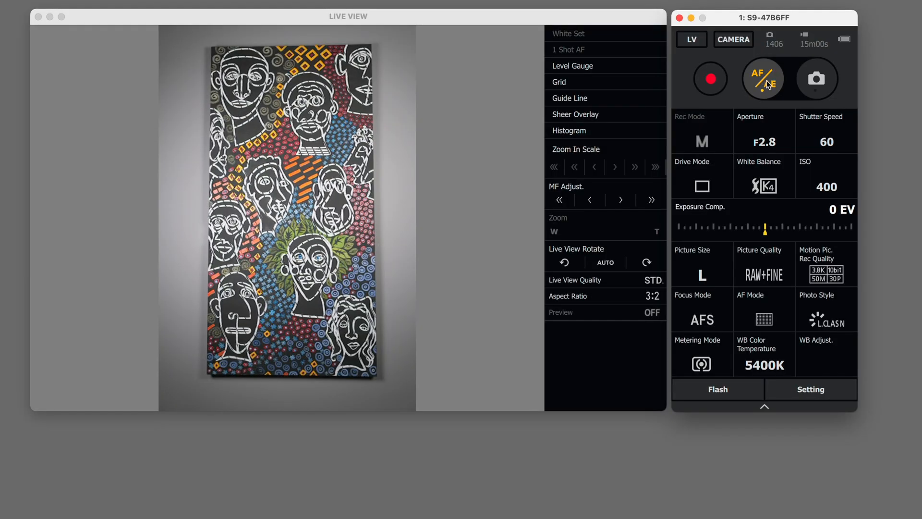
Attempt White Set 4, dismiss the cannot-be-performed warning, and set white balance to AWBw.
{"action": "left_click", "coordinate": [763, 185]}
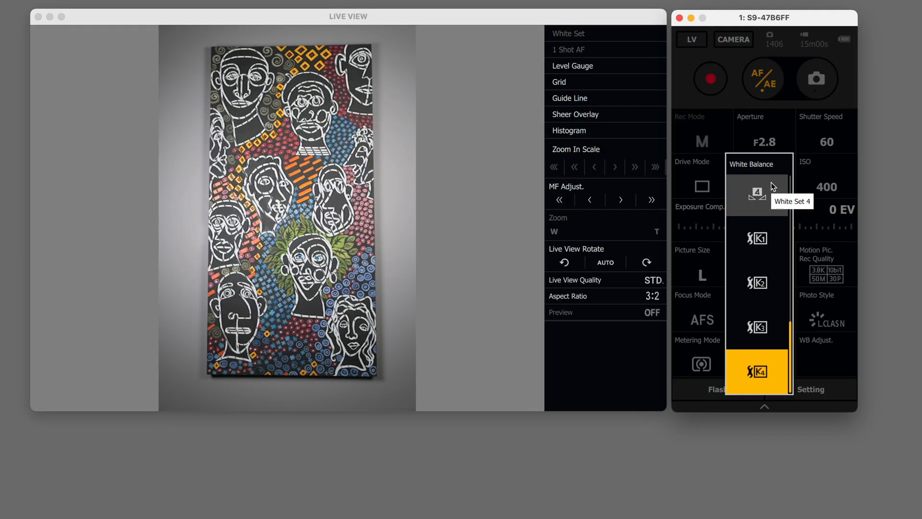
{"action": "left_click", "coordinate": [757, 371]}
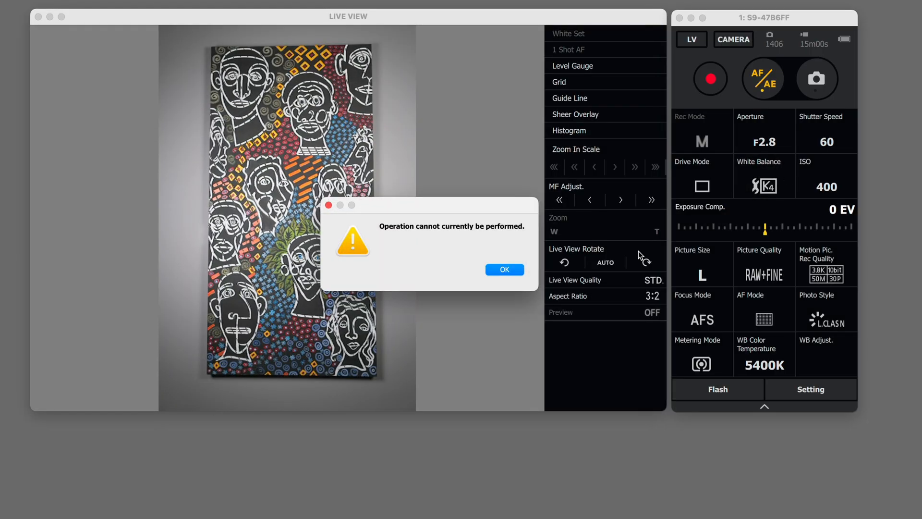
{"action": "left_click", "coordinate": [504, 269]}
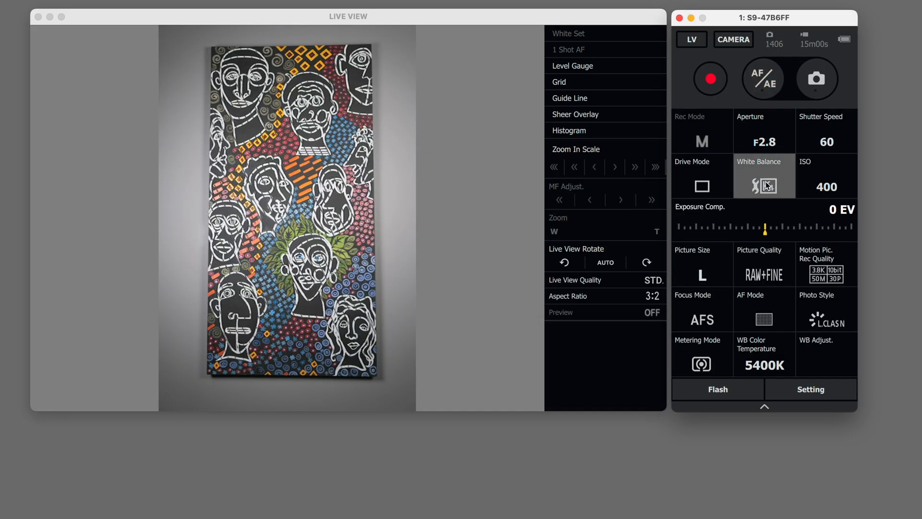
{"action": "left_click", "coordinate": [763, 186]}
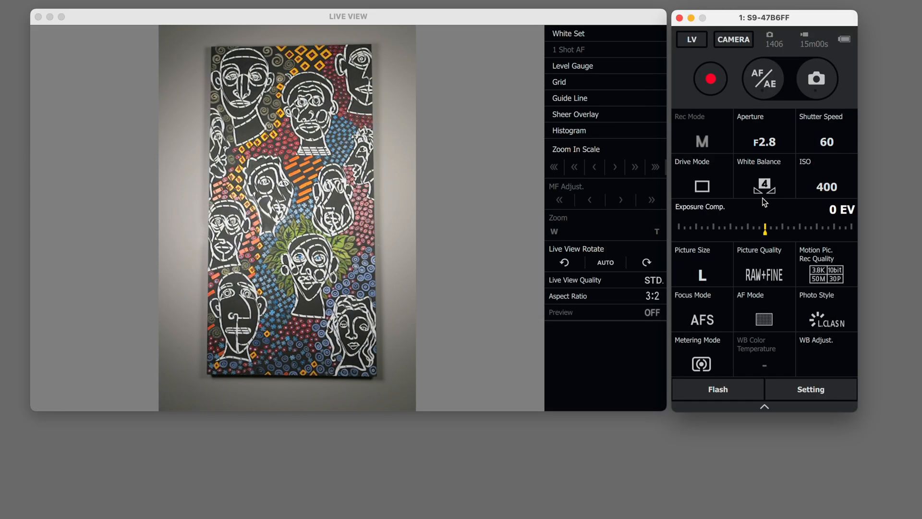
{"action": "left_click", "coordinate": [764, 186]}
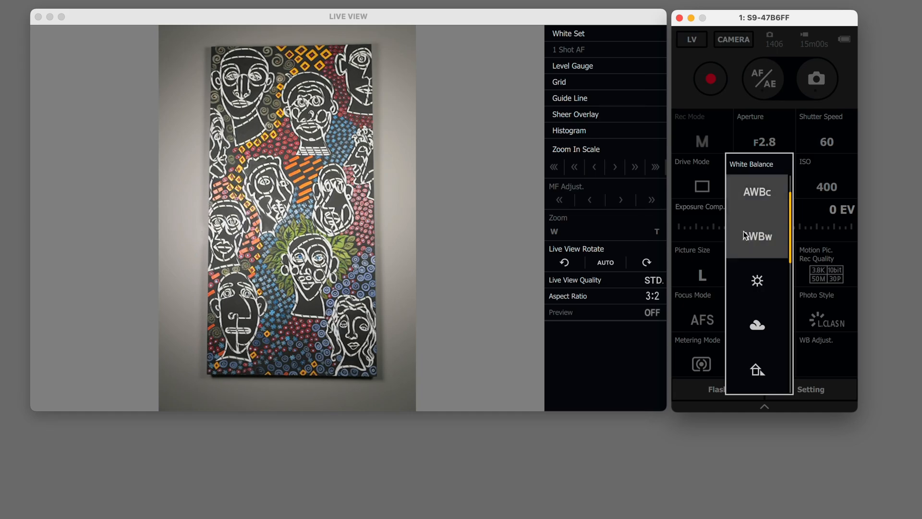
{"action": "left_click", "coordinate": [758, 236]}
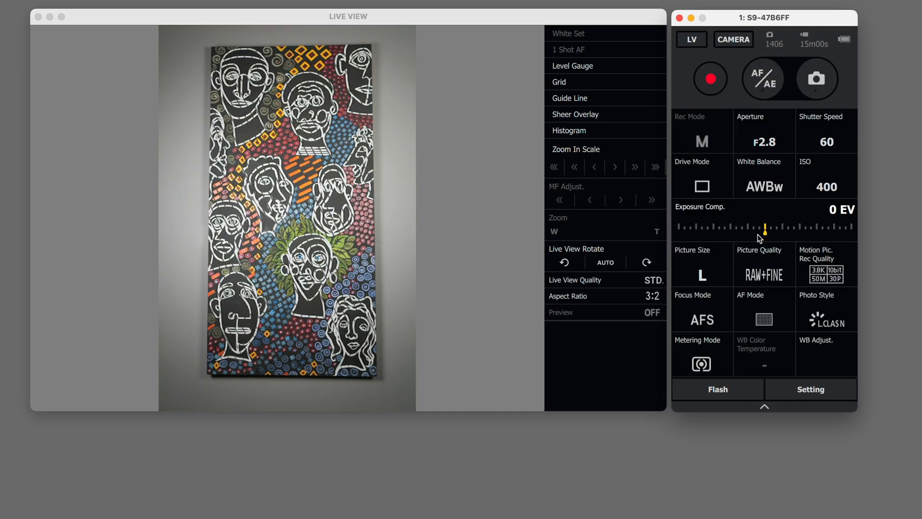
Try Daylight and Cloudy white balance, then choose the K4 colour-temperature preset.
{"action": "left_click", "coordinate": [763, 188]}
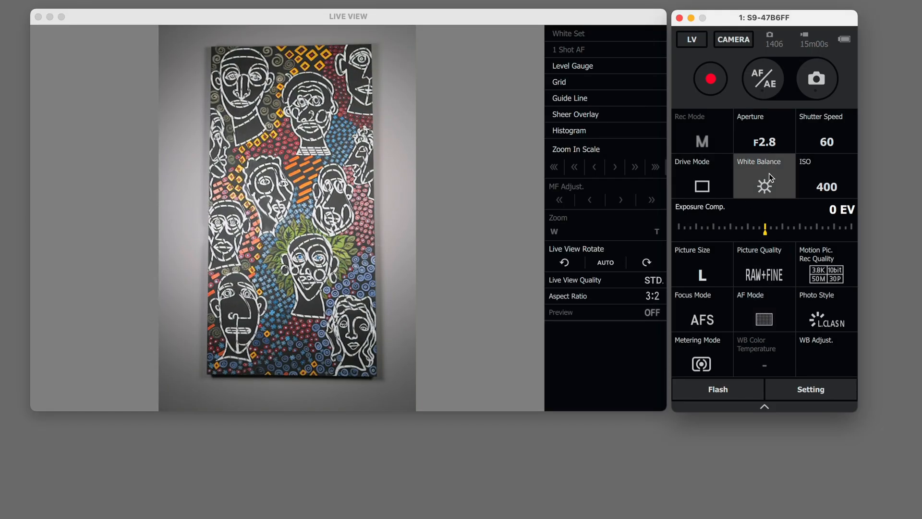
{"action": "left_click", "coordinate": [763, 186]}
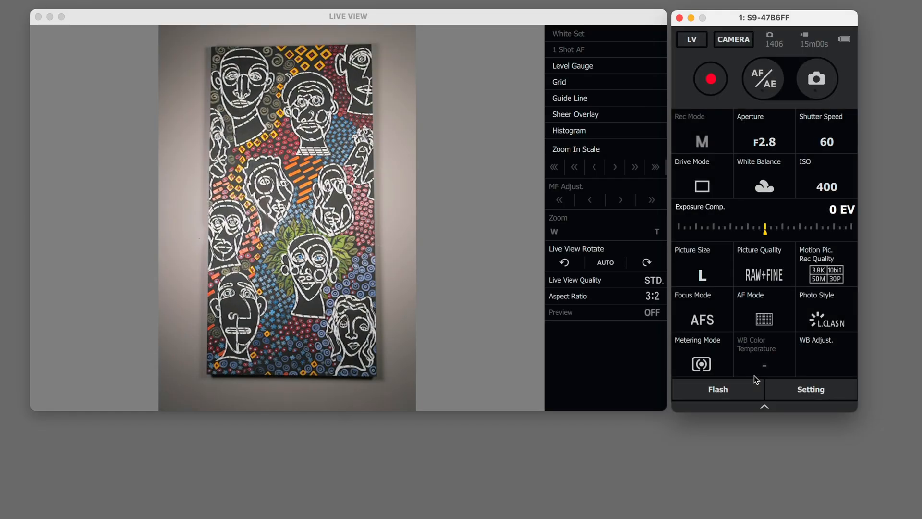
{"action": "left_click", "coordinate": [764, 186]}
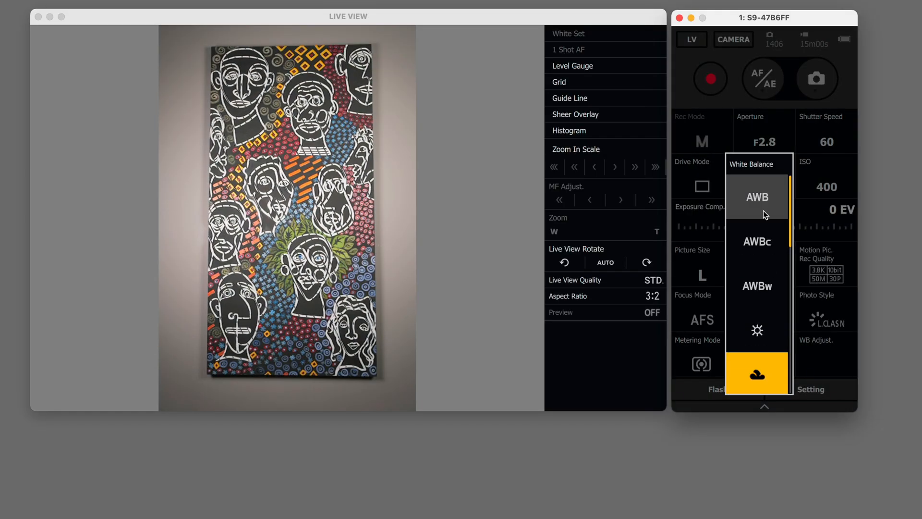
{"action": "scroll", "scroll_direction": "down", "scroll_amount": 3}
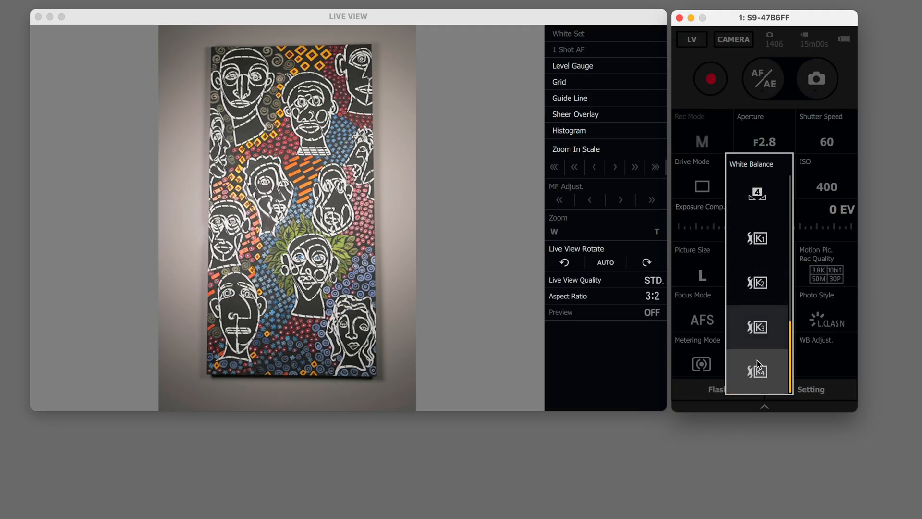
{"action": "left_click", "coordinate": [756, 371]}
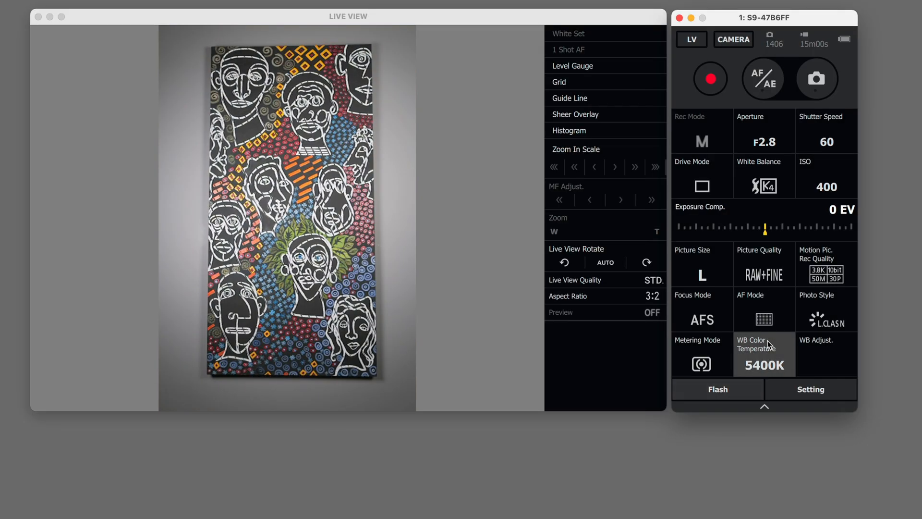
{"action": "left_click", "coordinate": [763, 364]}
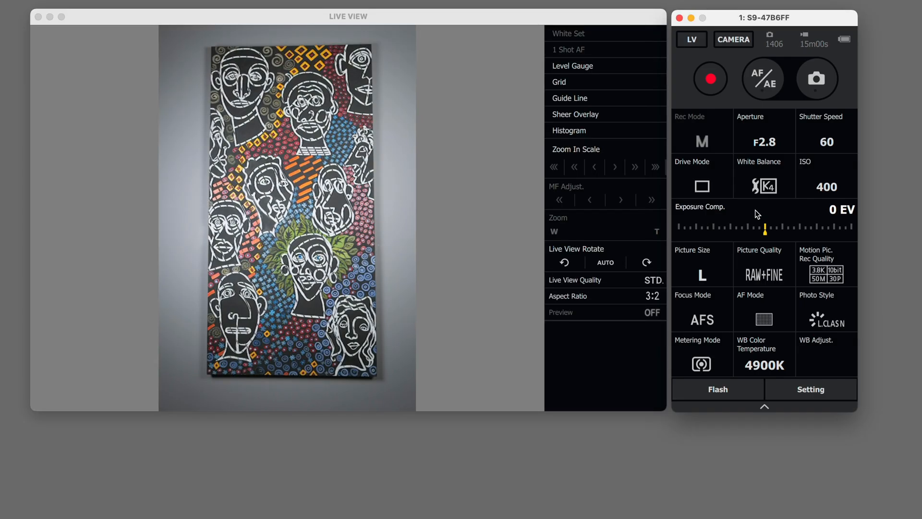
{"action": "mouse_move", "coordinate": [763, 352]}
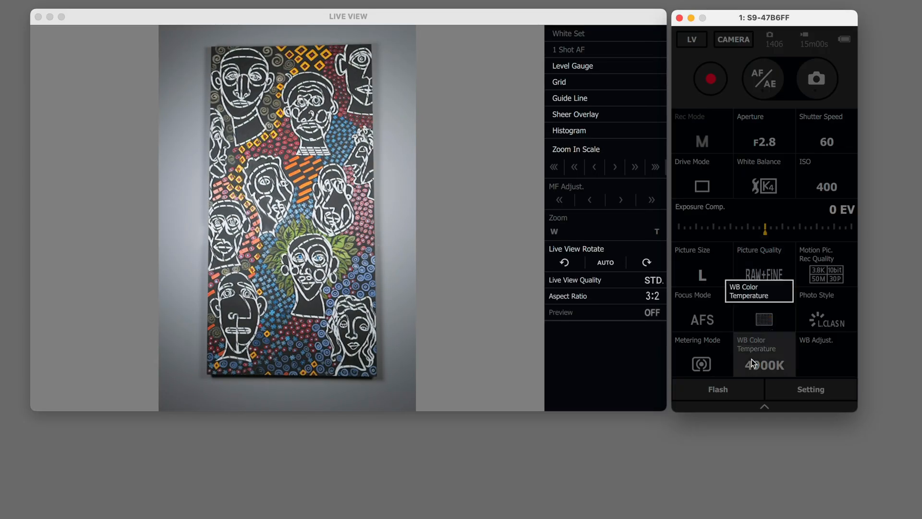
Set the white balance colour temperature to 5400K and dismiss the operation warning.
{"action": "left_click", "coordinate": [764, 365]}
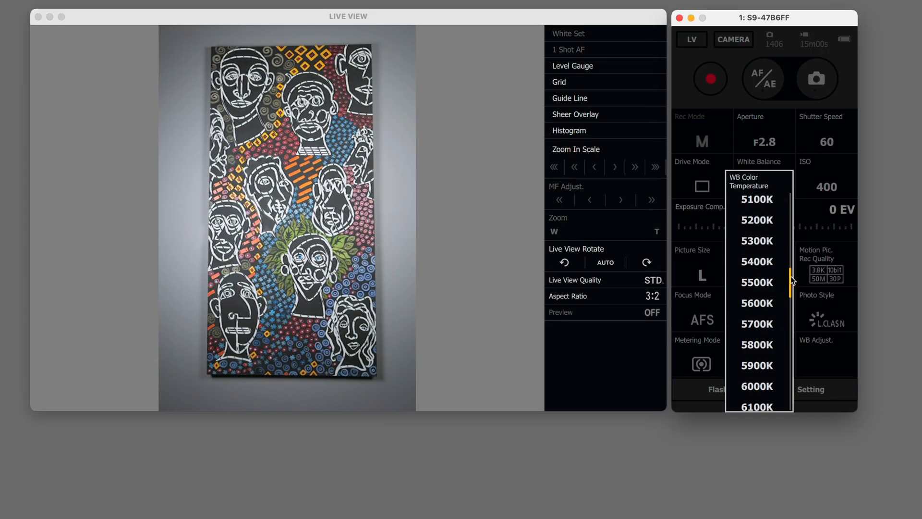
{"action": "left_click", "coordinate": [757, 262]}
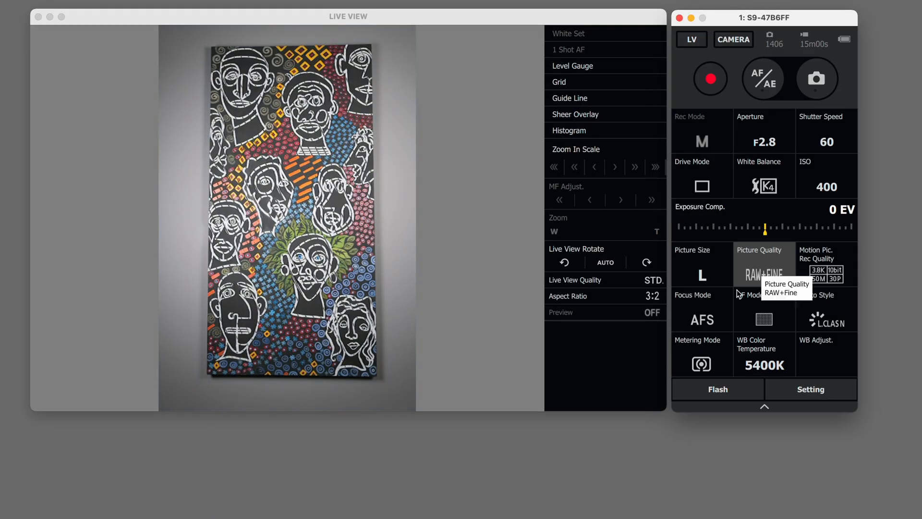
{"action": "left_click", "coordinate": [764, 275]}
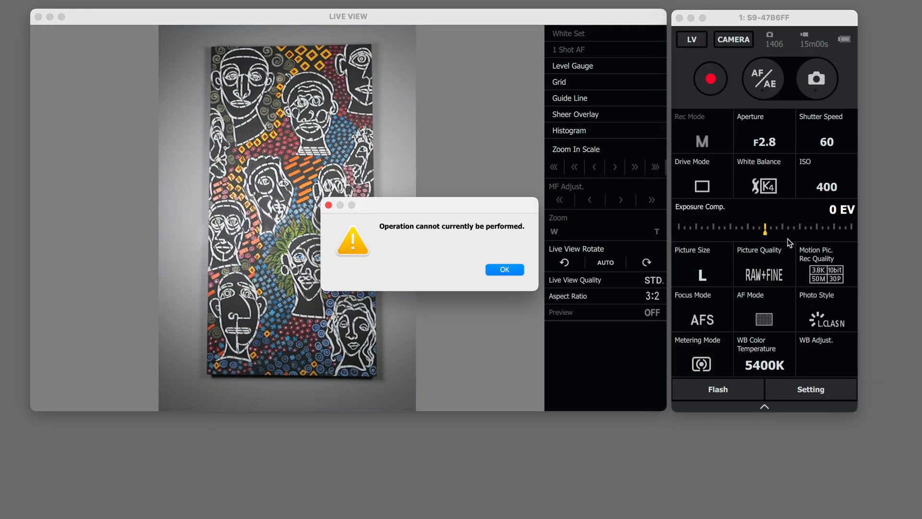
{"action": "mouse_move", "coordinate": [770, 232]}
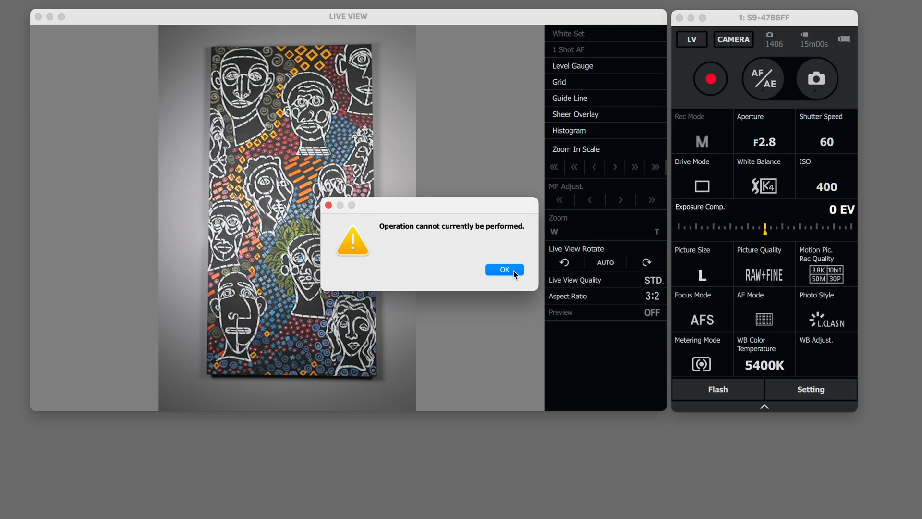
{"action": "left_click", "coordinate": [503, 269]}
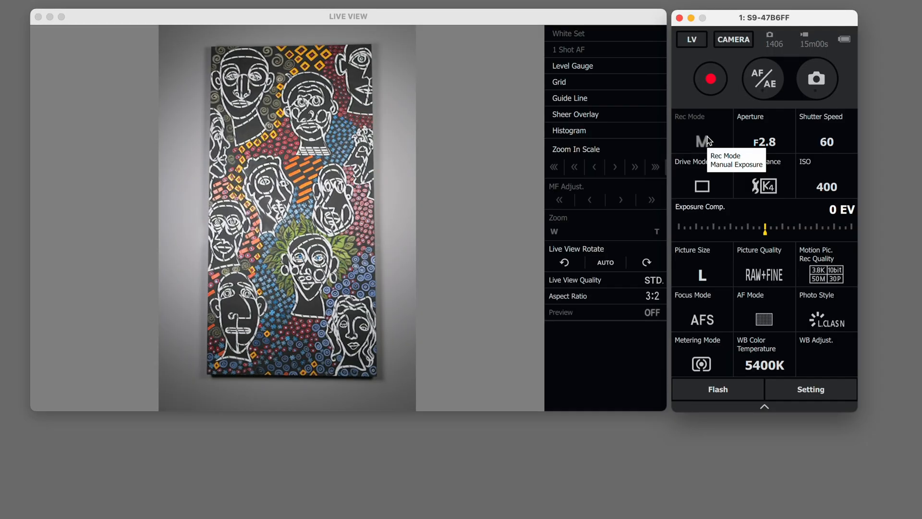
{"action": "mouse_move", "coordinate": [784, 222]}
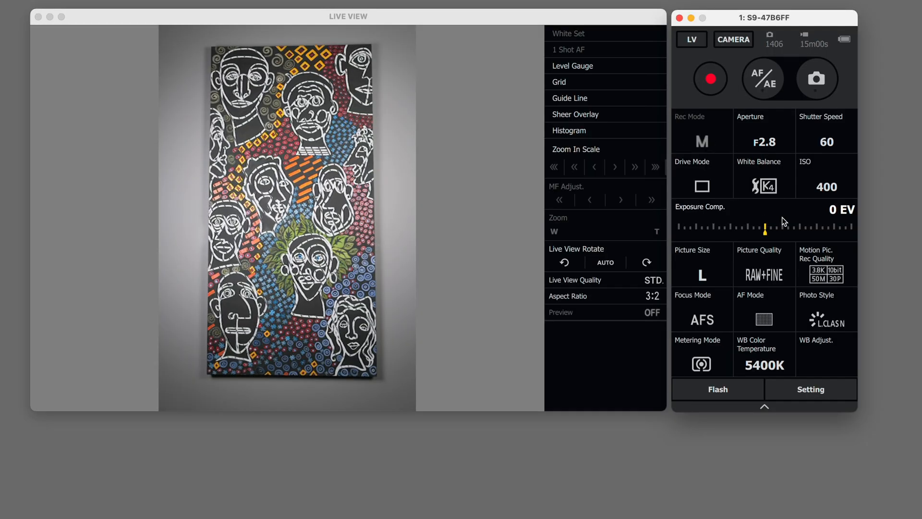
{"action": "mouse_move", "coordinate": [823, 319]}
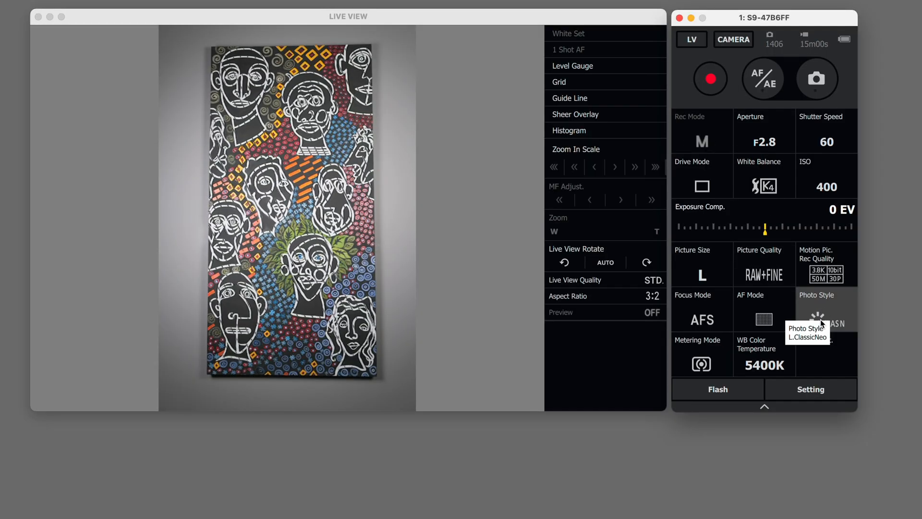
Change the photo style from L.ClassicNeo to Standard.
{"action": "left_click", "coordinate": [826, 309]}
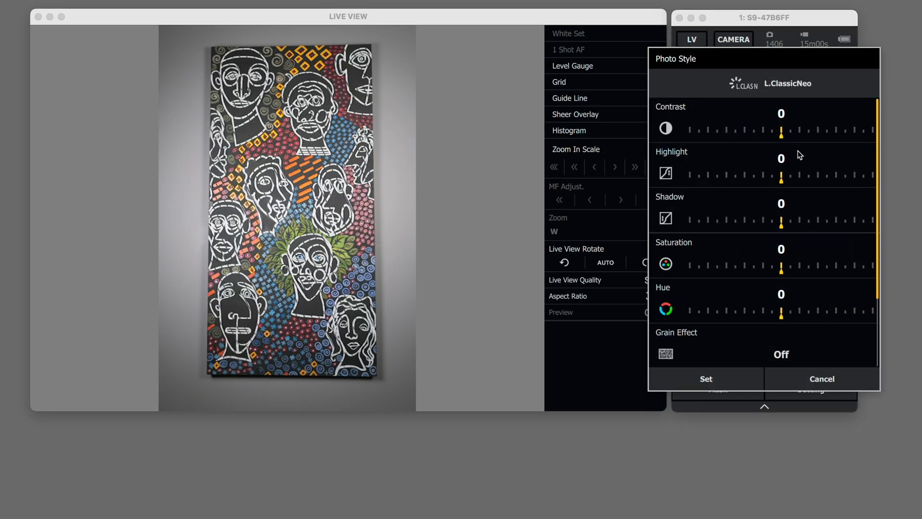
{"action": "left_click", "coordinate": [764, 83]}
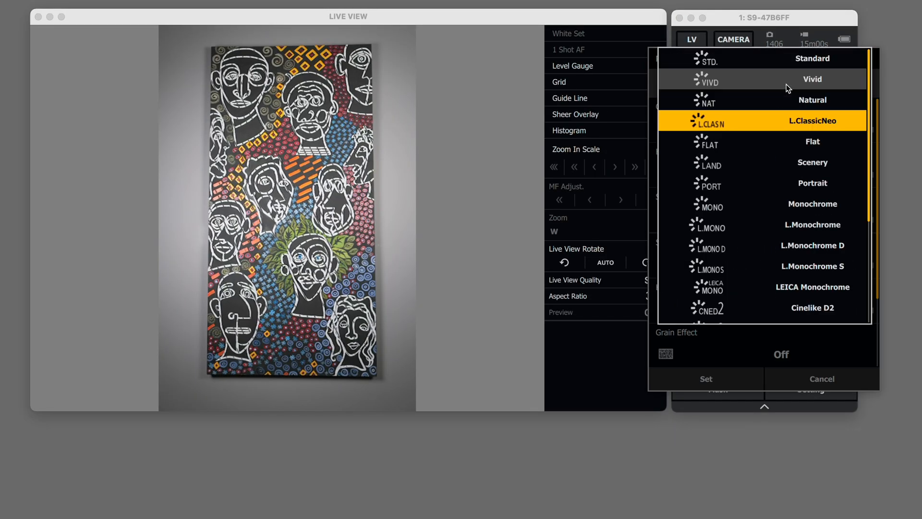
{"action": "mouse_move", "coordinate": [757, 65]}
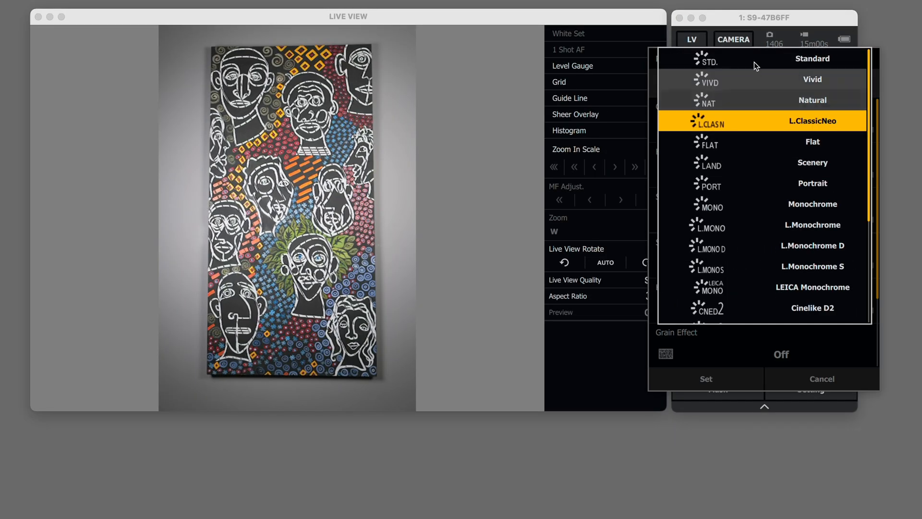
{"action": "left_click", "coordinate": [812, 58]}
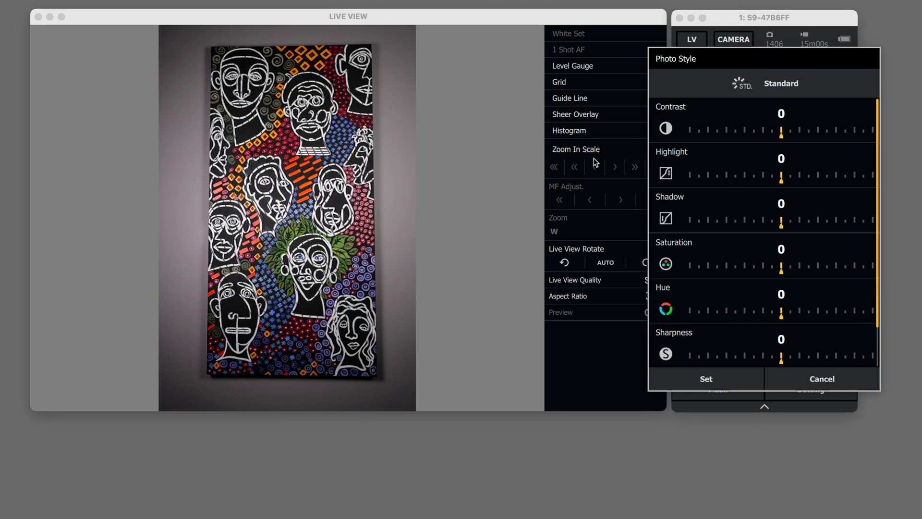
{"action": "mouse_move", "coordinate": [715, 378]}
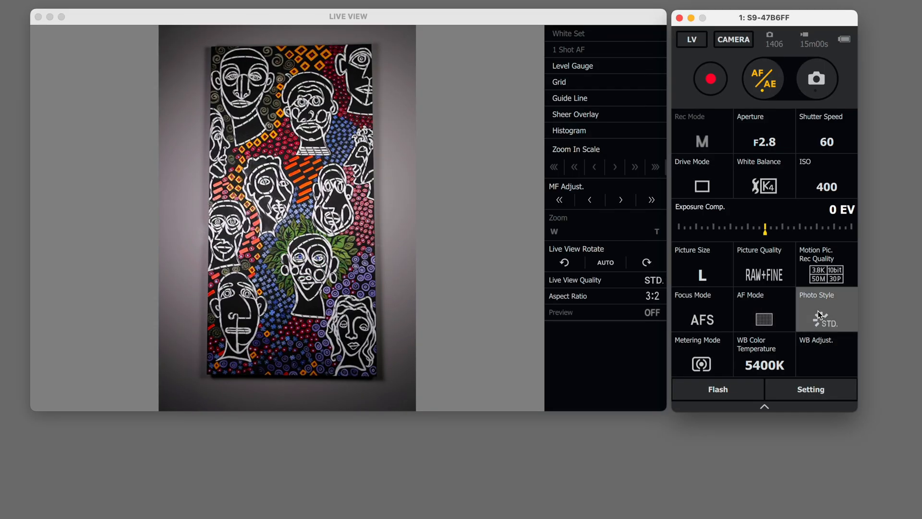
Choose the Natural photo style and dismiss the operation-not-possible warning.
{"action": "left_click", "coordinate": [825, 308]}
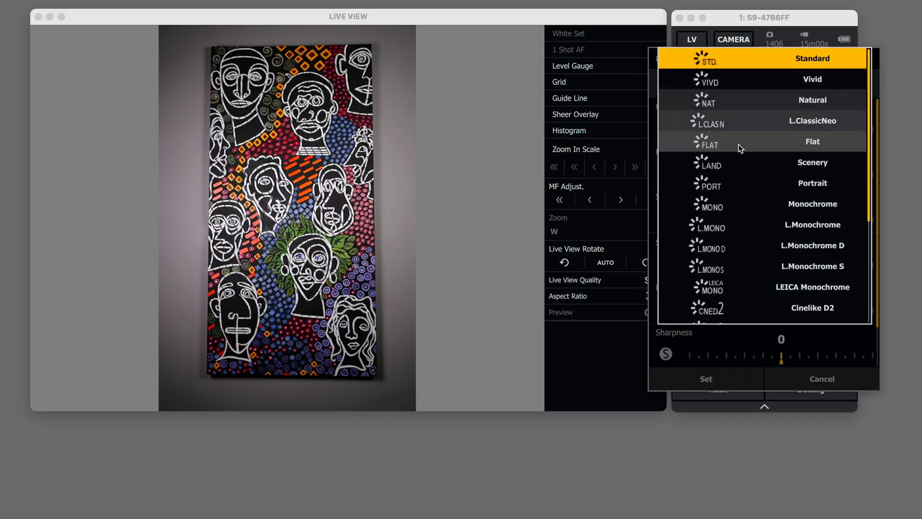
{"action": "left_click", "coordinate": [812, 98]}
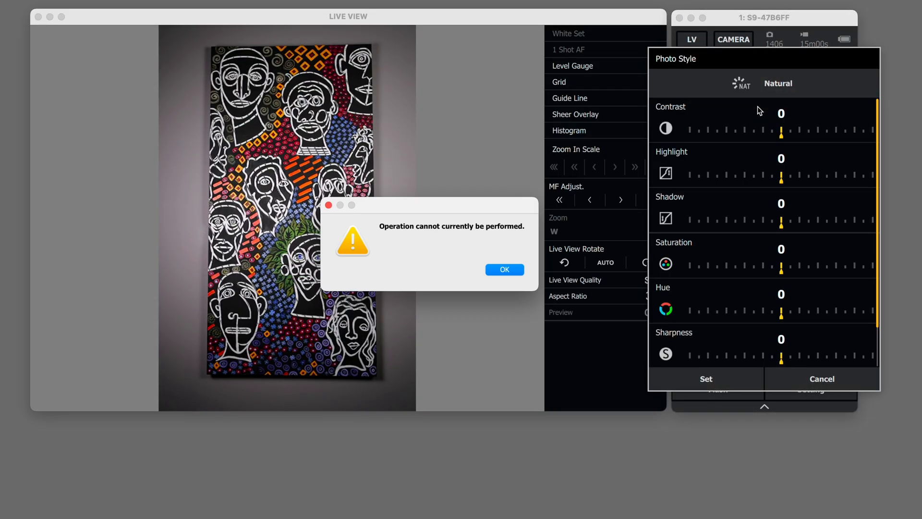
{"action": "left_click", "coordinate": [503, 269]}
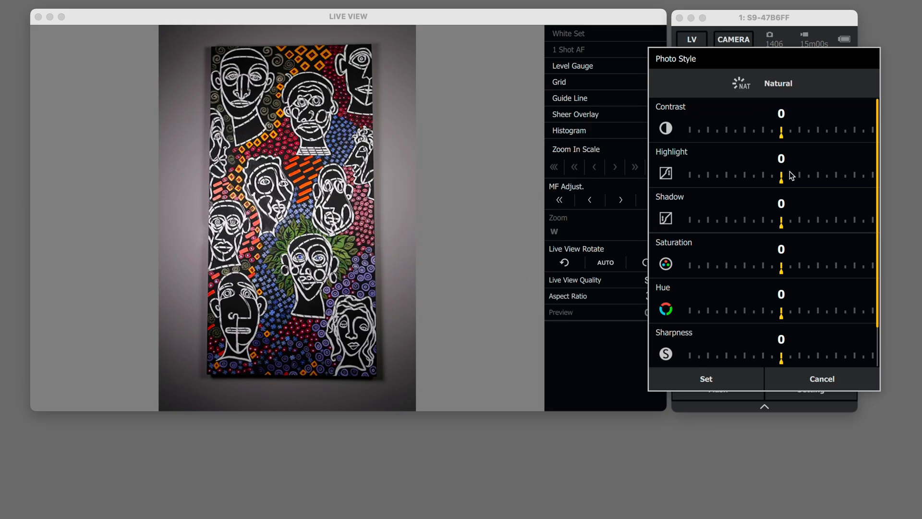
{"action": "left_click", "coordinate": [821, 378]}
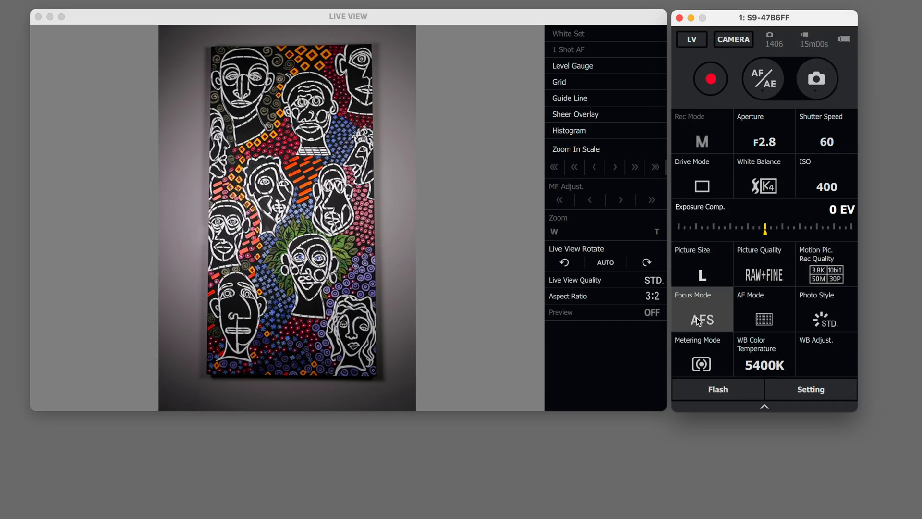
Review the picture size and focus mode lists, keeping size L and focus mode AFS.
{"action": "left_click", "coordinate": [701, 271]}
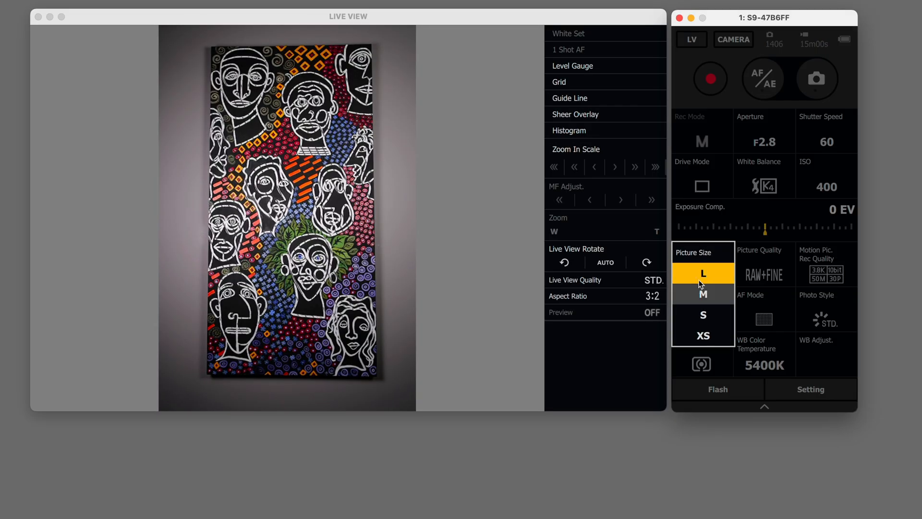
{"action": "left_click", "coordinate": [703, 272]}
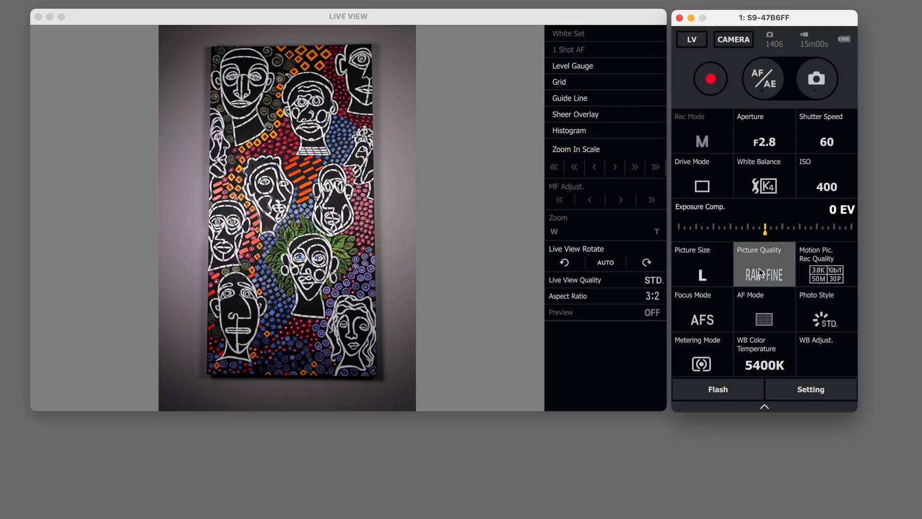
{"action": "mouse_move", "coordinate": [763, 295]}
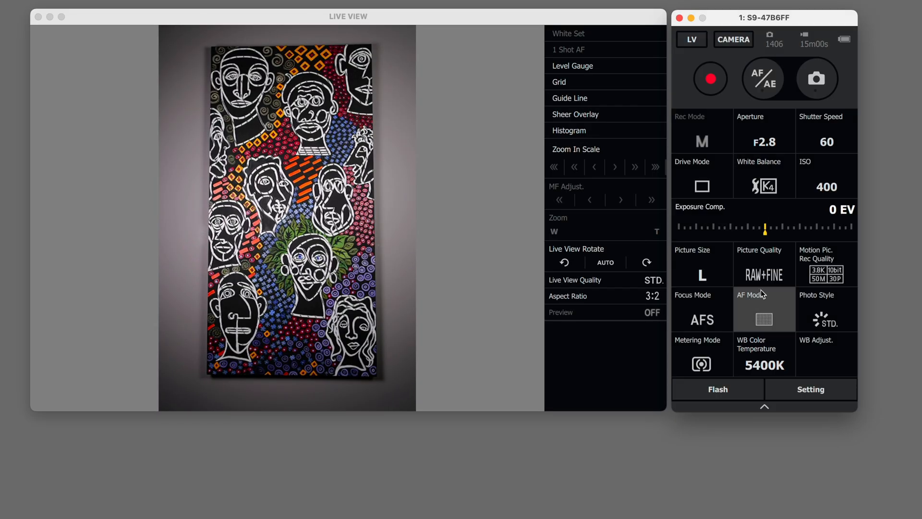
{"action": "left_click", "coordinate": [701, 319]}
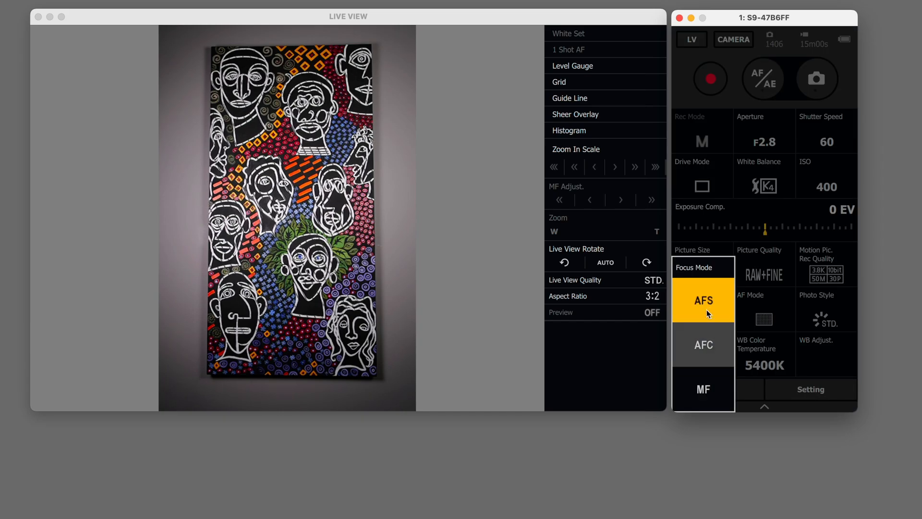
{"action": "left_click", "coordinate": [703, 300]}
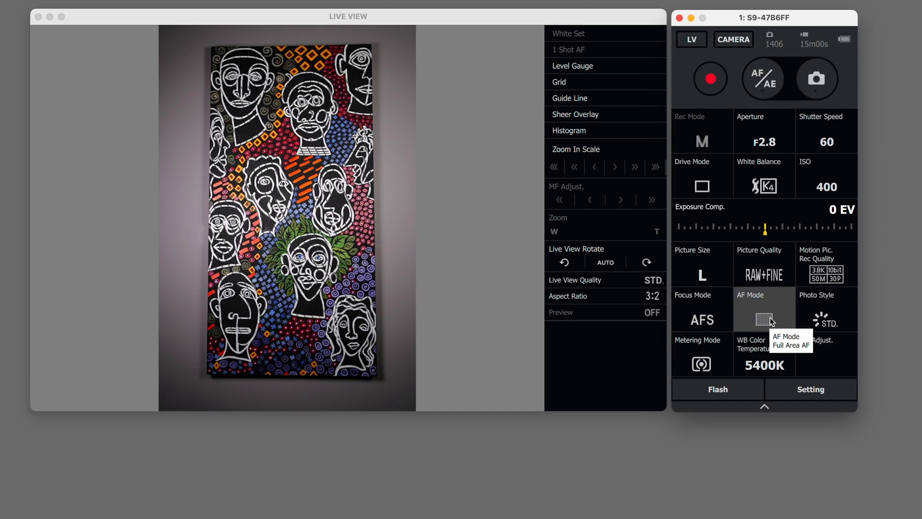
Try the vertical zone AF area, set picture quality to STD, then choose another AF area mode.
{"action": "left_click", "coordinate": [763, 319]}
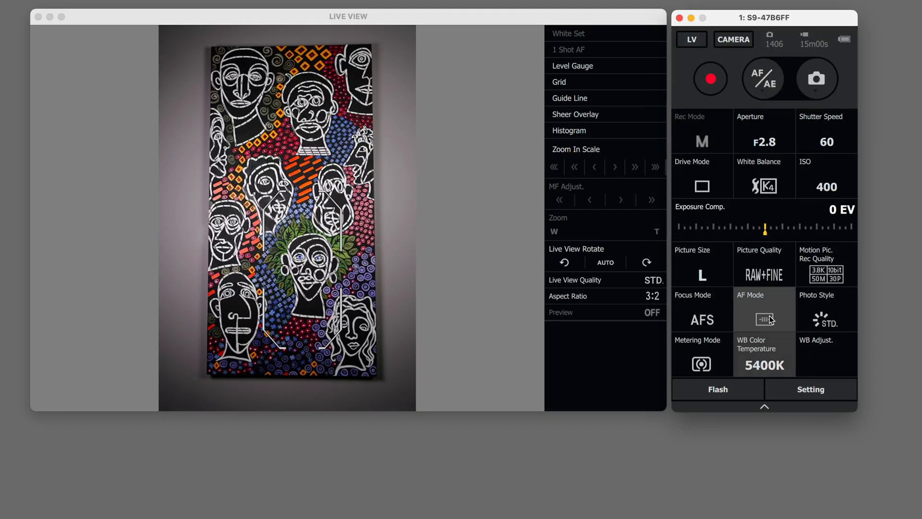
{"action": "left_click", "coordinate": [764, 318]}
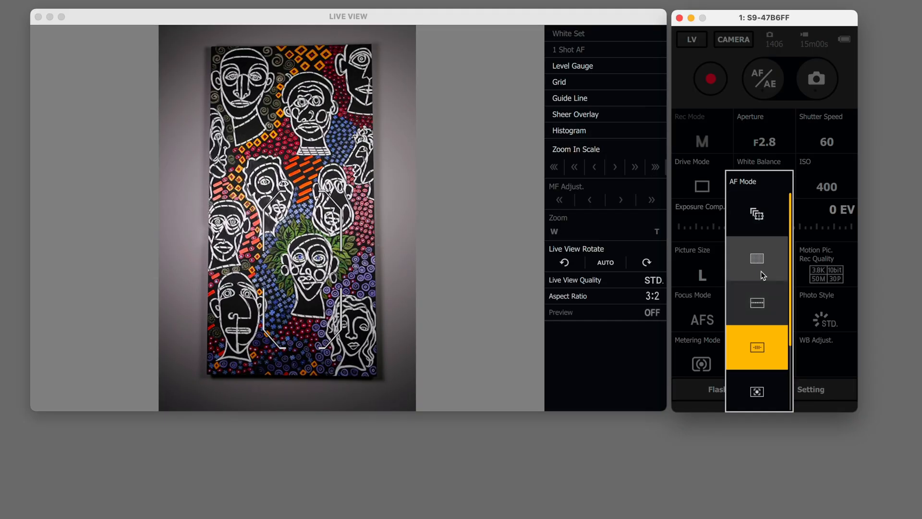
{"action": "left_click", "coordinate": [758, 302]}
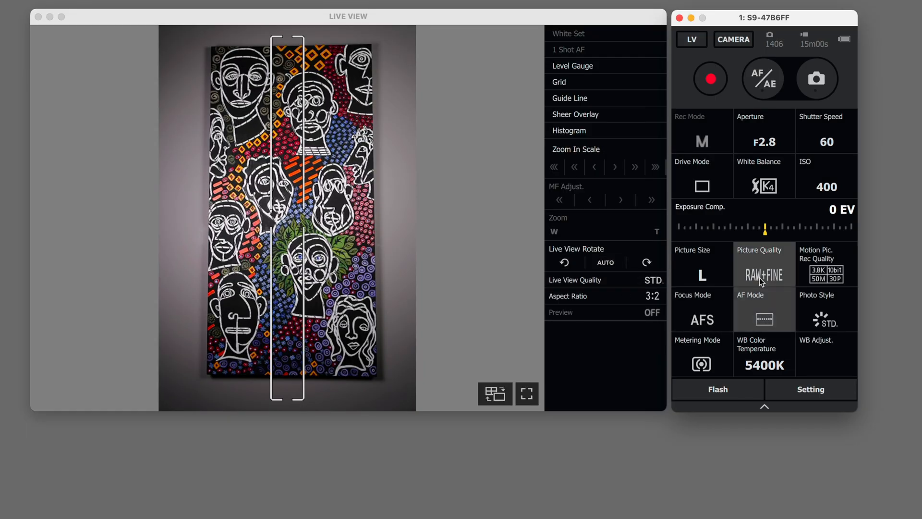
{"action": "left_click", "coordinate": [763, 275]}
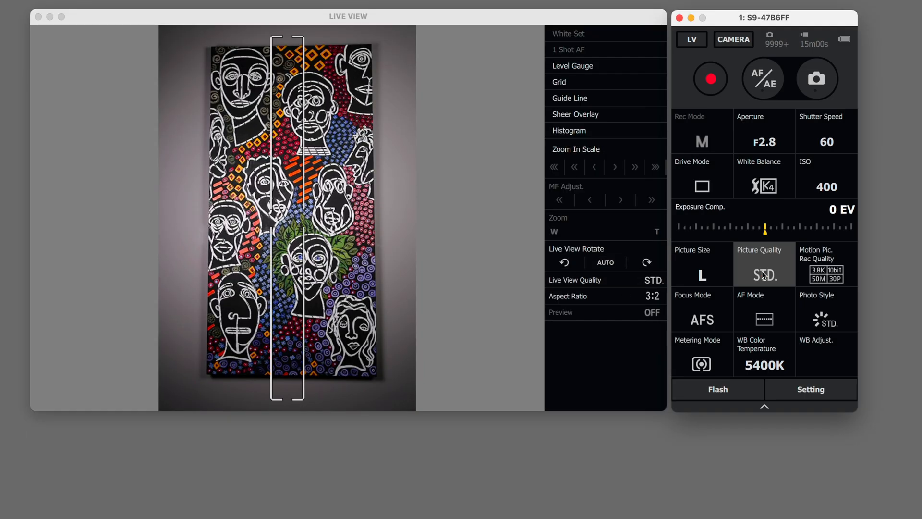
{"action": "left_click", "coordinate": [763, 319]}
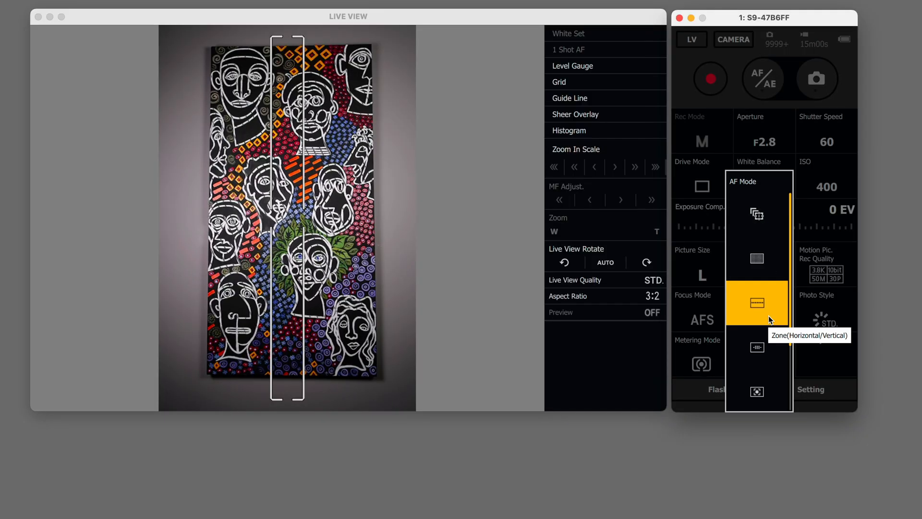
{"action": "left_click", "coordinate": [757, 302]}
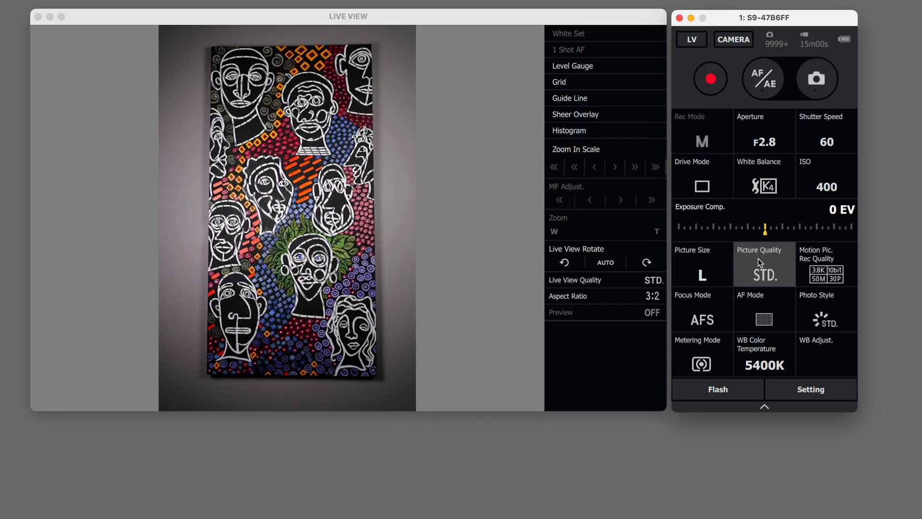
{"action": "mouse_move", "coordinate": [815, 339]}
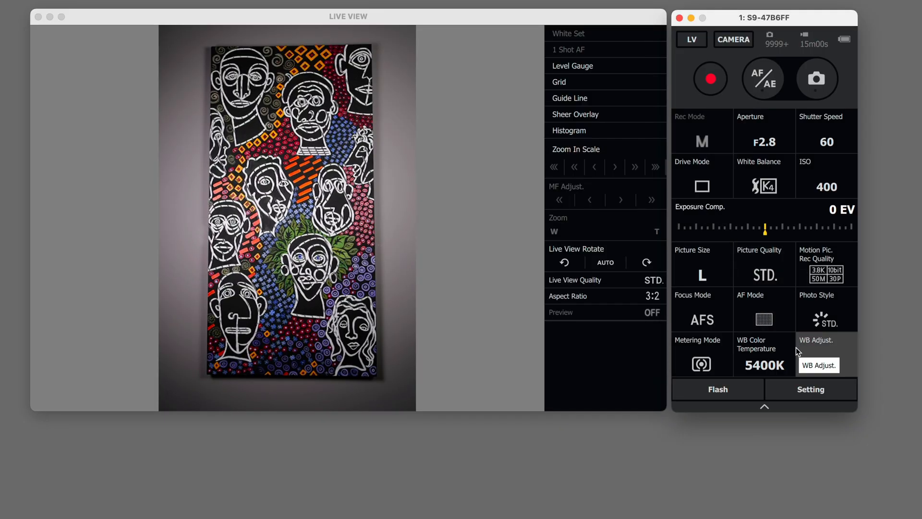
{"action": "mouse_move", "coordinate": [822, 342]}
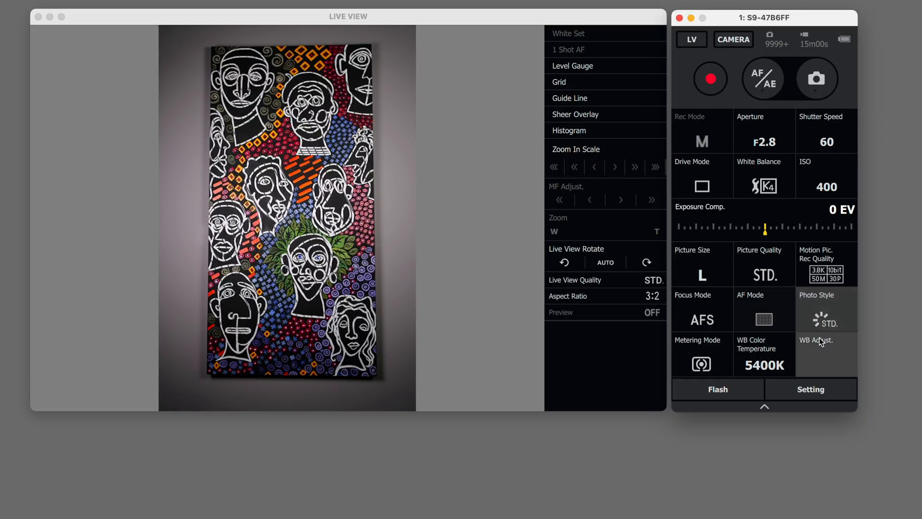
{"action": "left_click", "coordinate": [816, 352]}
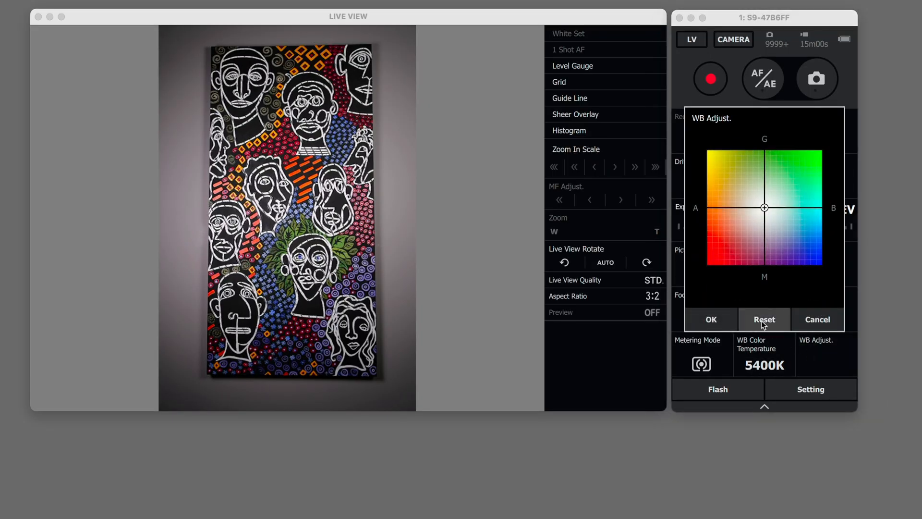
{"action": "mouse_move", "coordinate": [793, 286]}
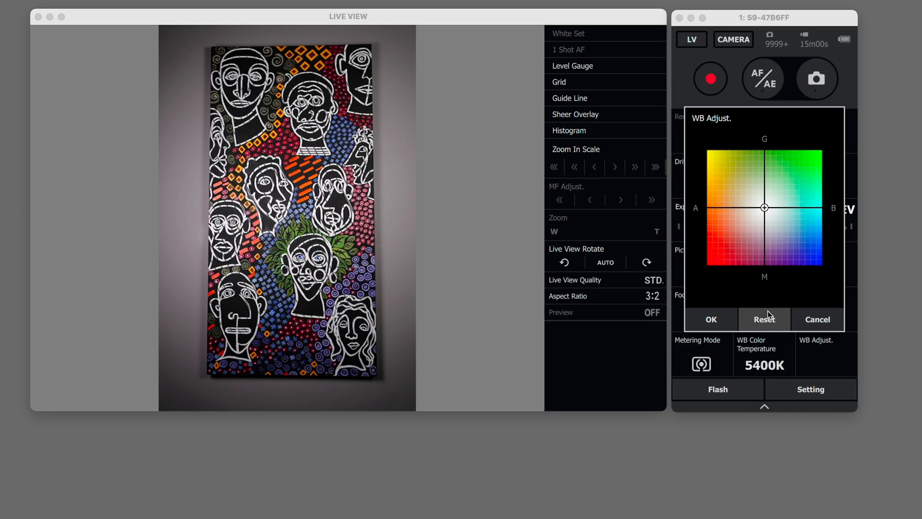
{"action": "left_click", "coordinate": [710, 318]}
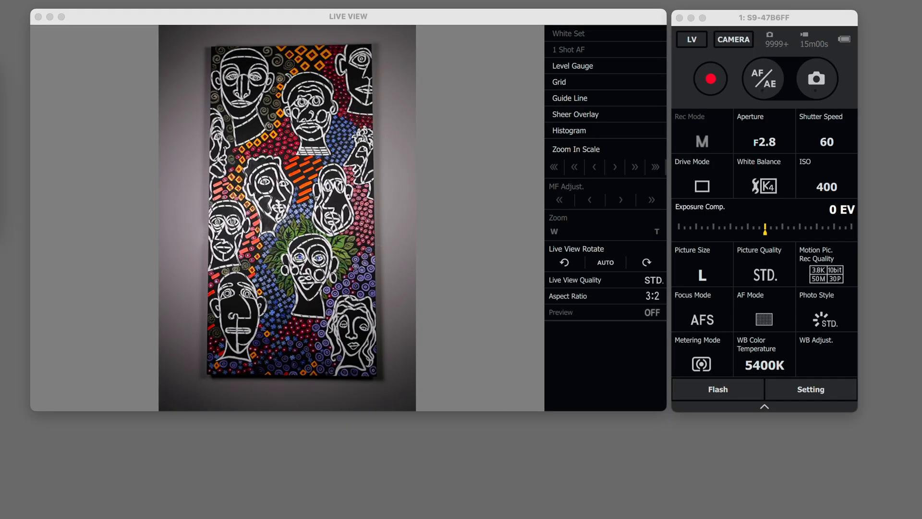
{"action": "left_click", "coordinate": [718, 389]}
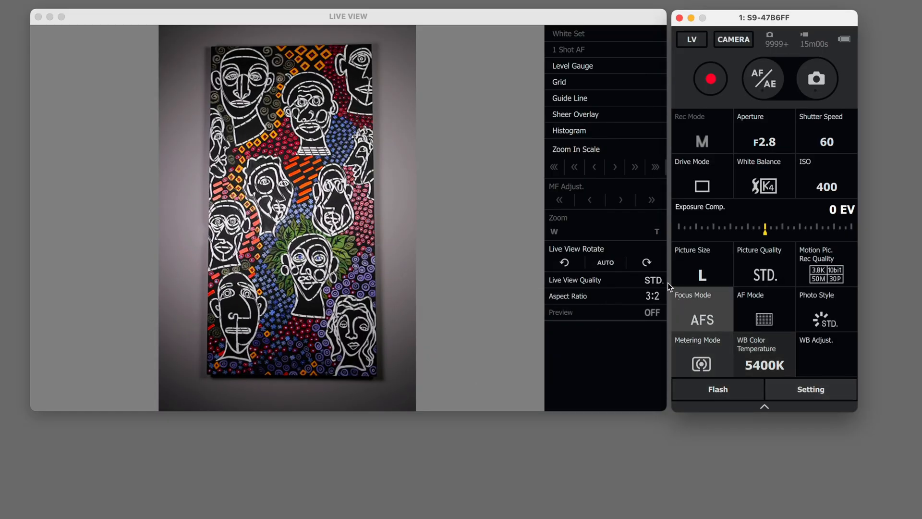
{"action": "left_click", "coordinate": [691, 39]}
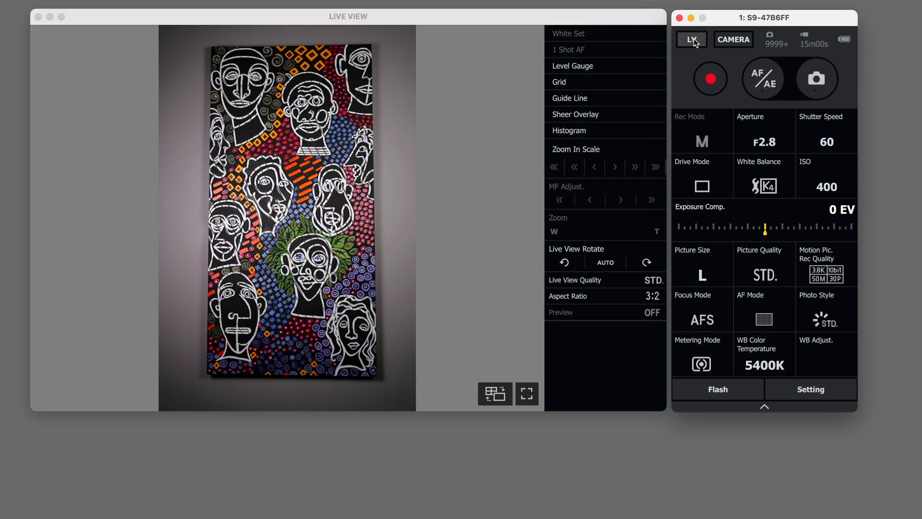
{"action": "left_click", "coordinate": [692, 39]}
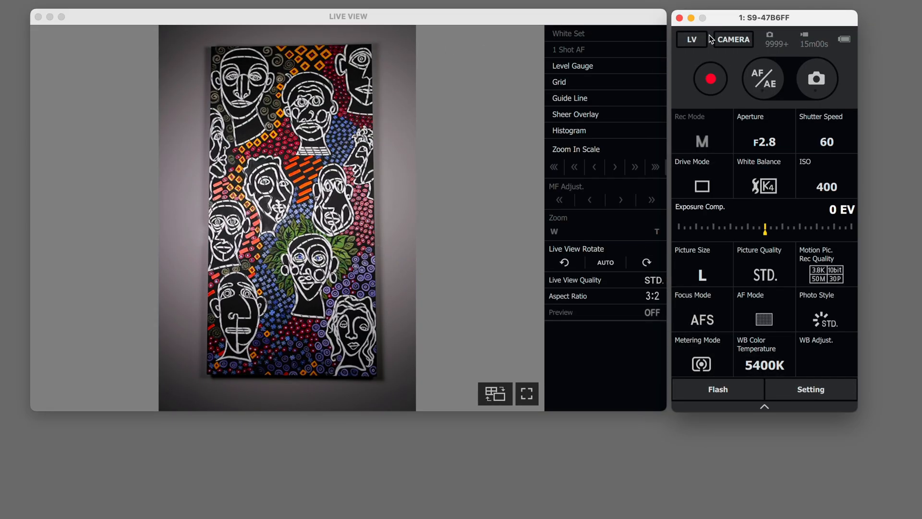
{"action": "left_click", "coordinate": [690, 39]}
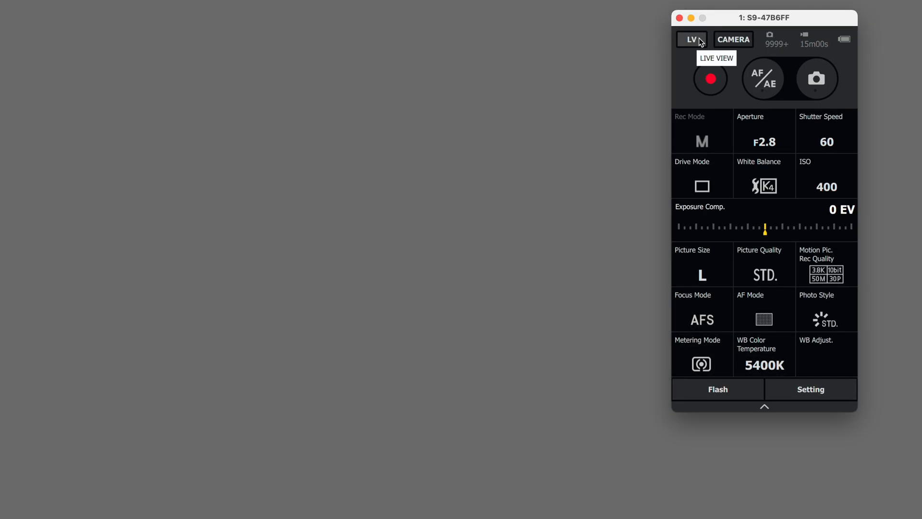
{"action": "left_click", "coordinate": [690, 39]}
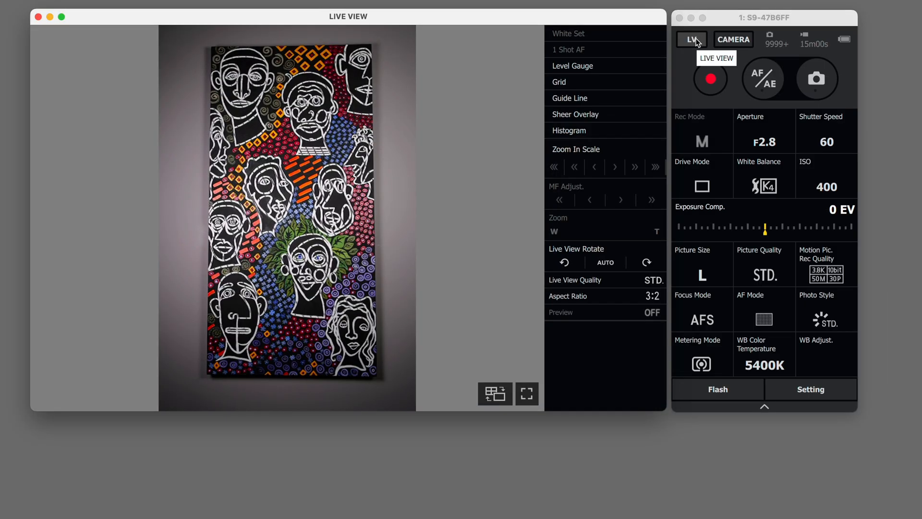
{"action": "left_click", "coordinate": [572, 65]}
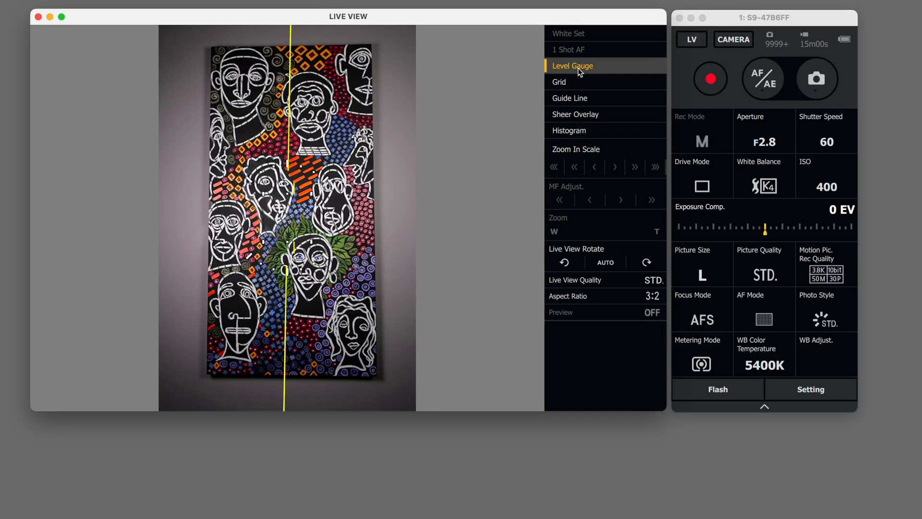
{"action": "left_click", "coordinate": [572, 66]}
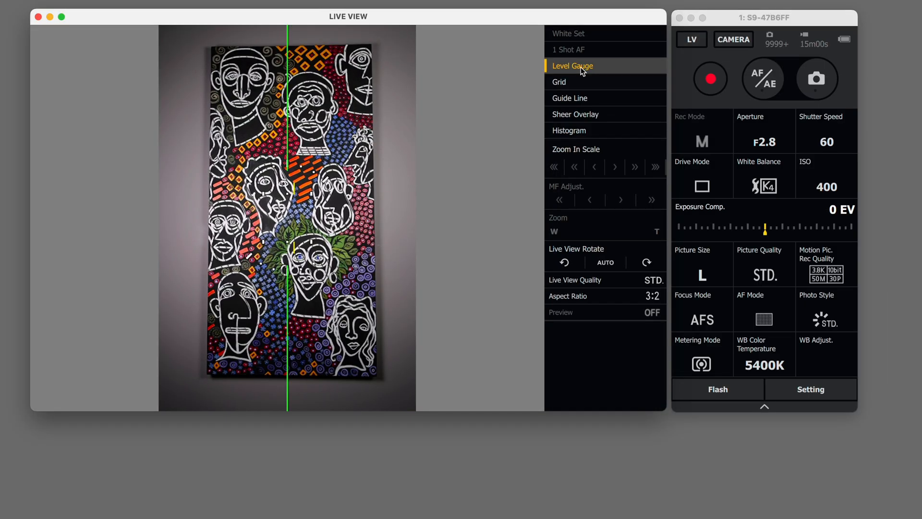
{"action": "left_click", "coordinate": [578, 81]}
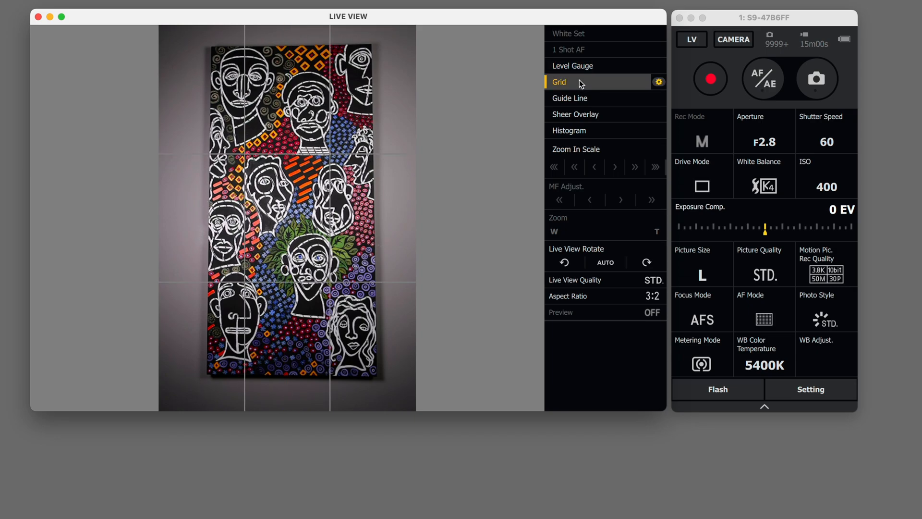
{"action": "left_click", "coordinate": [659, 82]}
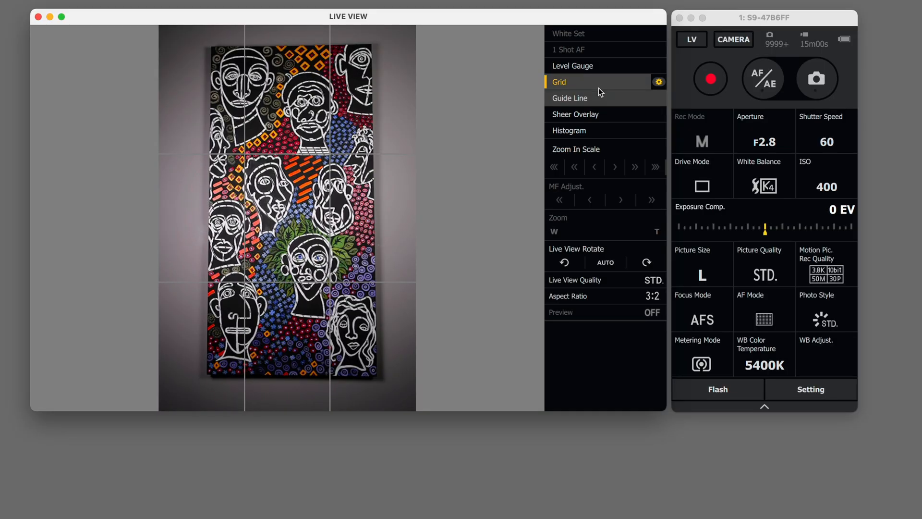
{"action": "left_click", "coordinate": [569, 98]}
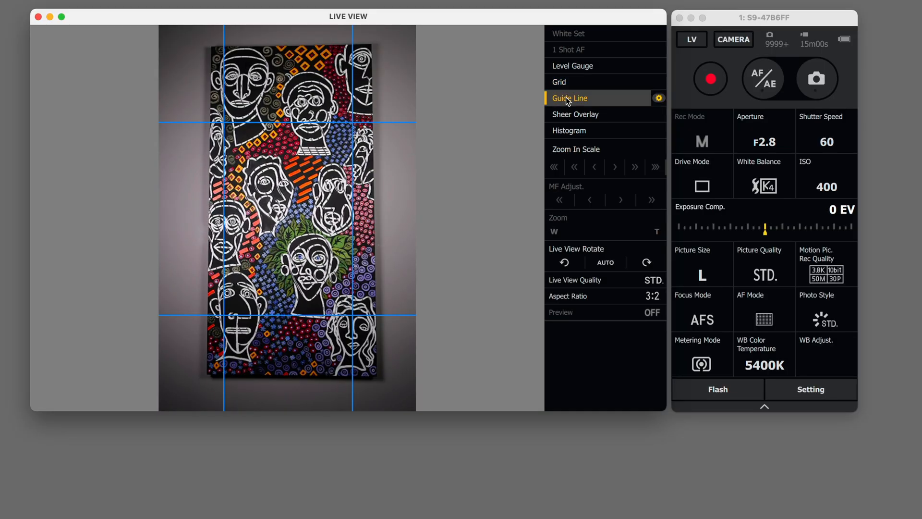
{"action": "left_click", "coordinate": [569, 98]}
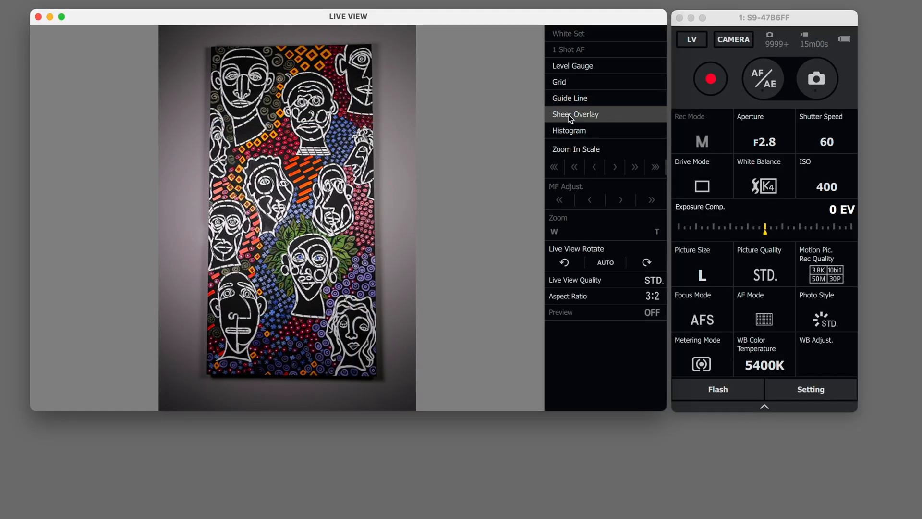
Open the sheer overlay settings and close them again with the X.
{"action": "left_click", "coordinate": [574, 114]}
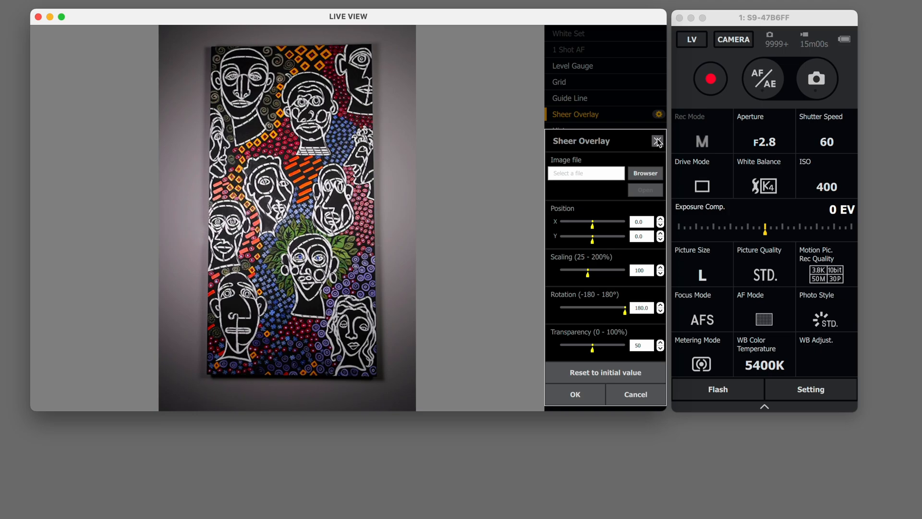
{"action": "left_click", "coordinate": [658, 142]}
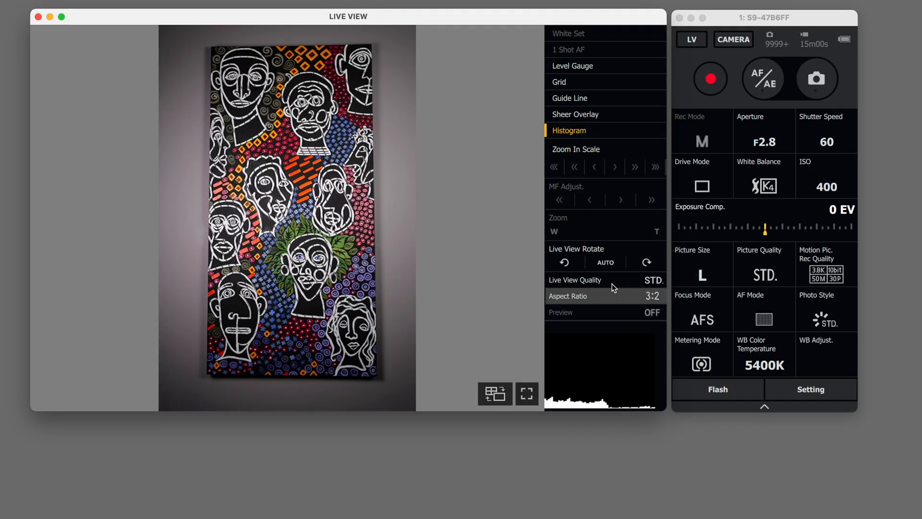
Hide the histogram and rotate the live view sideways and back to upright portrait.
{"action": "left_click", "coordinate": [569, 129]}
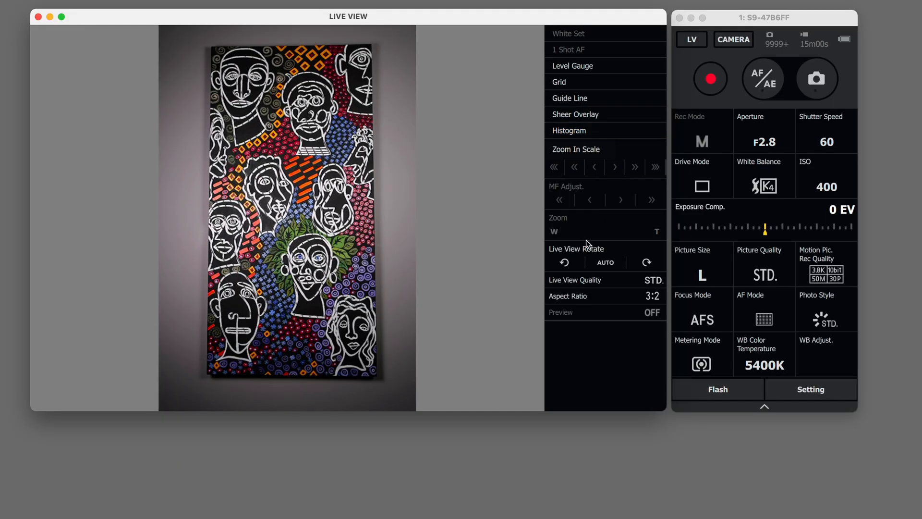
{"action": "left_click", "coordinate": [563, 262]}
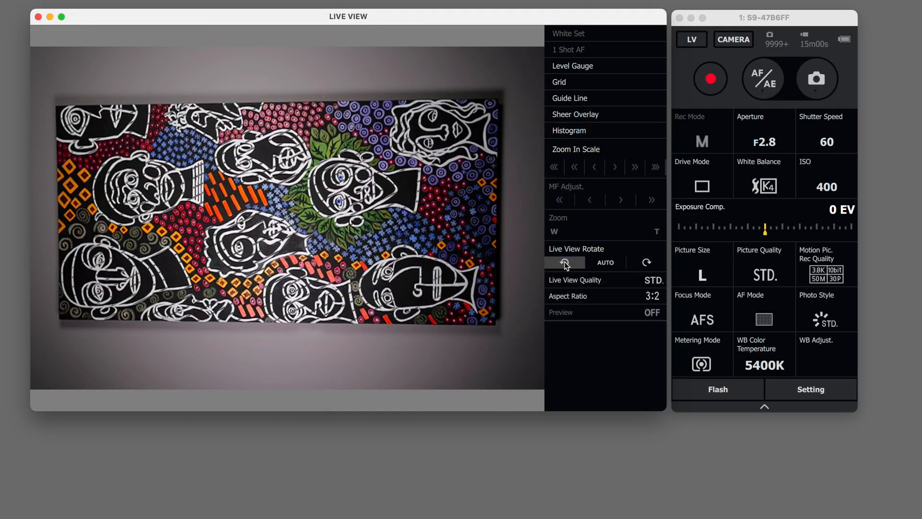
{"action": "left_click", "coordinate": [564, 262]}
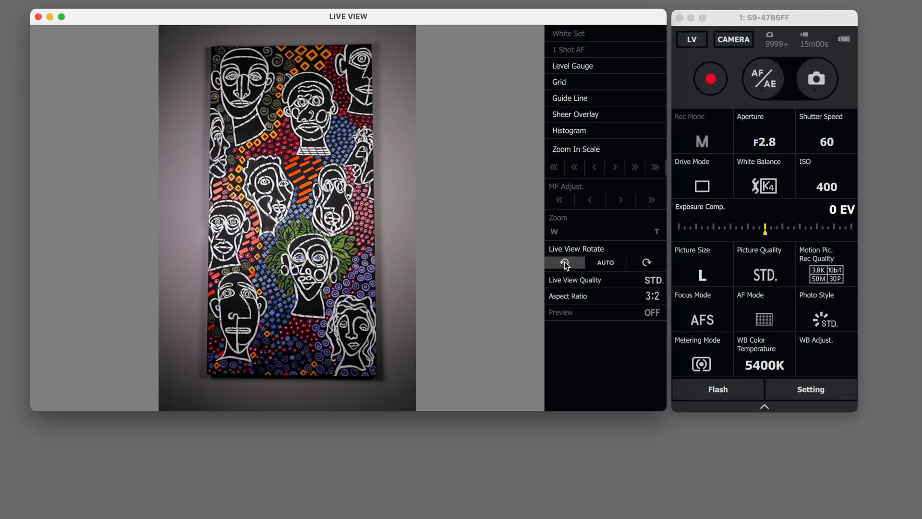
{"action": "left_click", "coordinate": [605, 262]}
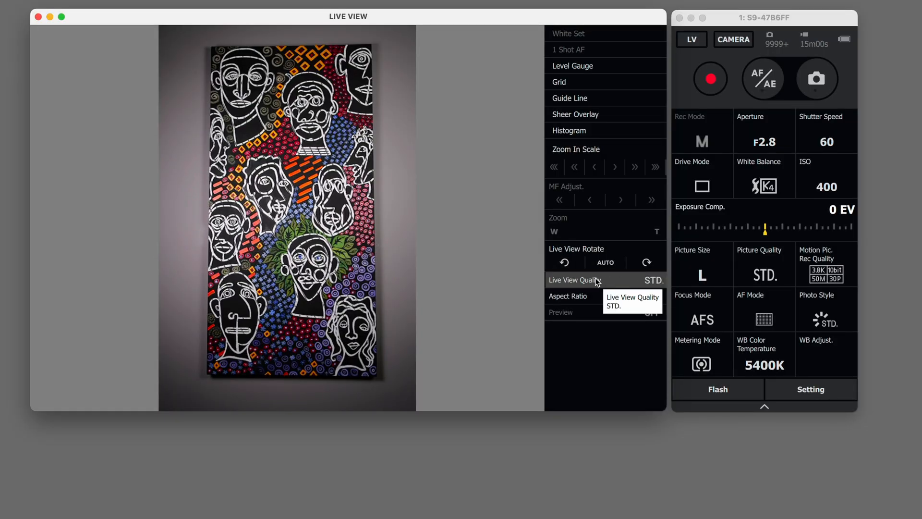
Set live view quality to STD, try a 1:1 aspect ratio, then return to 3:2.
{"action": "left_click", "coordinate": [574, 279]}
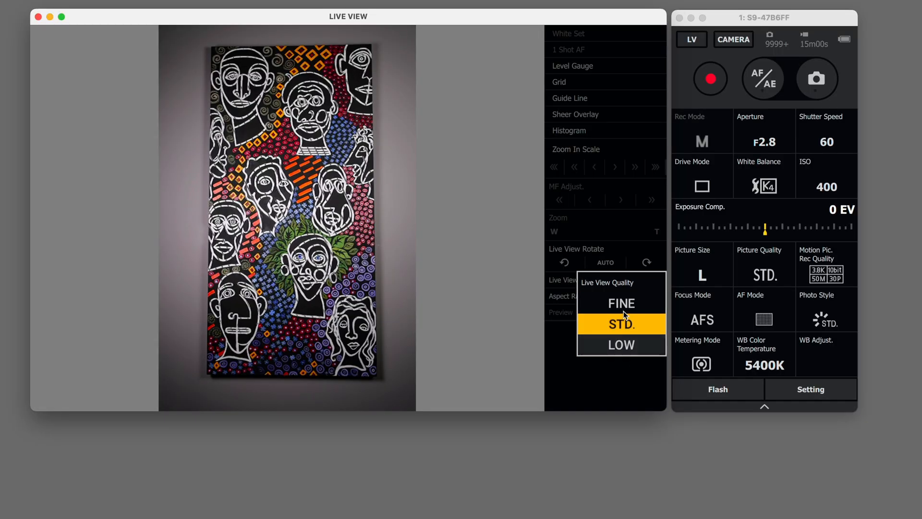
{"action": "mouse_move", "coordinate": [623, 345]}
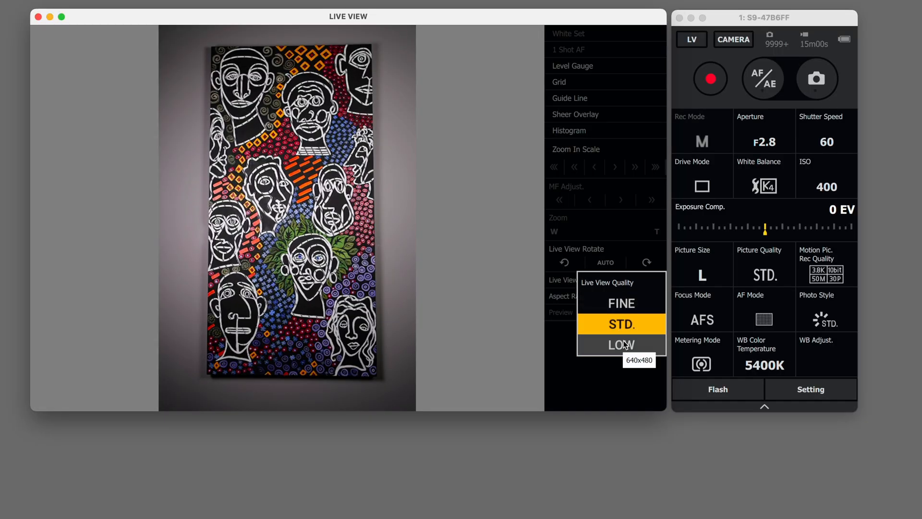
{"action": "left_click", "coordinate": [620, 345]}
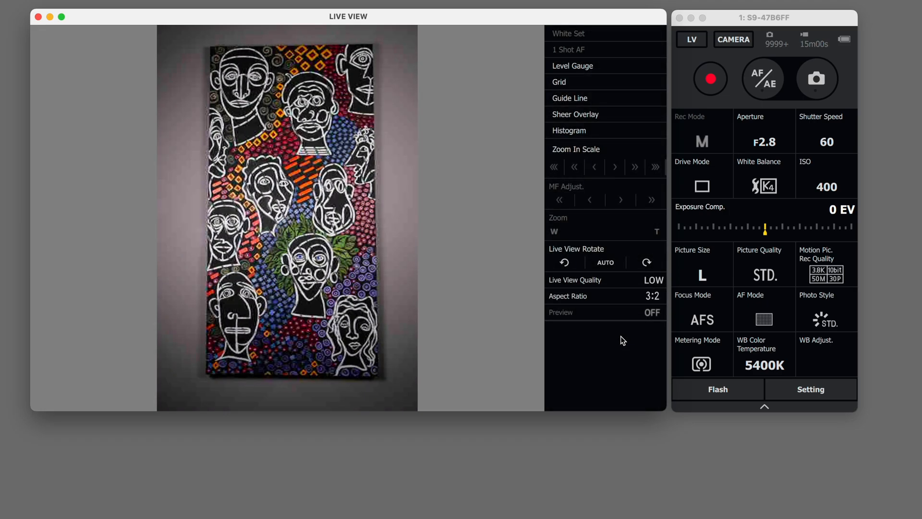
{"action": "left_click", "coordinate": [653, 280]}
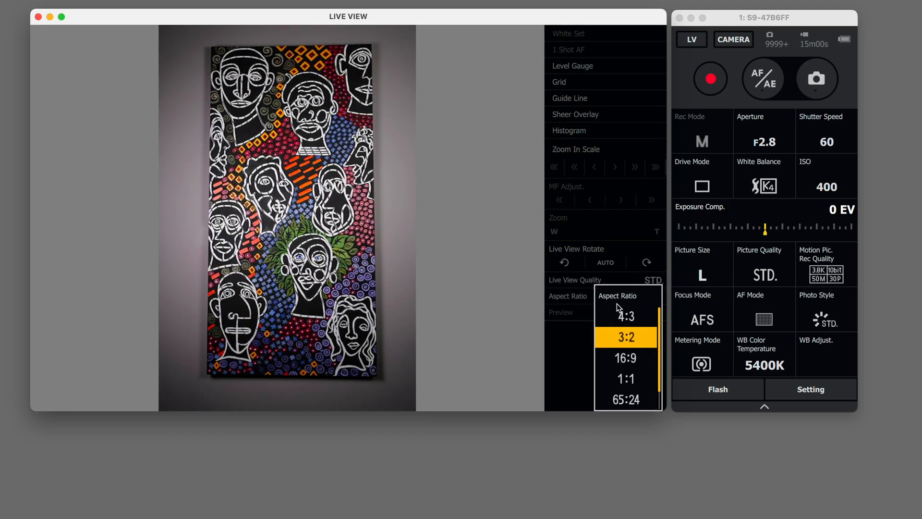
{"action": "mouse_move", "coordinate": [625, 378]}
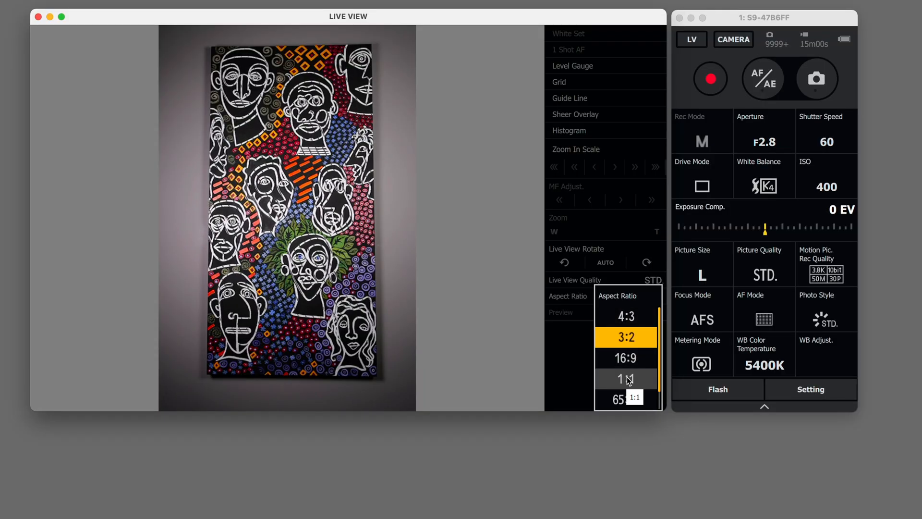
{"action": "left_click", "coordinate": [617, 379]}
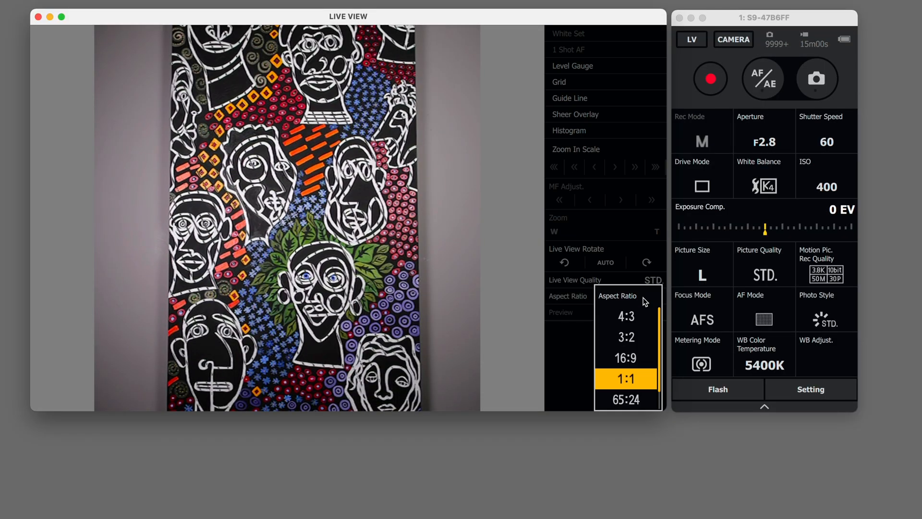
{"action": "left_click", "coordinate": [625, 336]}
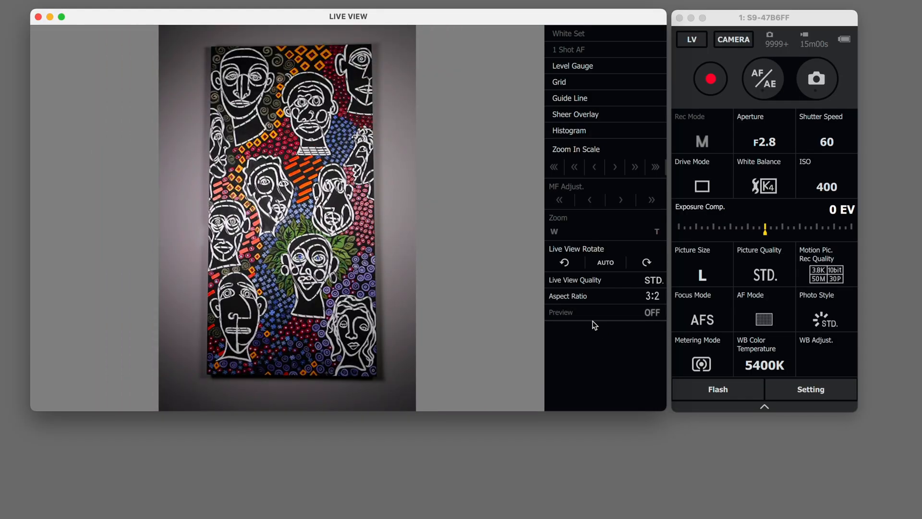
{"action": "mouse_move", "coordinate": [581, 361]}
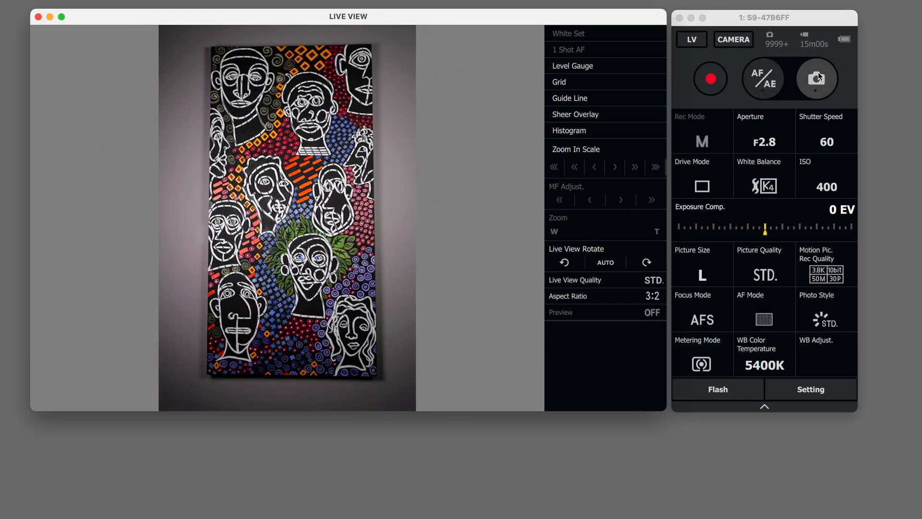
Capture a photo of the painting with the shutter button.
{"action": "left_click", "coordinate": [762, 78]}
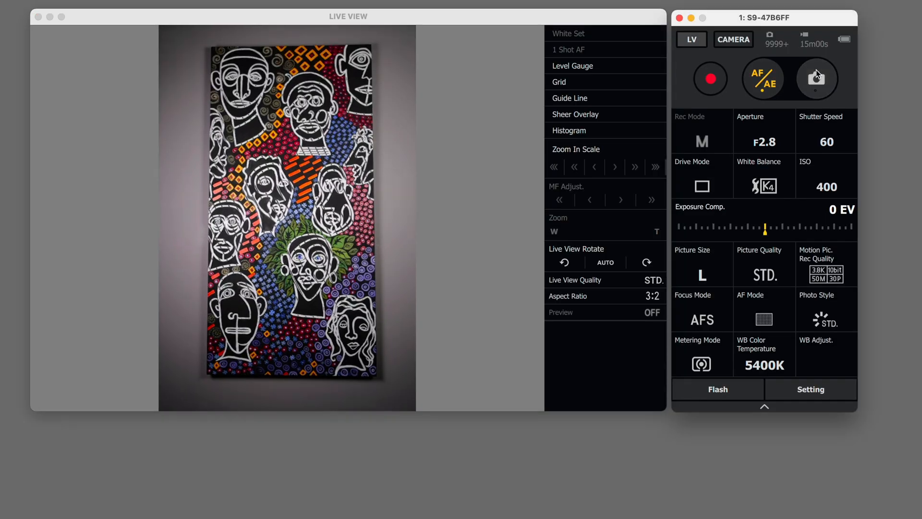
{"action": "left_click", "coordinate": [816, 78]}
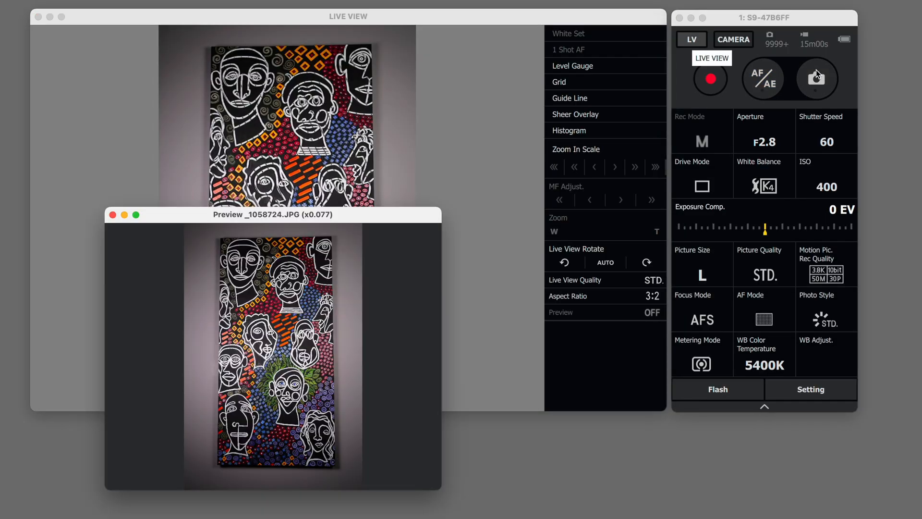
{"action": "mouse_move", "coordinate": [492, 252]}
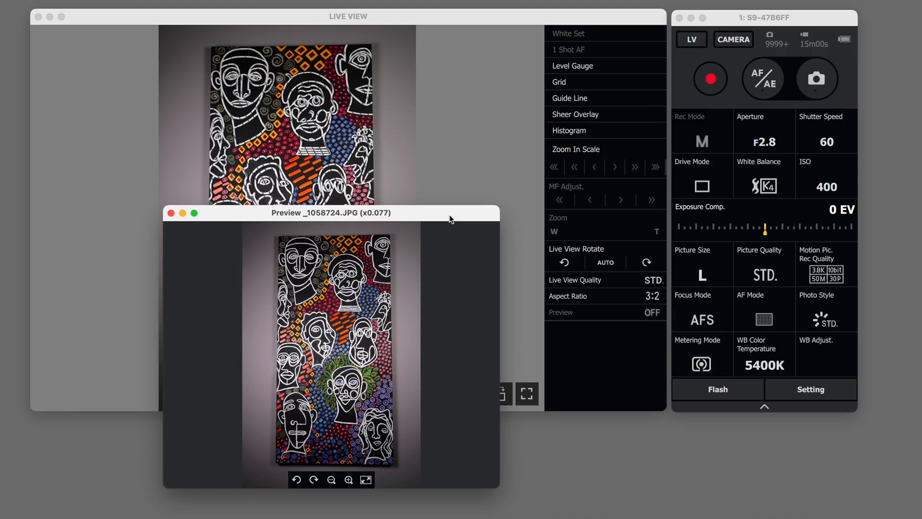
Zoom the preview to 1/8, 1/4 and 1/2 scale, fit to window, then close it.
{"action": "left_click", "coordinate": [349, 480]}
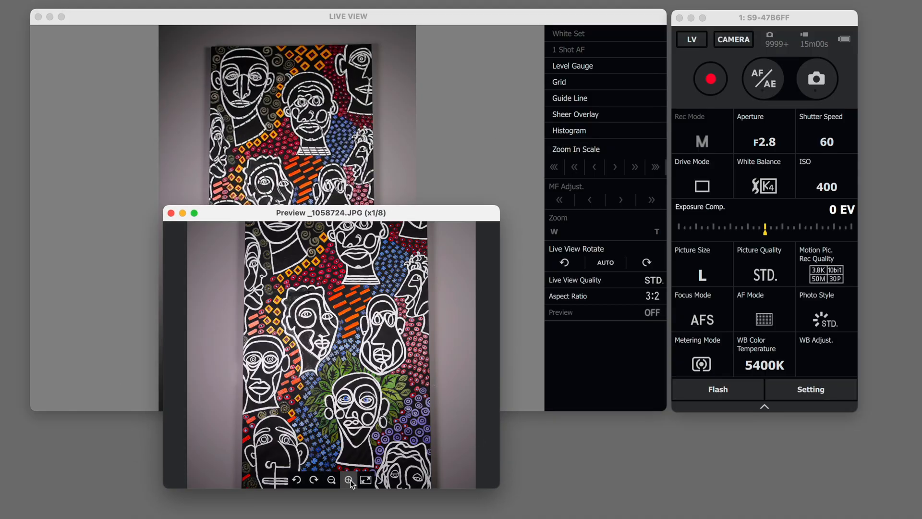
{"action": "left_click", "coordinate": [348, 481]}
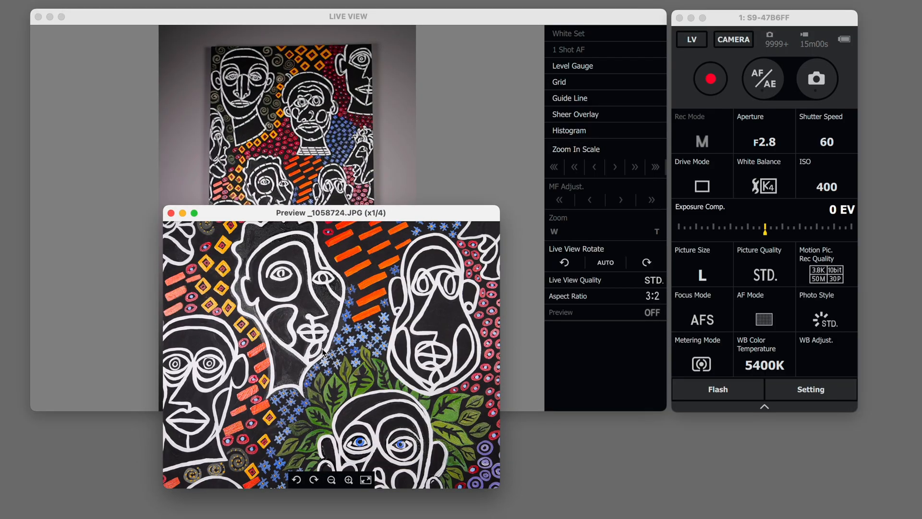
{"action": "left_click", "coordinate": [348, 480]}
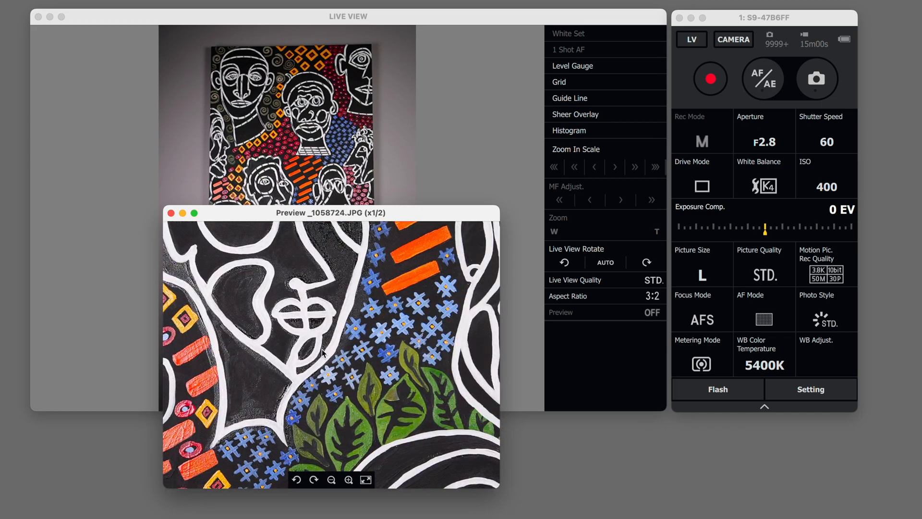
{"action": "left_click", "coordinate": [365, 480]}
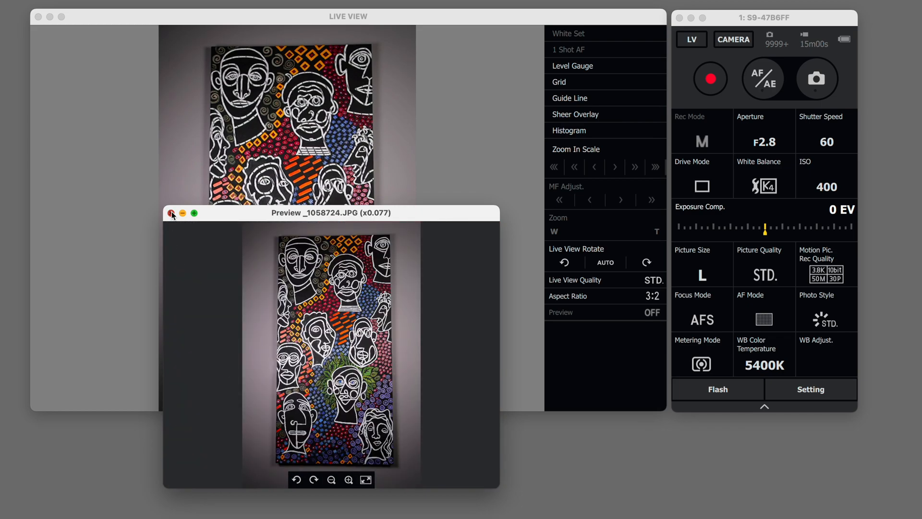
{"action": "left_click", "coordinate": [172, 214]}
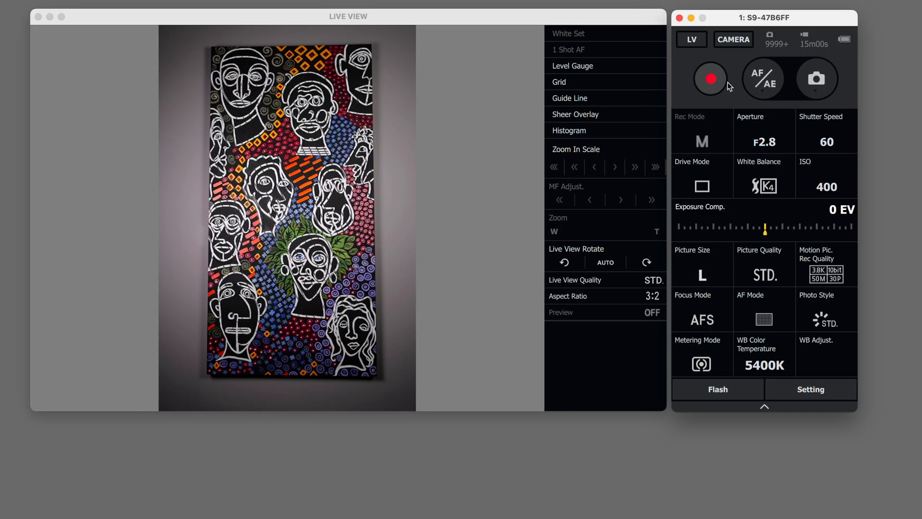
Record about 11 seconds of video of the painting, then stop recording.
{"action": "left_click", "coordinate": [710, 79]}
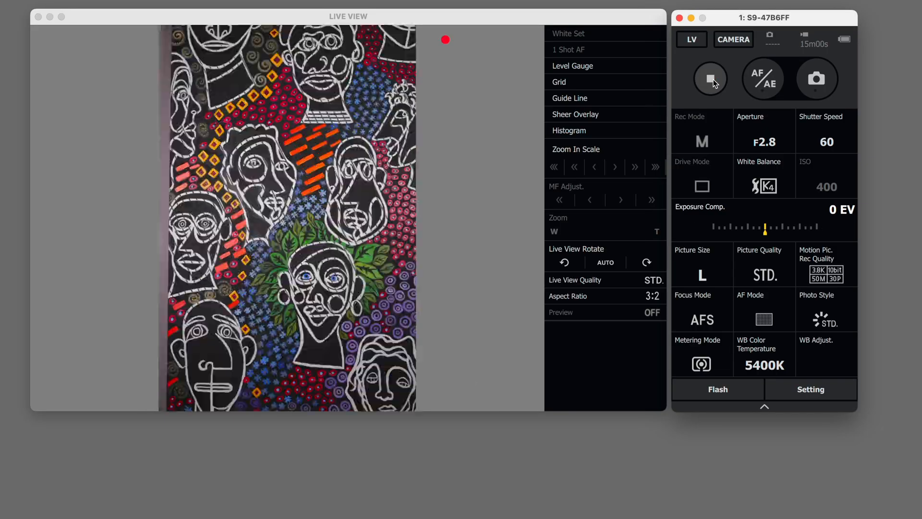
{"action": "left_click", "coordinate": [711, 77]}
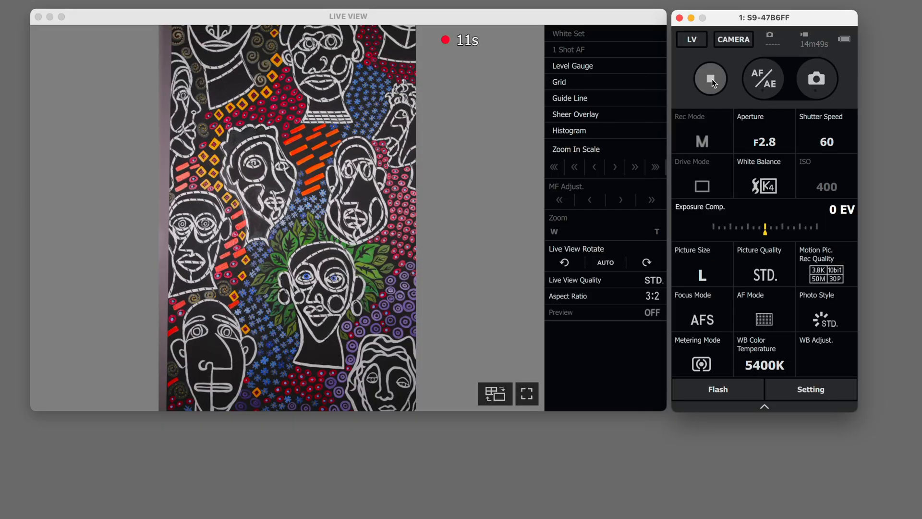
{"action": "left_click", "coordinate": [710, 79]}
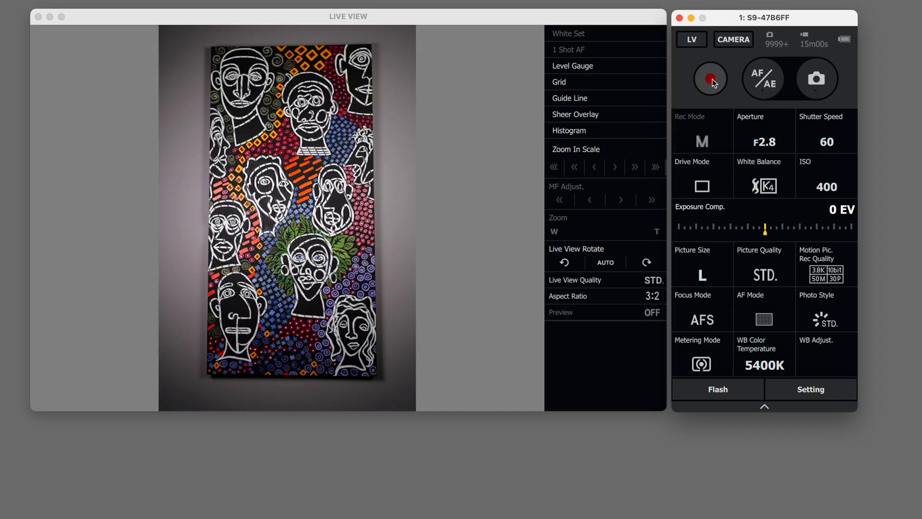
Answer Yes to import the recorded 74MB video to the computer.
{"action": "left_click", "coordinate": [709, 77]}
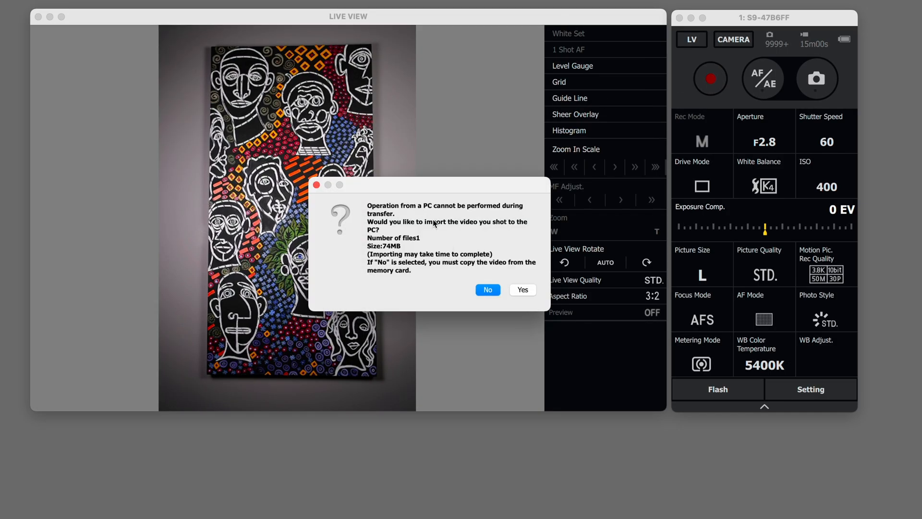
{"action": "mouse_move", "coordinate": [515, 311]}
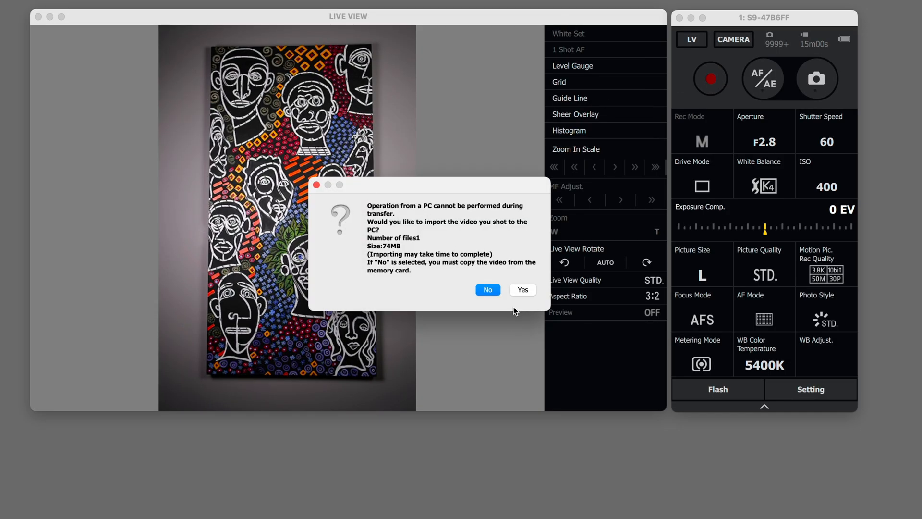
{"action": "mouse_move", "coordinate": [491, 336]}
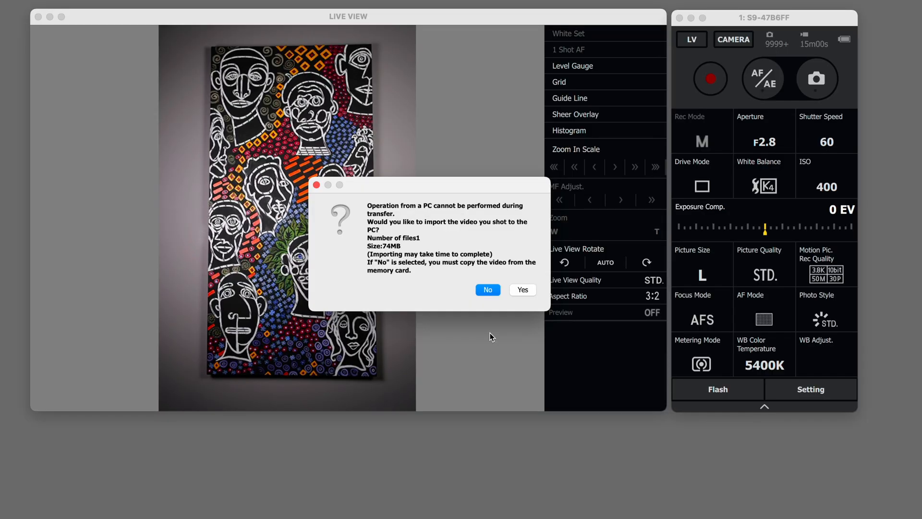
{"action": "mouse_move", "coordinate": [518, 286]}
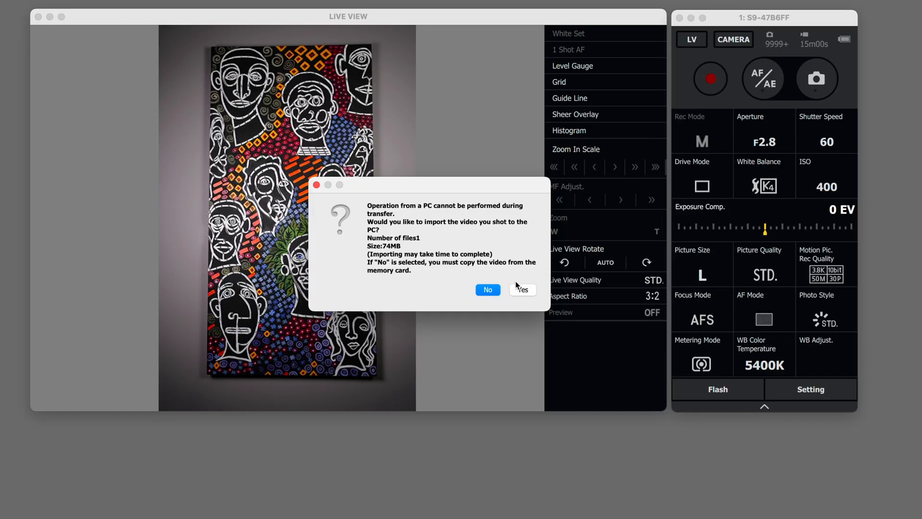
{"action": "mouse_move", "coordinate": [487, 290]}
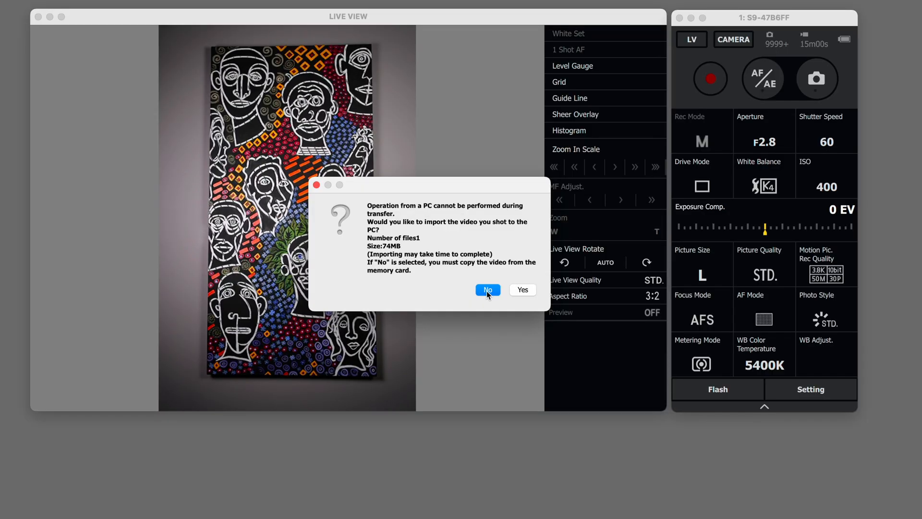
{"action": "mouse_move", "coordinate": [446, 355]}
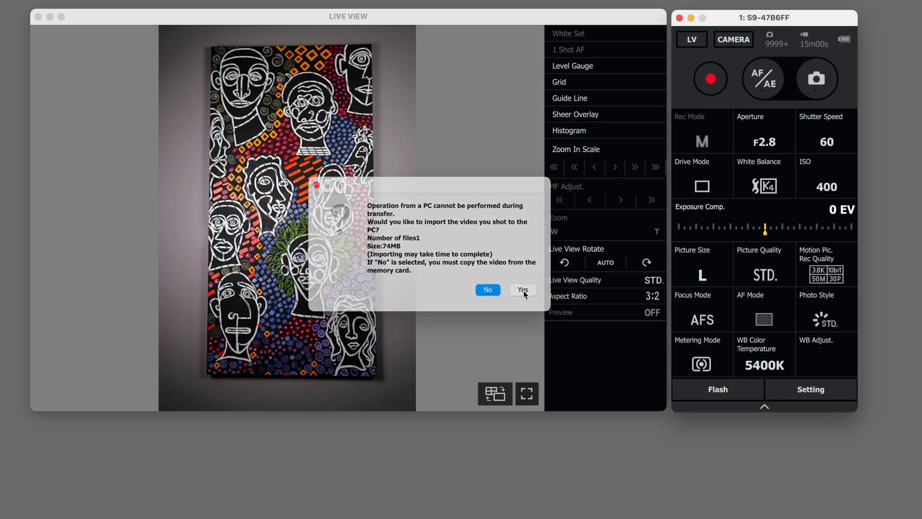
{"action": "left_click", "coordinate": [522, 290]}
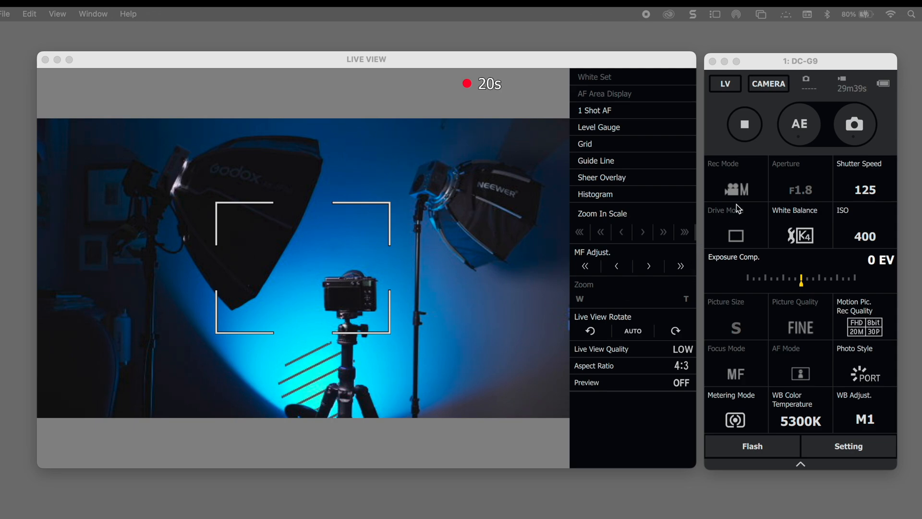
{"action": "mouse_move", "coordinate": [765, 214]}
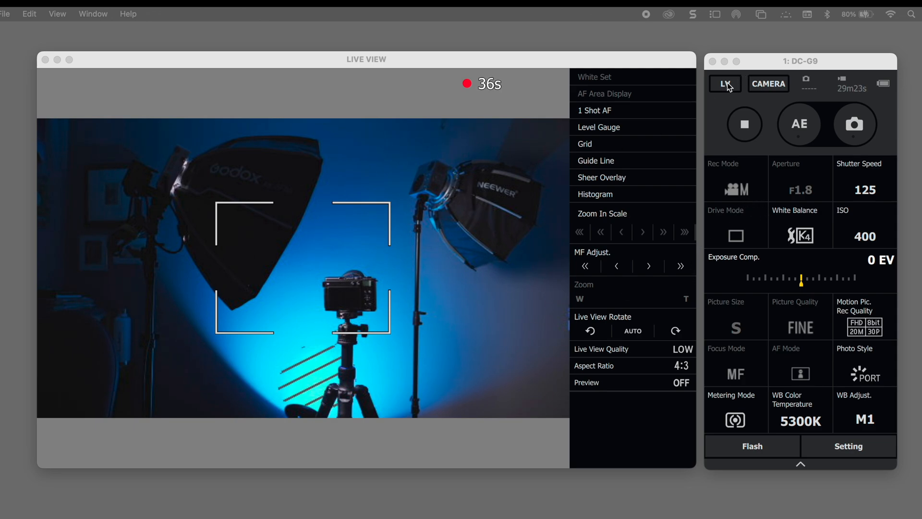
Enable Guide Line, Grid and Level Gauge overlays on the live view.
{"action": "left_click", "coordinate": [595, 161]}
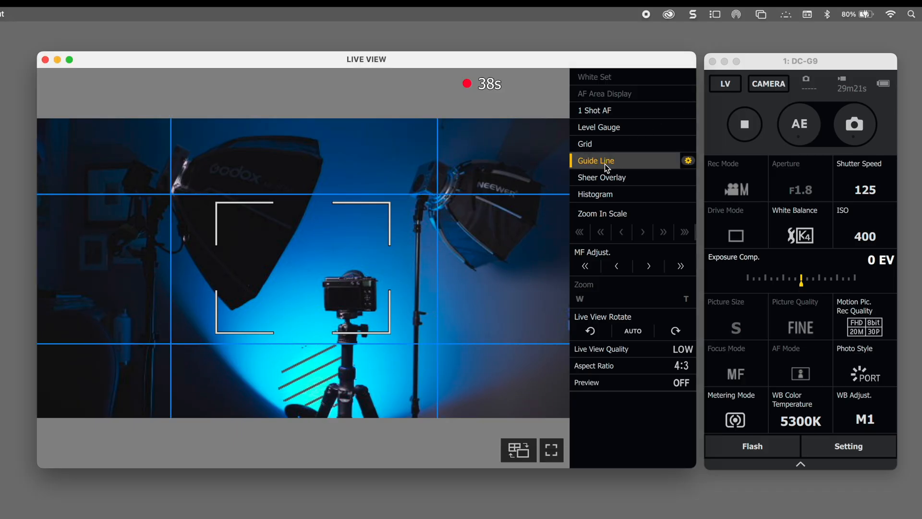
{"action": "mouse_move", "coordinate": [599, 143]}
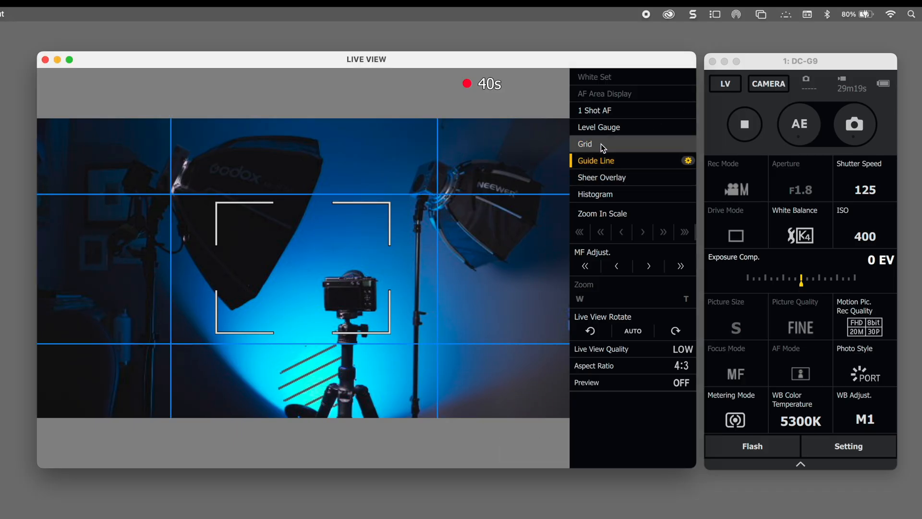
{"action": "left_click", "coordinate": [584, 144]}
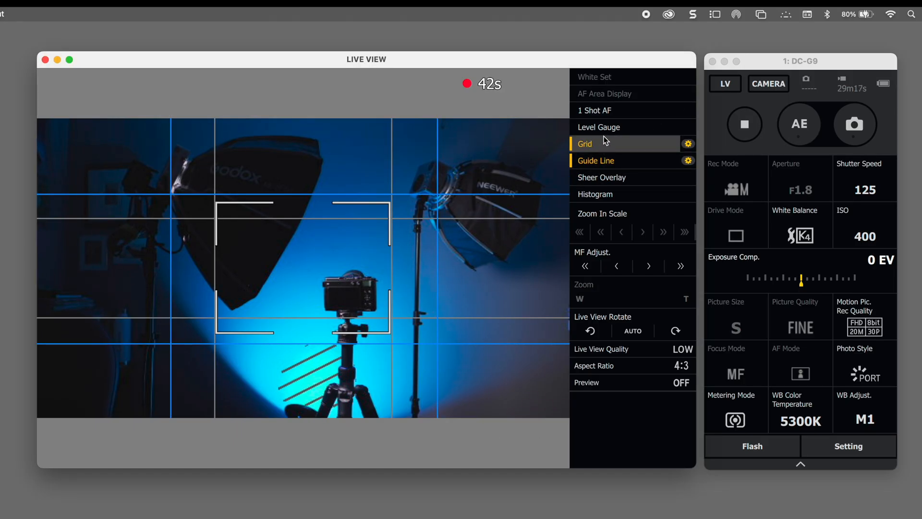
{"action": "left_click", "coordinate": [599, 126]}
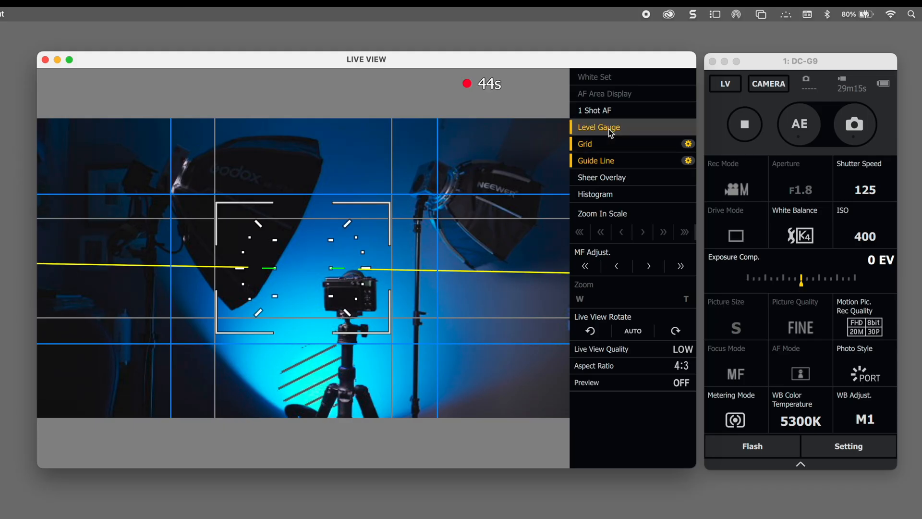